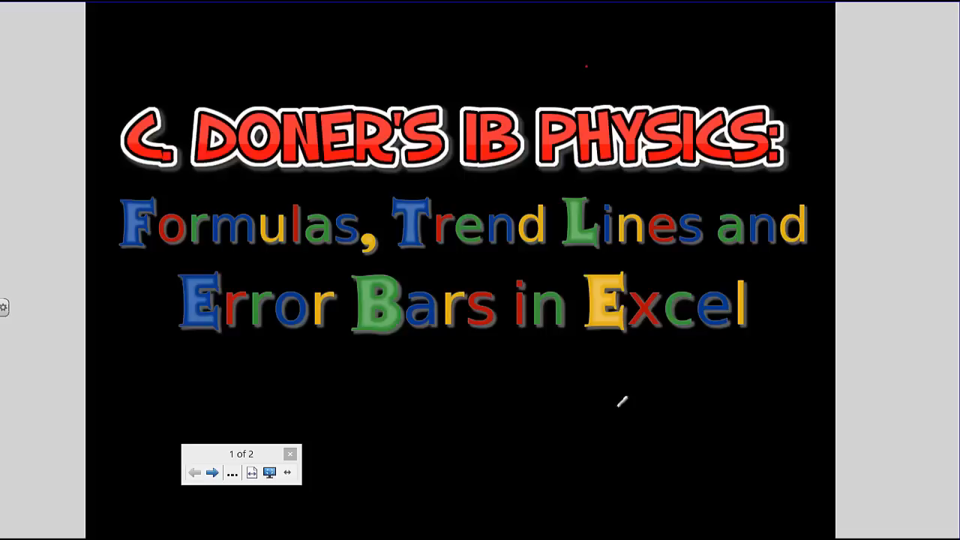
mouse_move(621, 401)
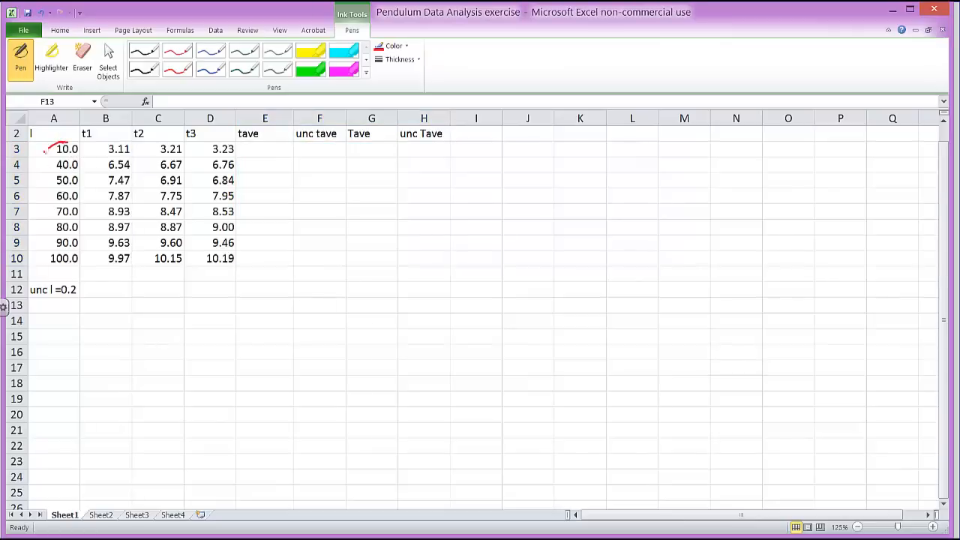
In red ink, bracket the lengths, write '5 to fro', and tick the four result headings.
left_click_drag(45, 148, 64, 270)
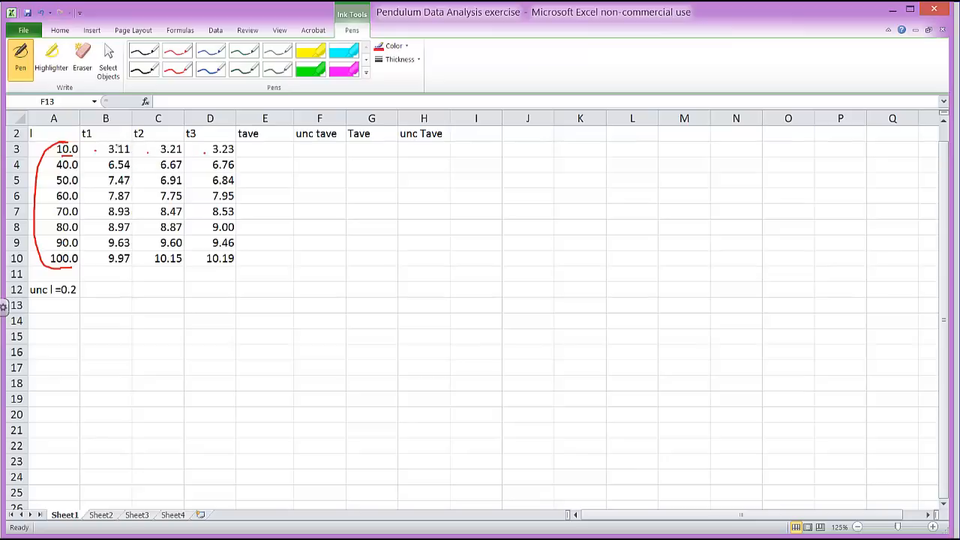
left_click_drag(96, 306, 105, 304)
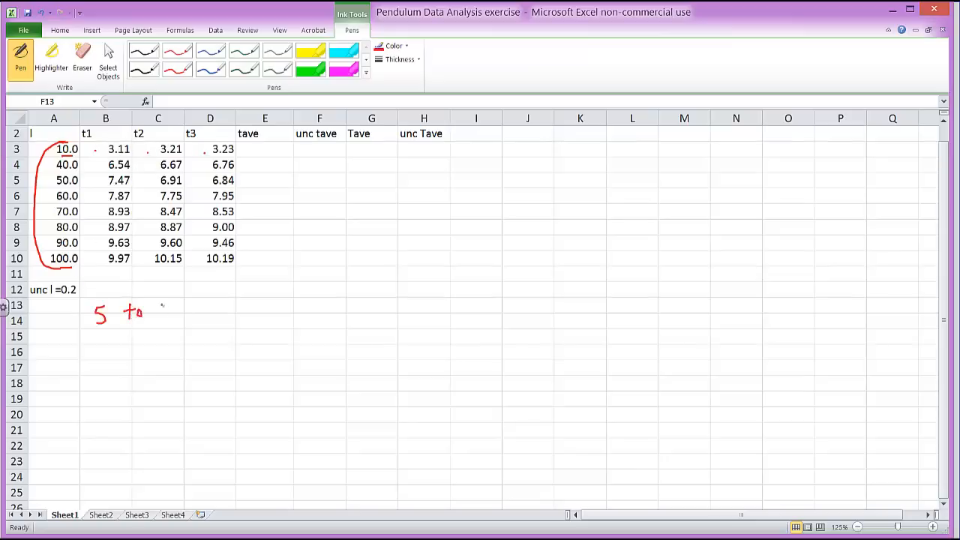
left_click_drag(154, 311, 180, 311)
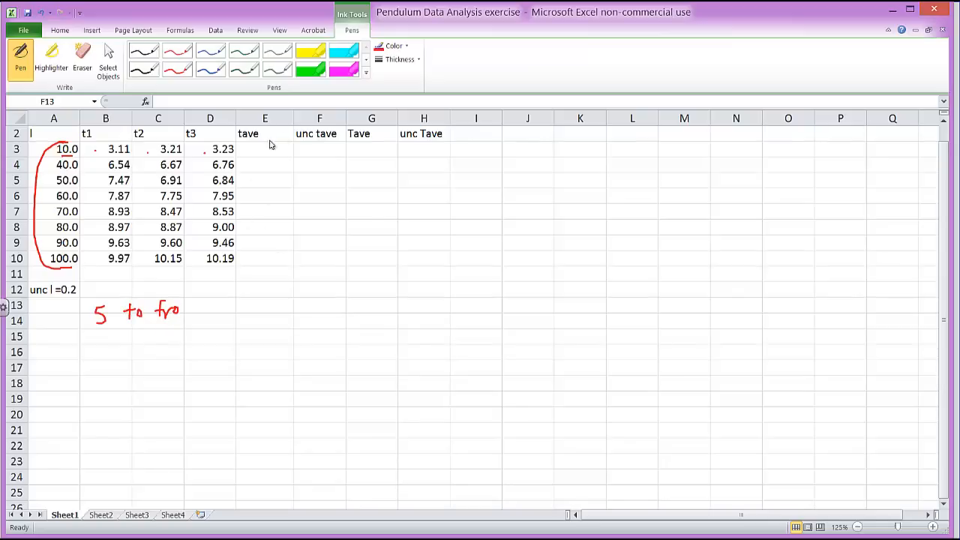
left_click_drag(270, 143, 277, 136)
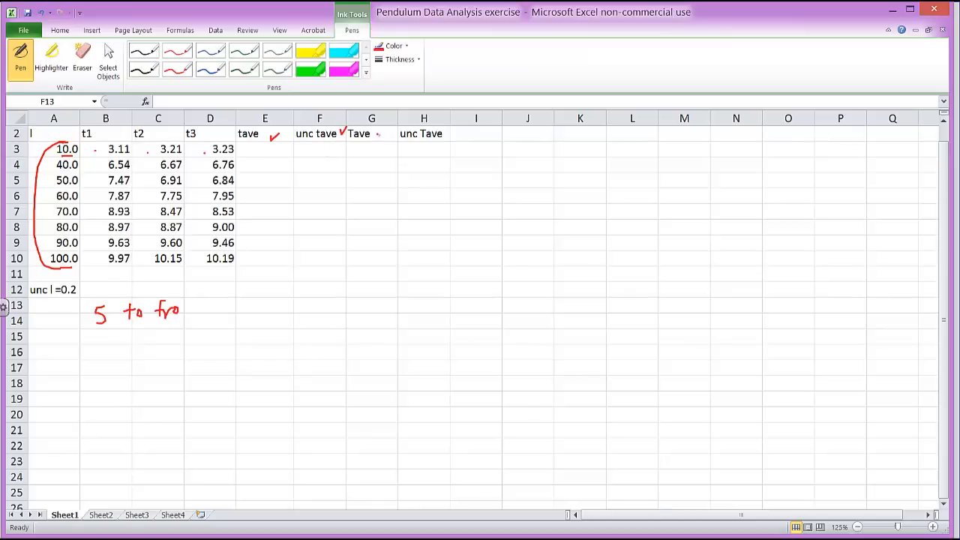
left_click_drag(375, 132, 387, 136)
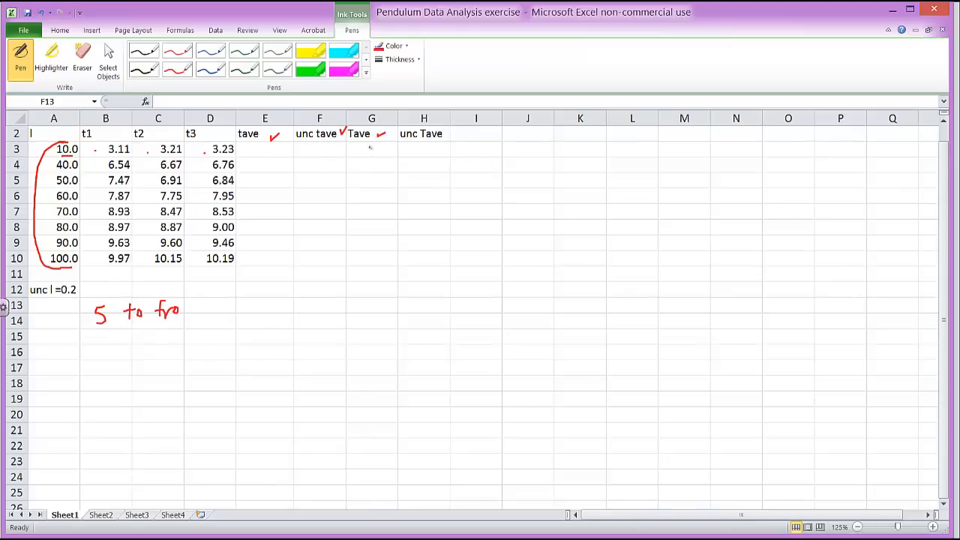
mouse_move(369, 149)
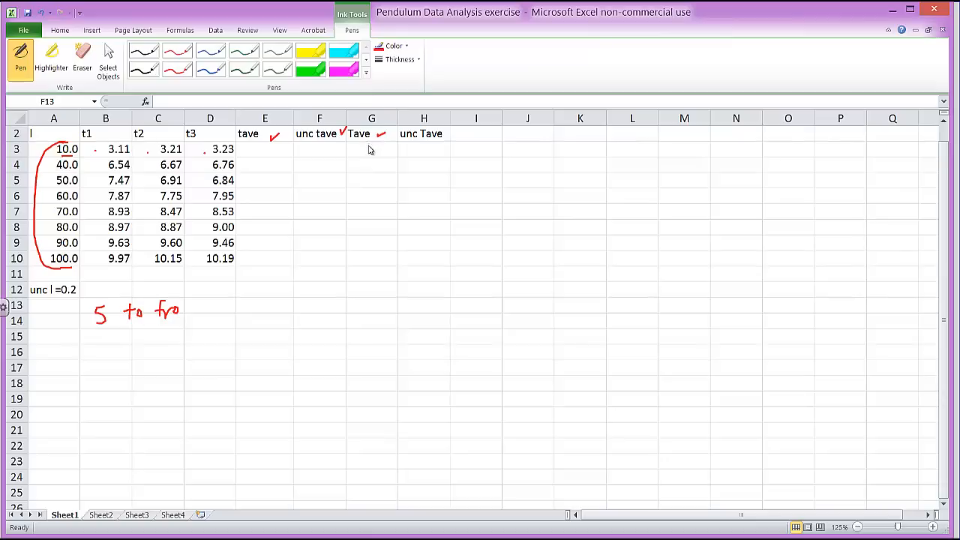
left_click_drag(446, 137, 454, 134)
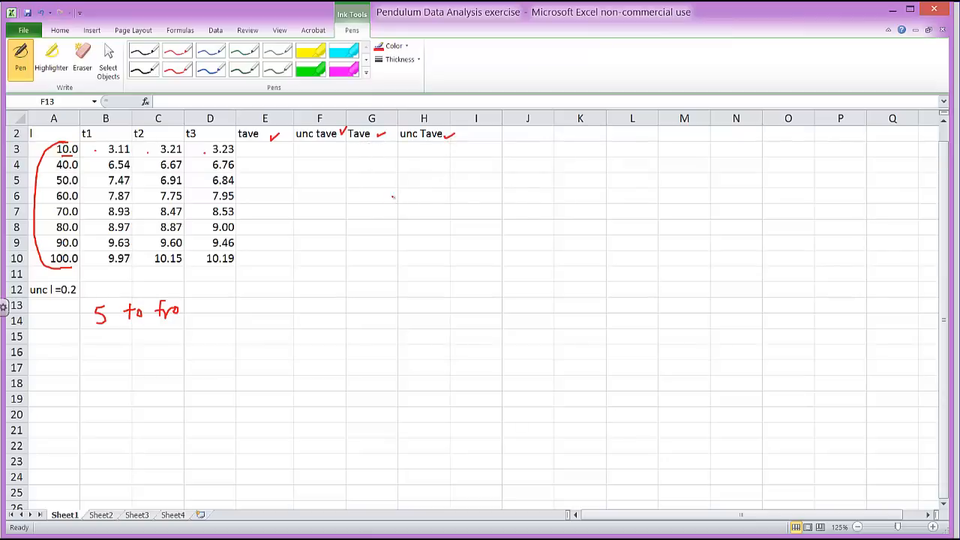
mouse_move(387, 211)
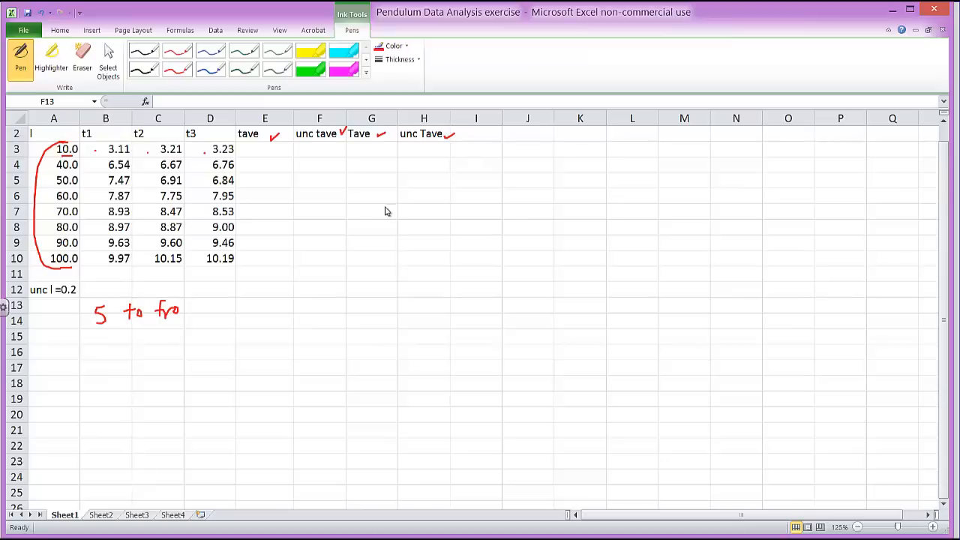
mouse_move(396, 199)
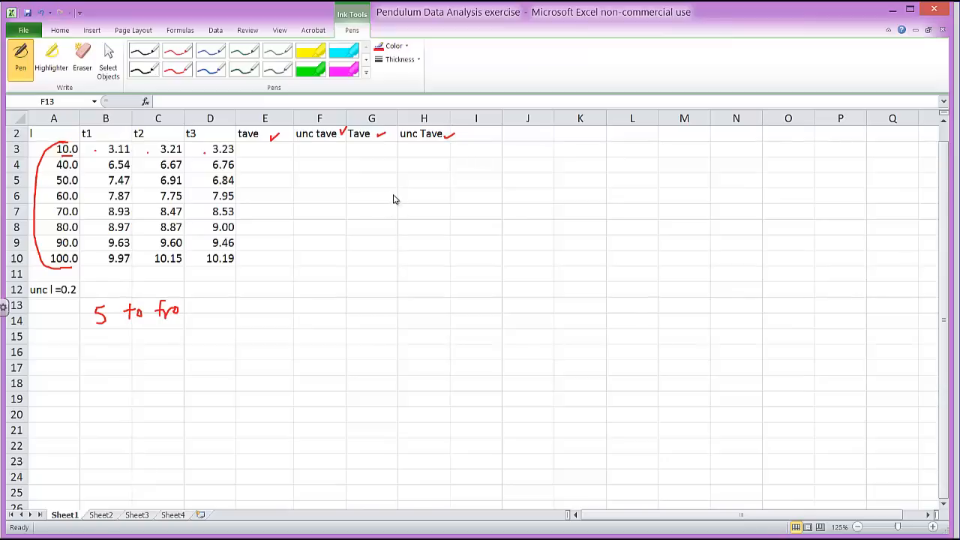
mouse_move(385, 204)
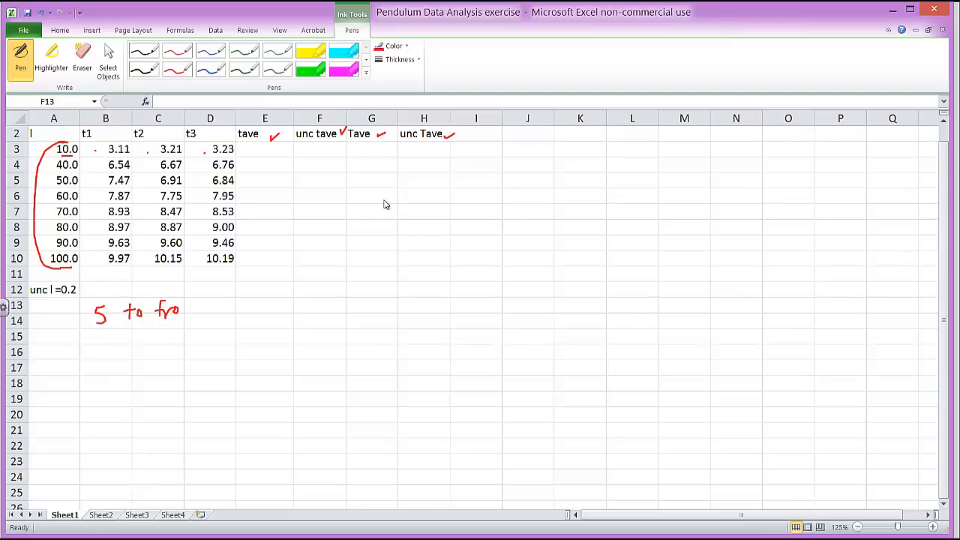
mouse_move(385, 200)
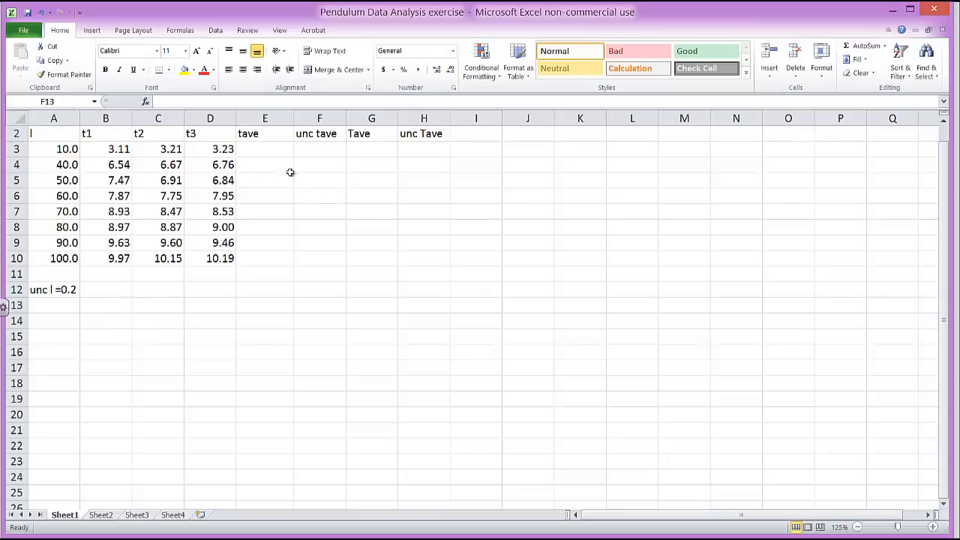
mouse_move(268, 177)
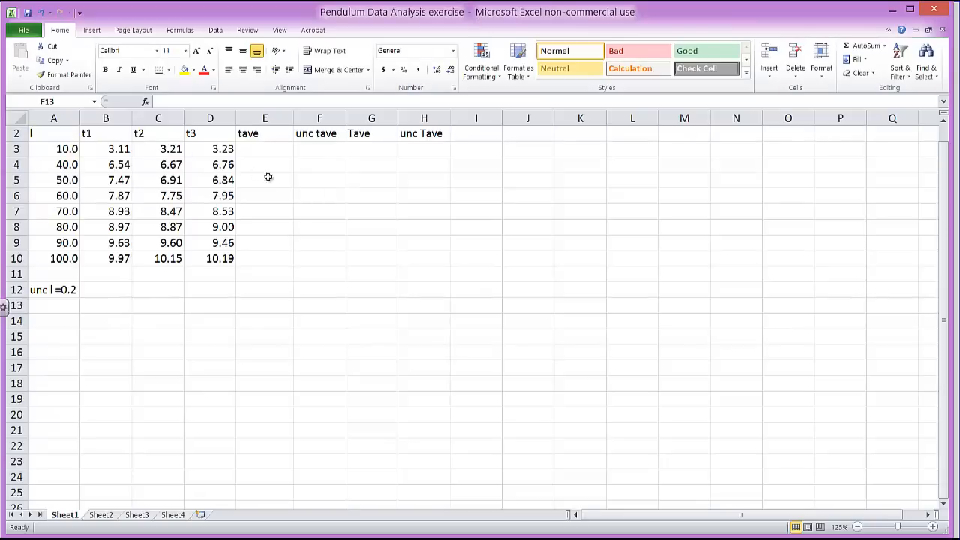
Enter =(B3+C3+D3)/3 in E3 to average the three timings.
left_click(265, 149)
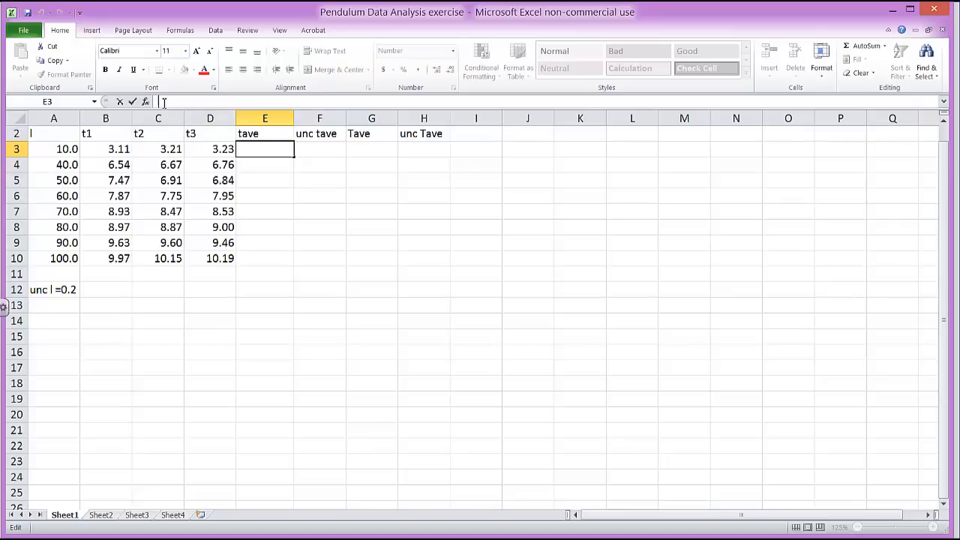
type("=")
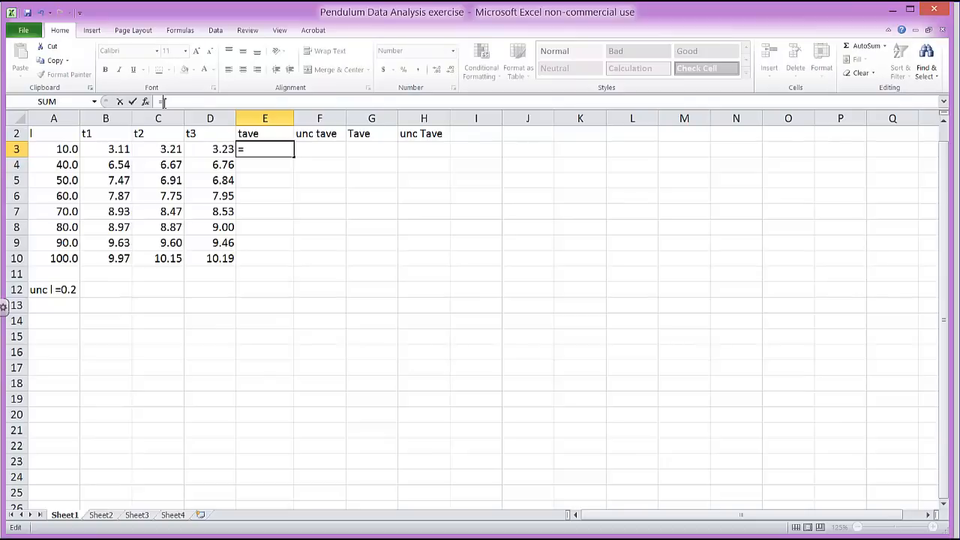
type("(")
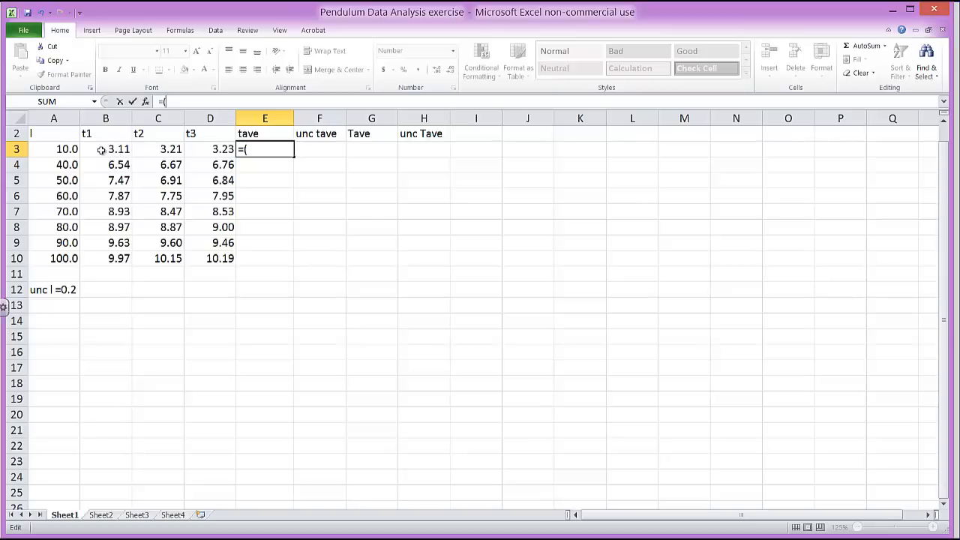
left_click(105, 149)
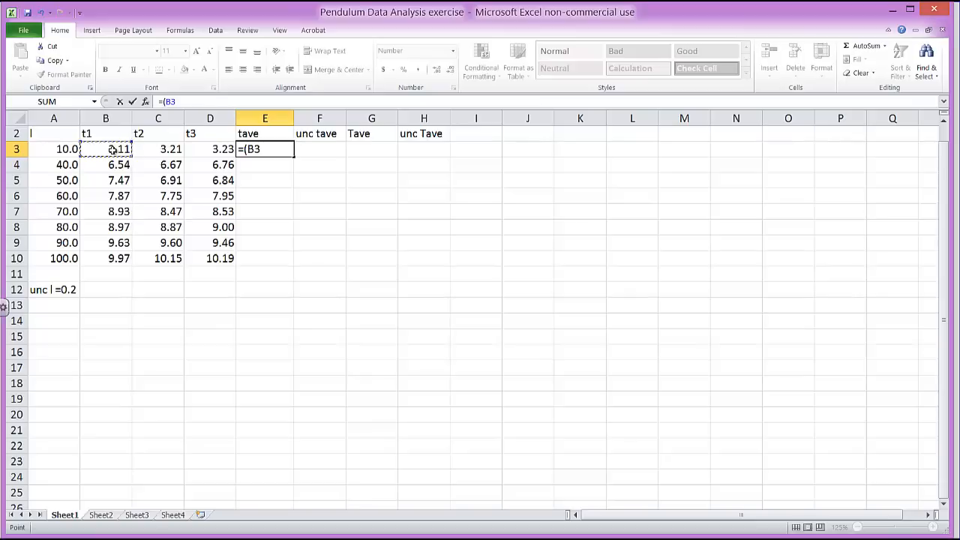
type("+")
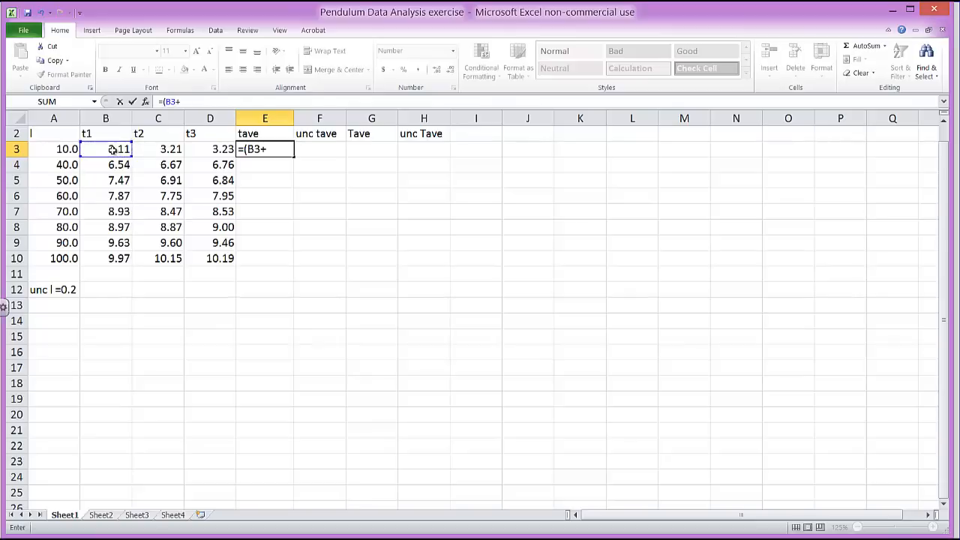
left_click(157, 149)
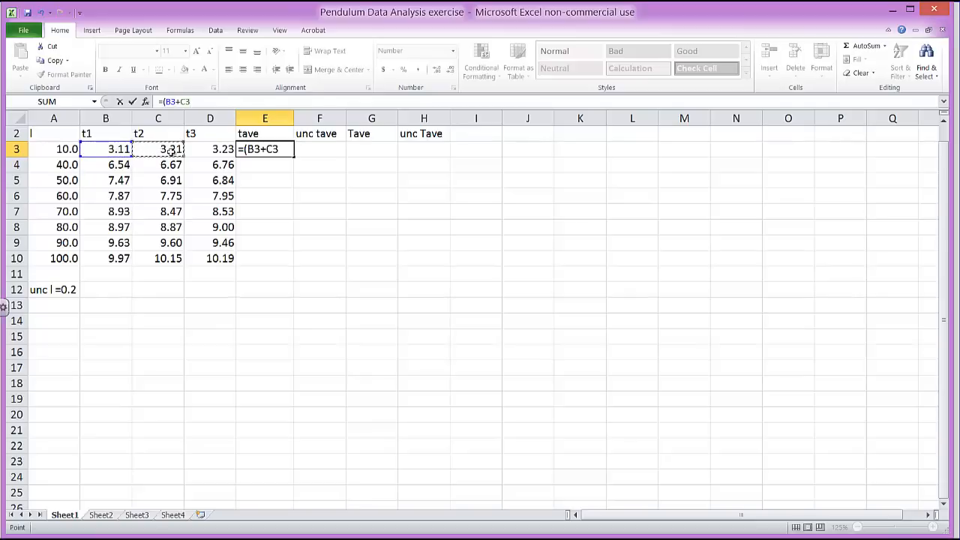
type("+")
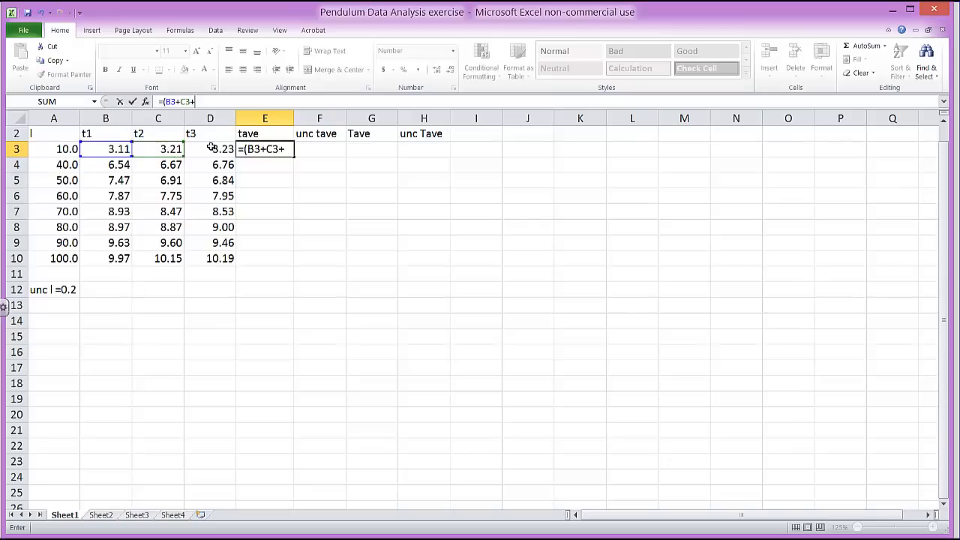
type("D3)")
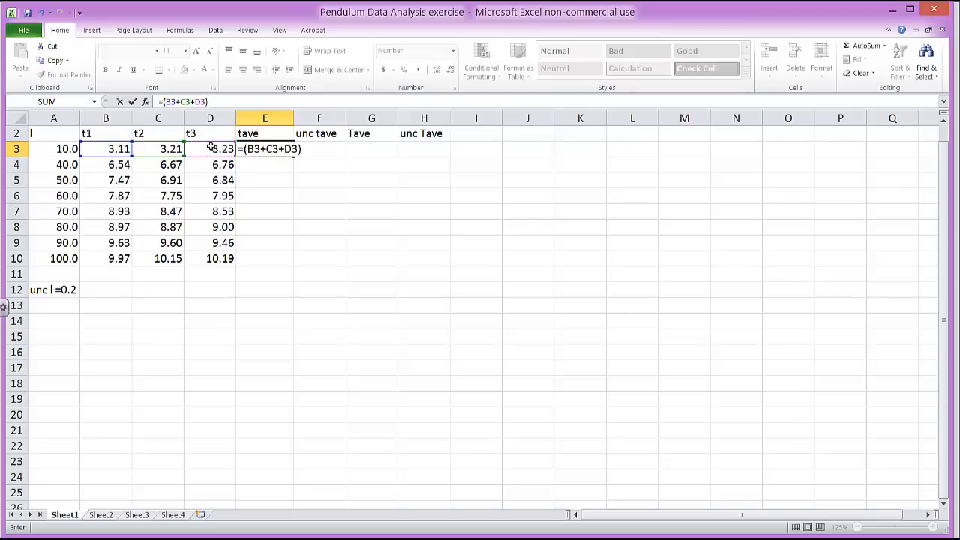
type("/3")
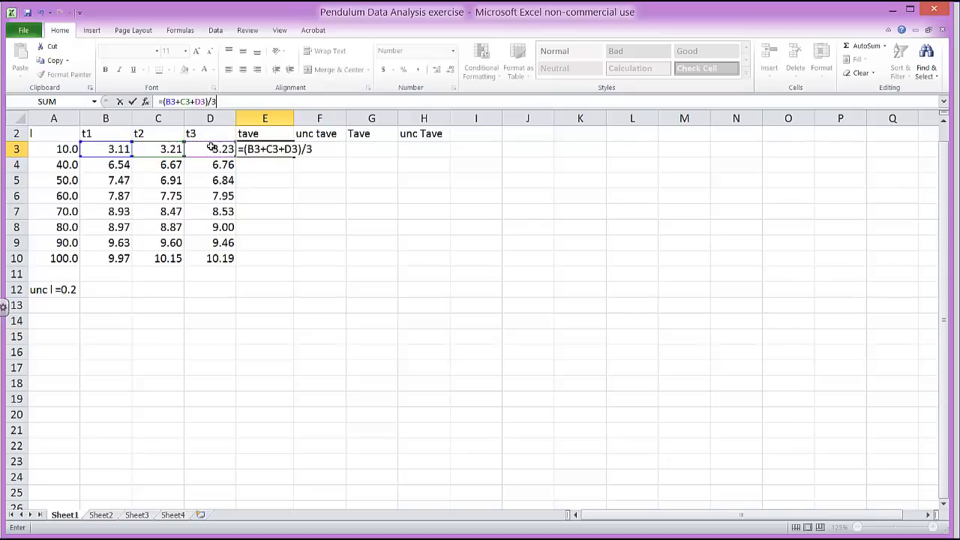
key("Return")
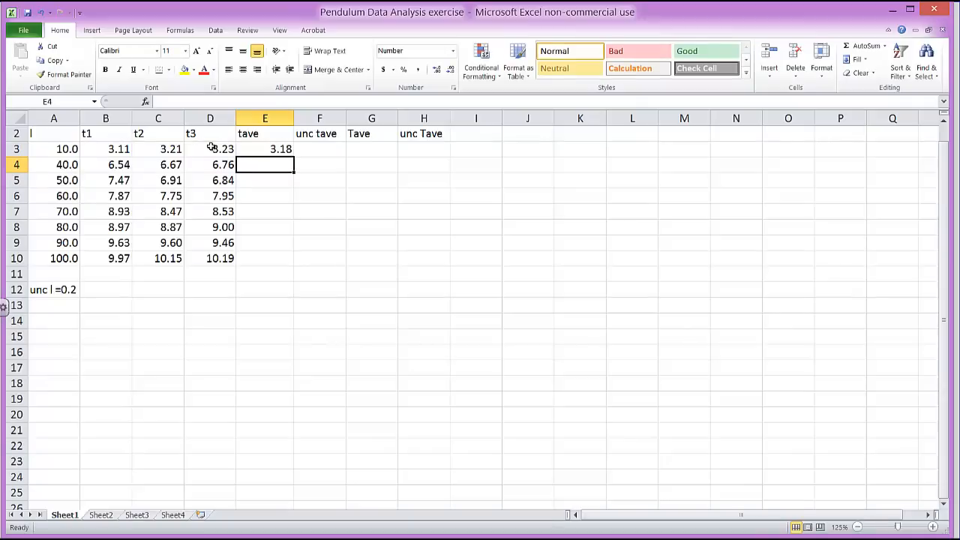
Fill the average formula down to E10, giving 3.18 through 10.10.
left_click(265, 149)
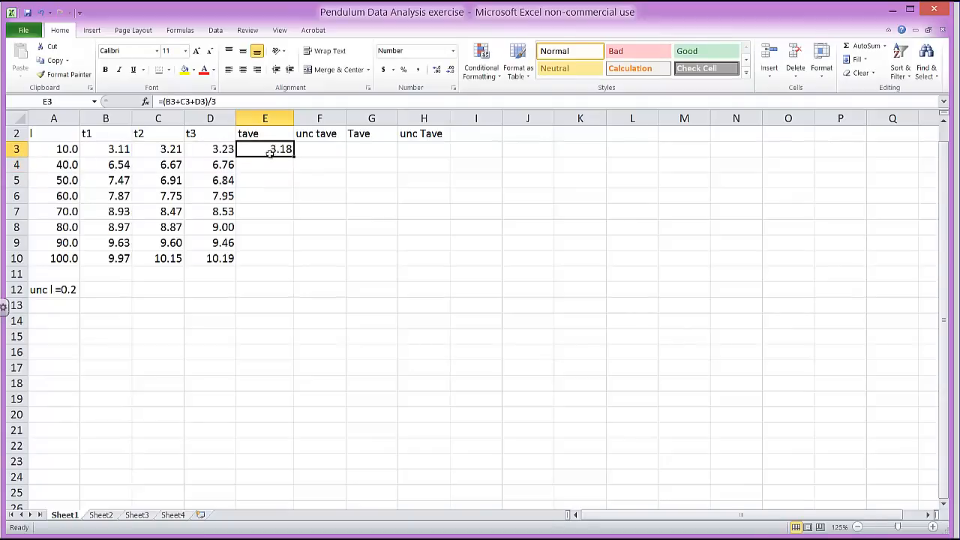
mouse_move(274, 138)
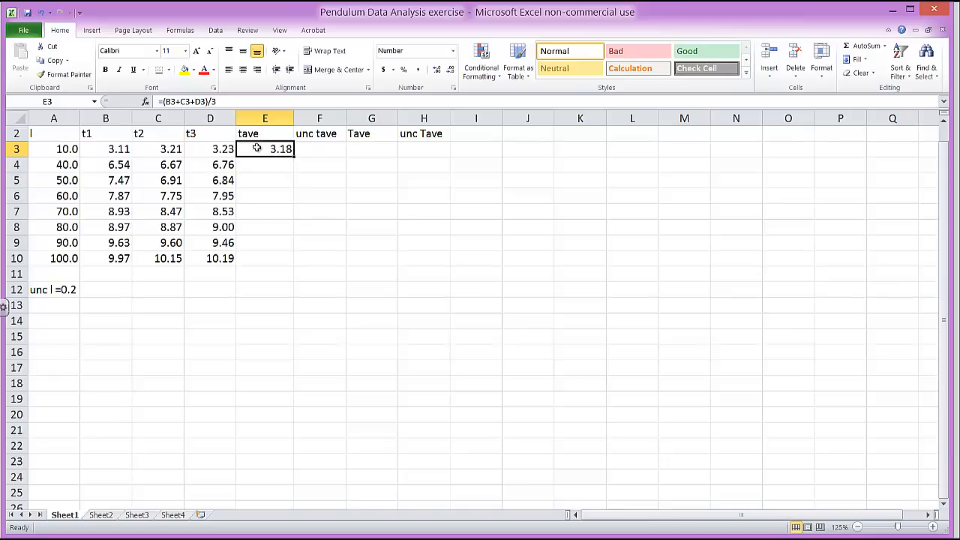
mouse_move(295, 157)
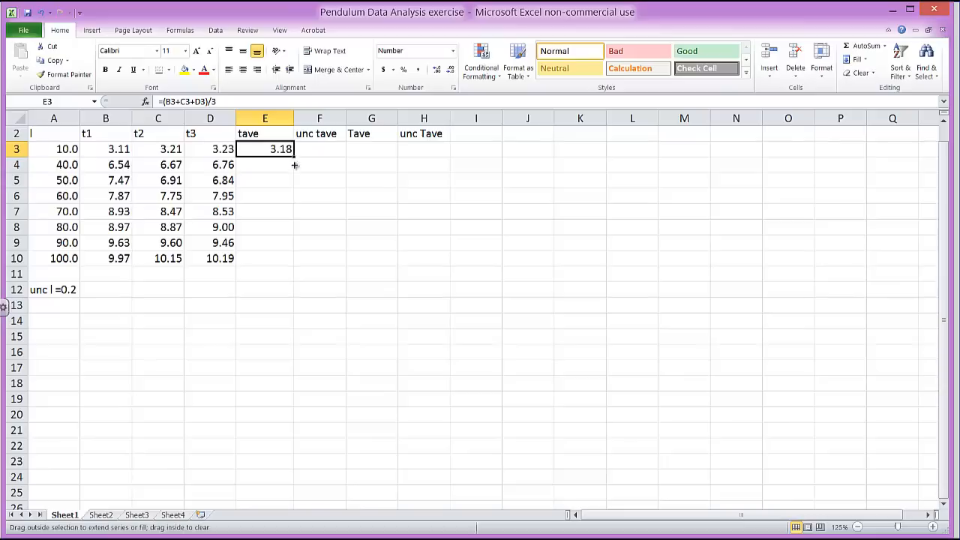
left_click_drag(294, 154, 293, 259)
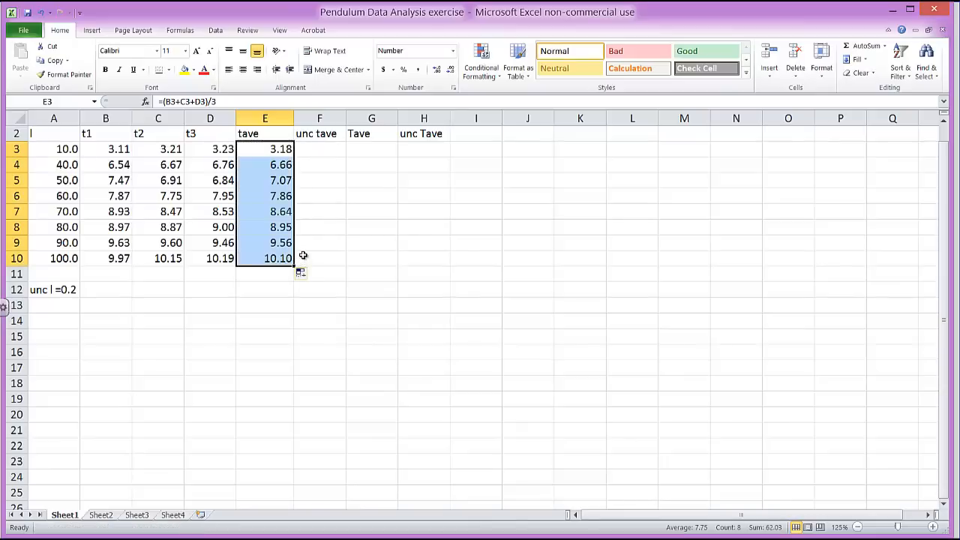
mouse_move(265, 243)
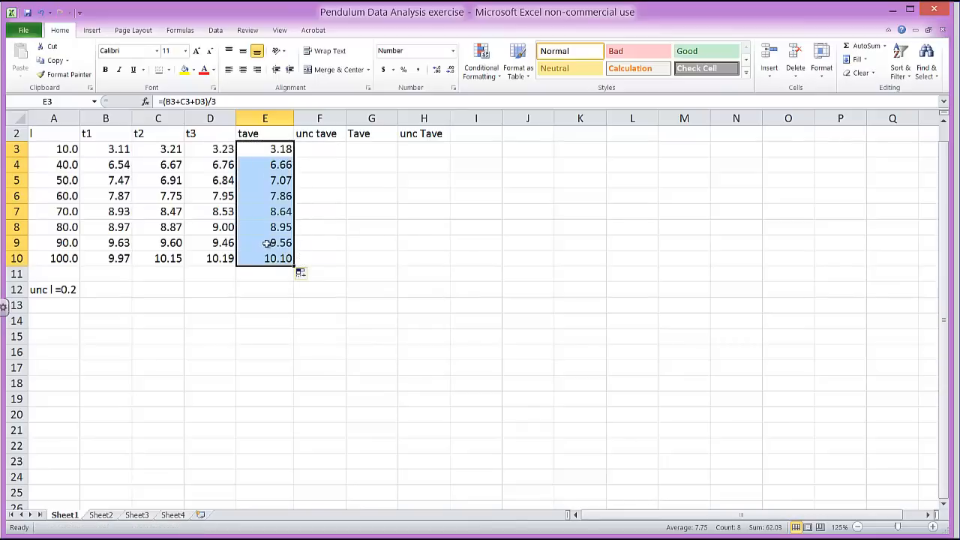
left_click(319, 149)
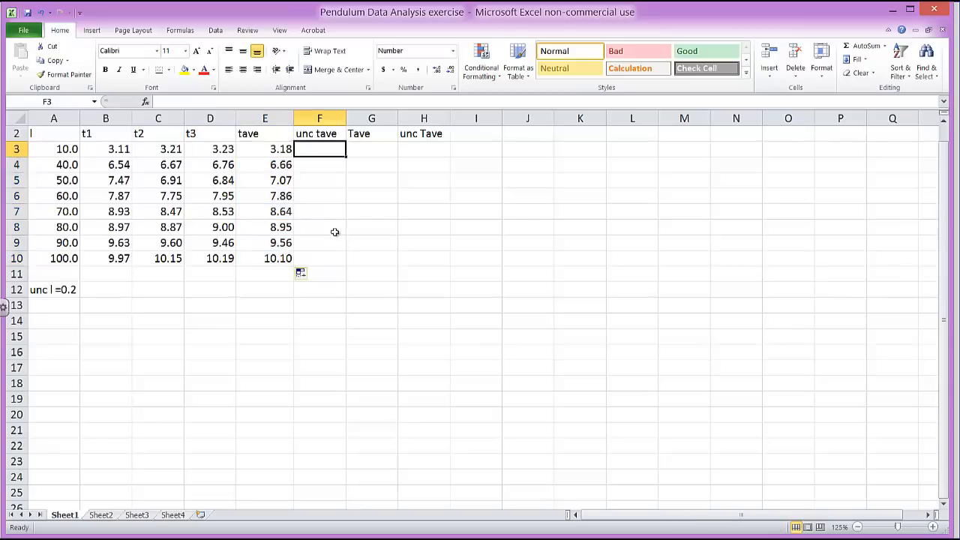
mouse_move(309, 203)
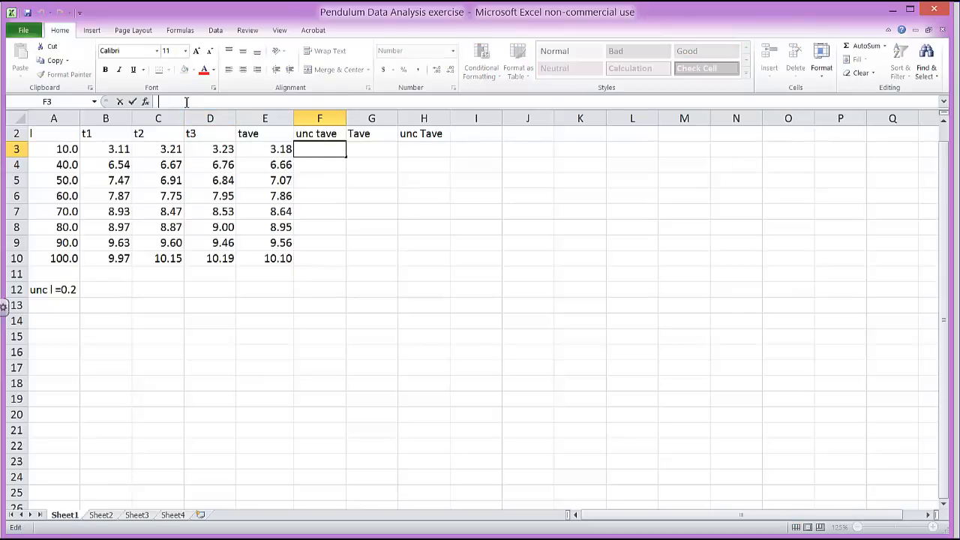
Enter =(MAX(B3:D3)-MIN(B3:D3))/2 in F3 as the half-range uncertainty.
type("=(")
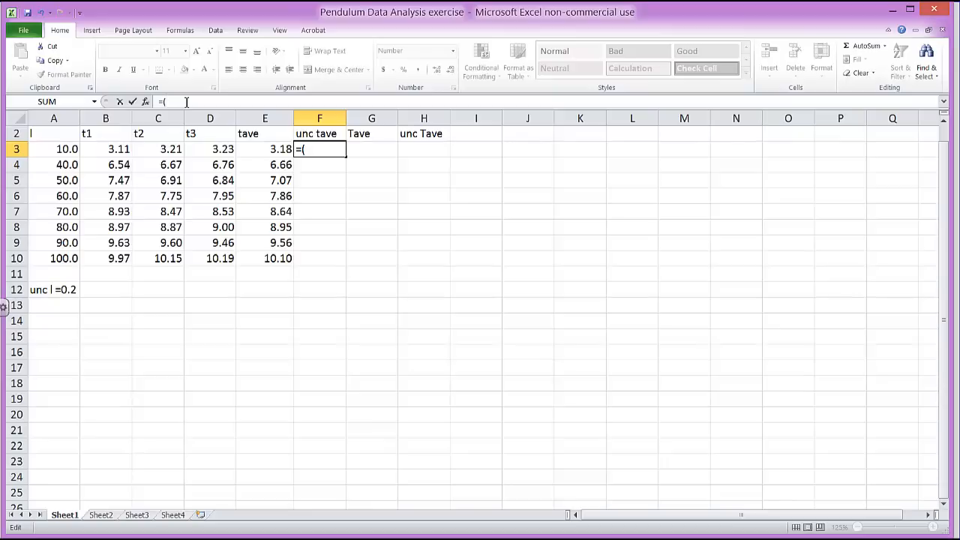
type("max(")
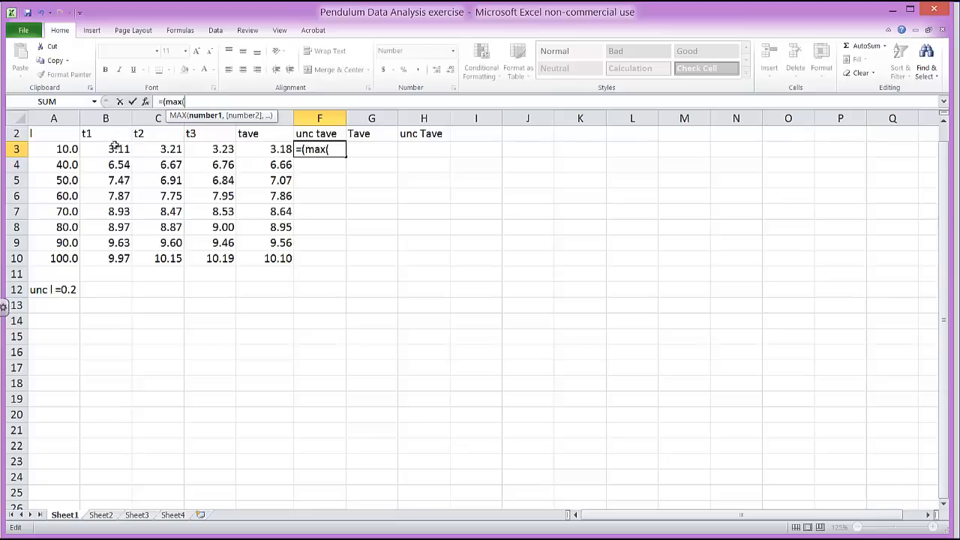
left_click_drag(105, 148, 223, 148)
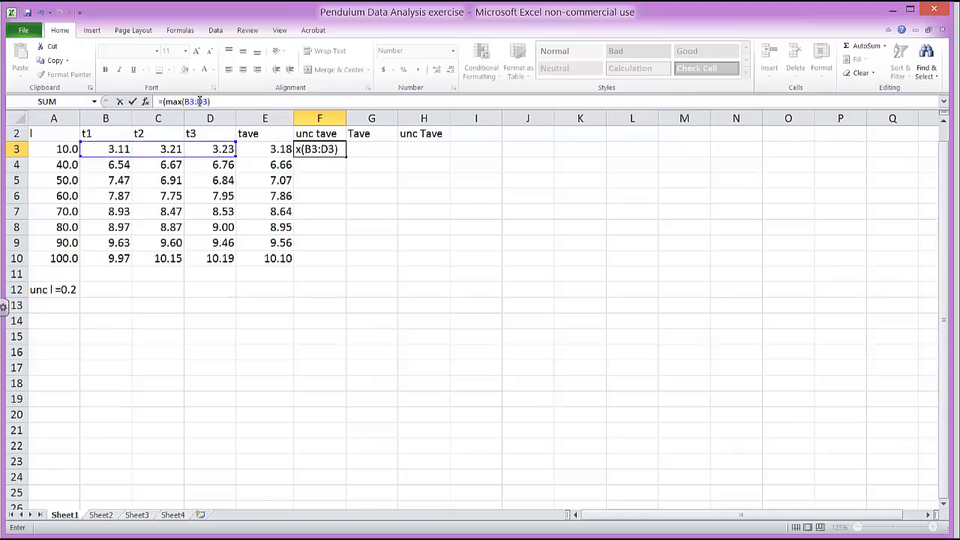
type("-min")
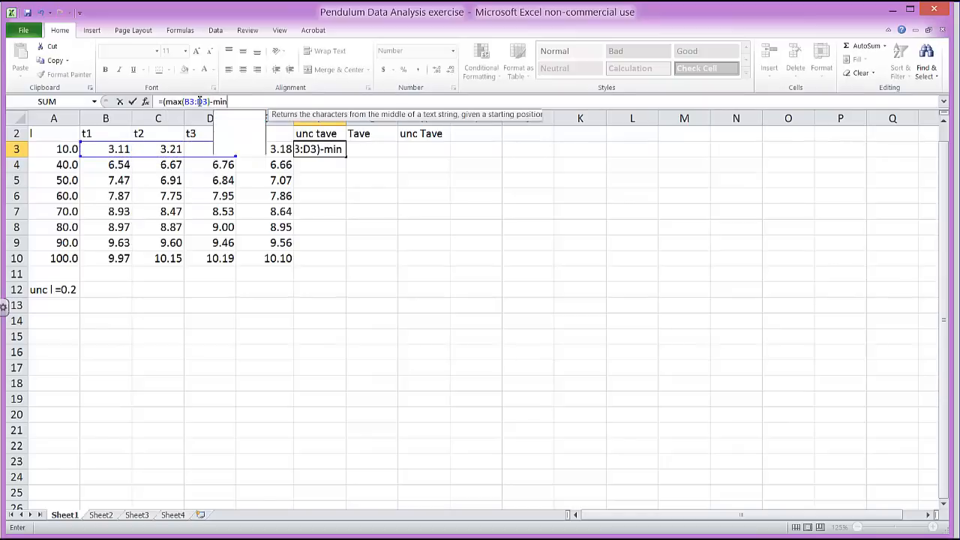
type("(B3:D3")
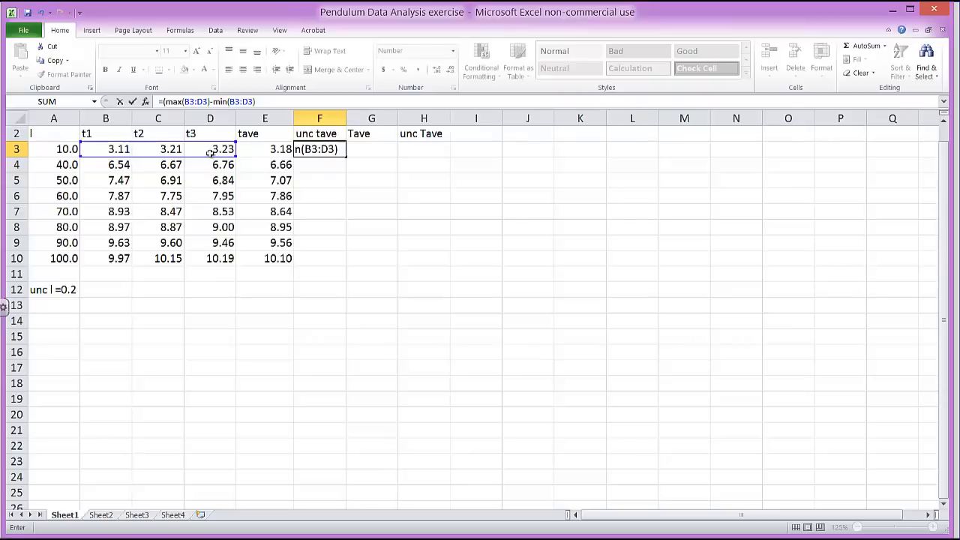
type(")/")
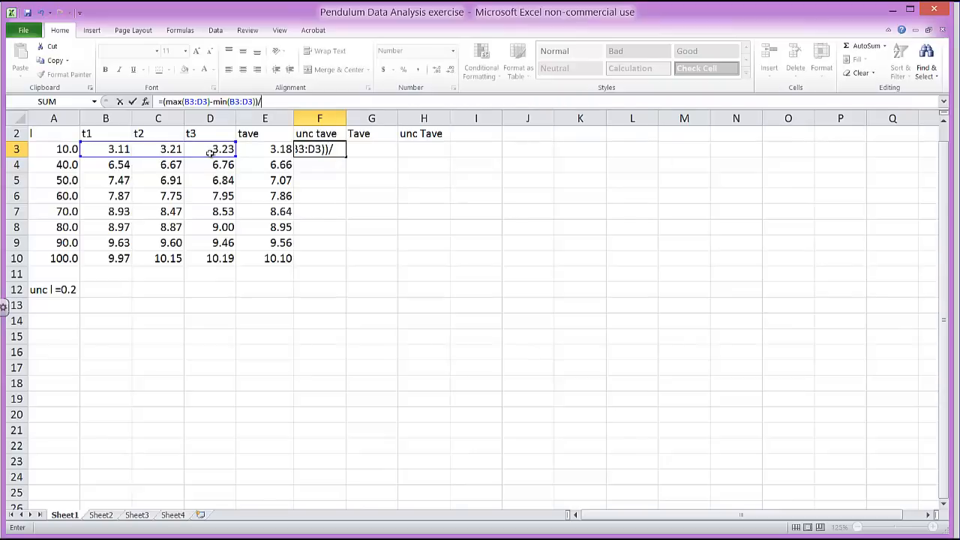
type("2")
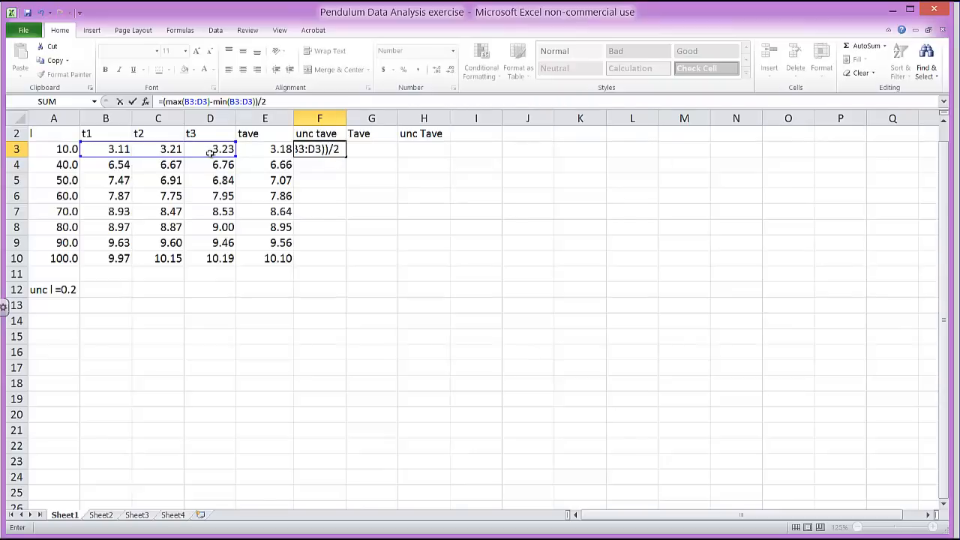
key("Return")
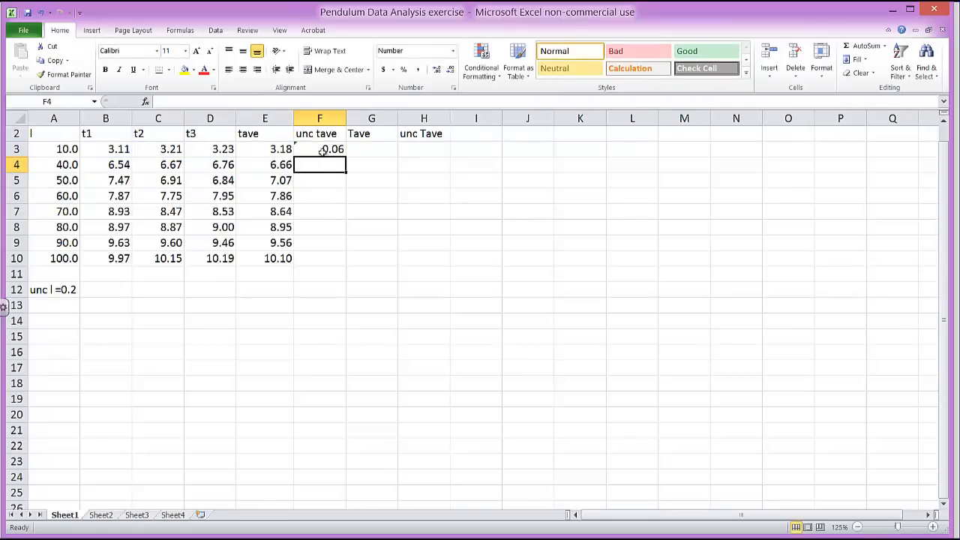
Copy the half-range formula down to F10, giving 0.06 through 0.11.
left_click(320, 149)
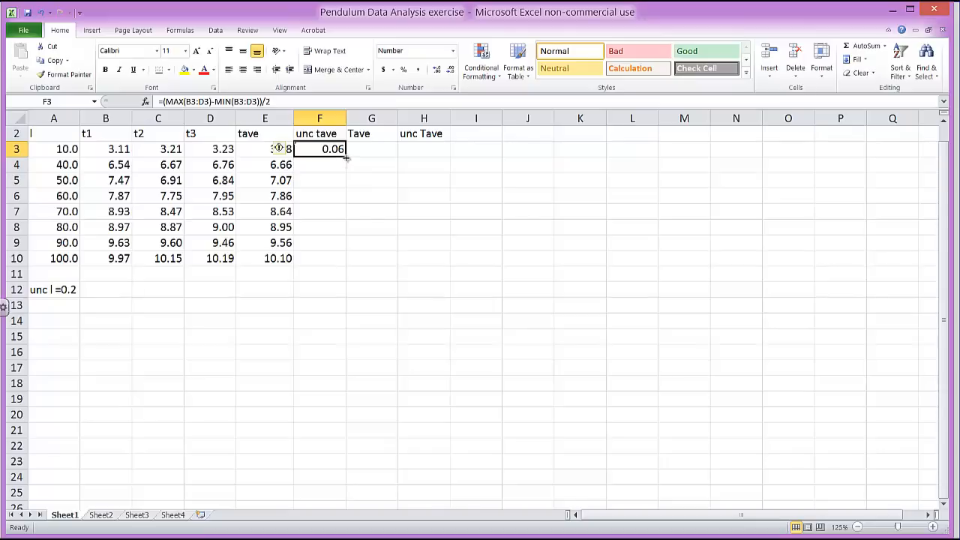
left_click_drag(319, 155, 320, 165)
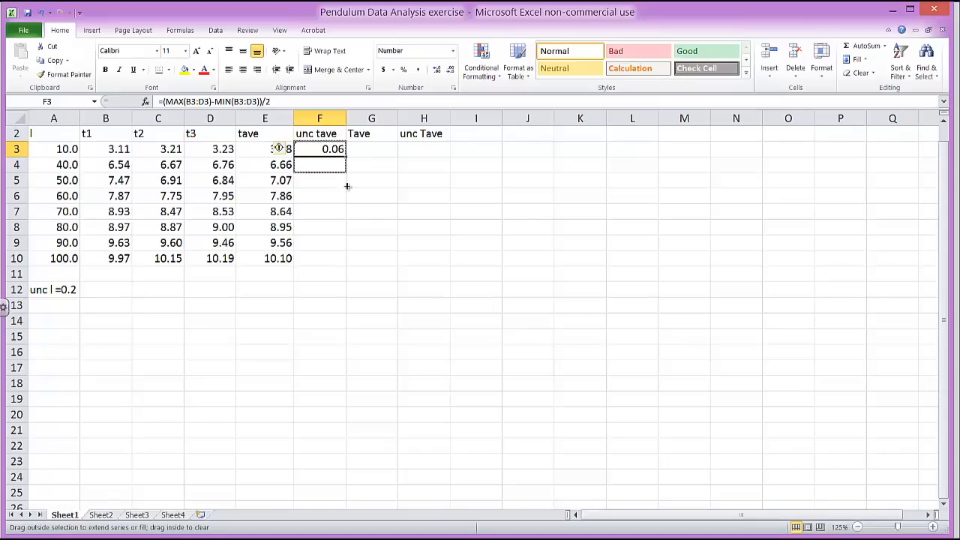
left_click_drag(320, 148, 319, 258)
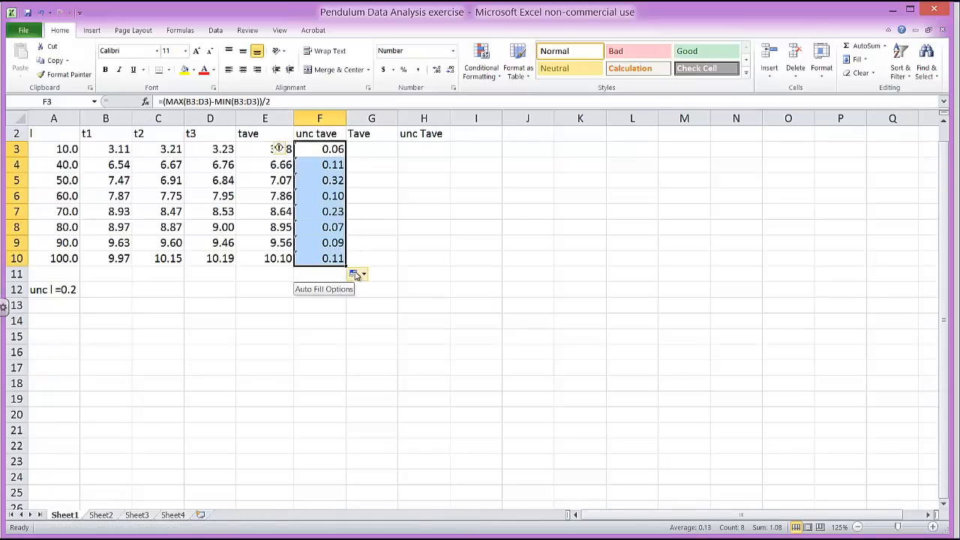
left_click(372, 148)
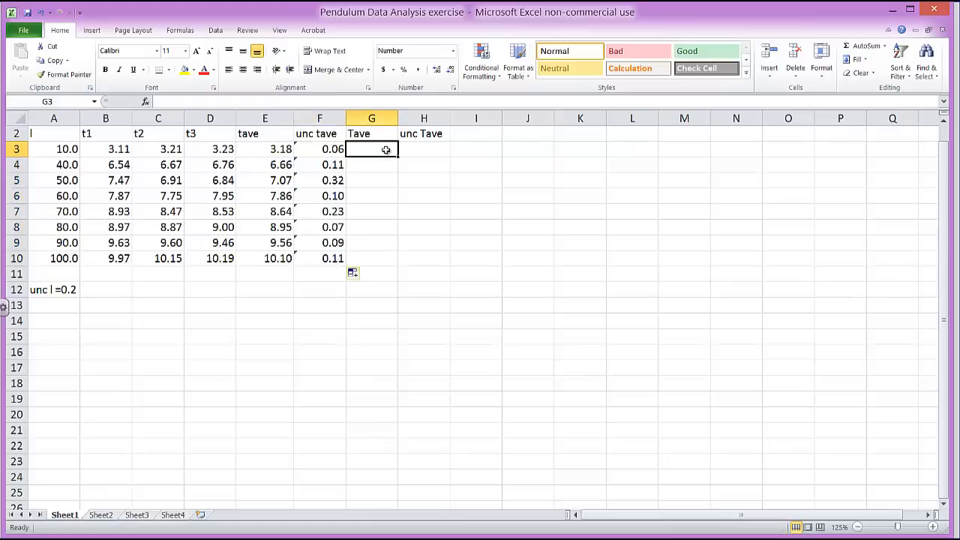
mouse_move(377, 193)
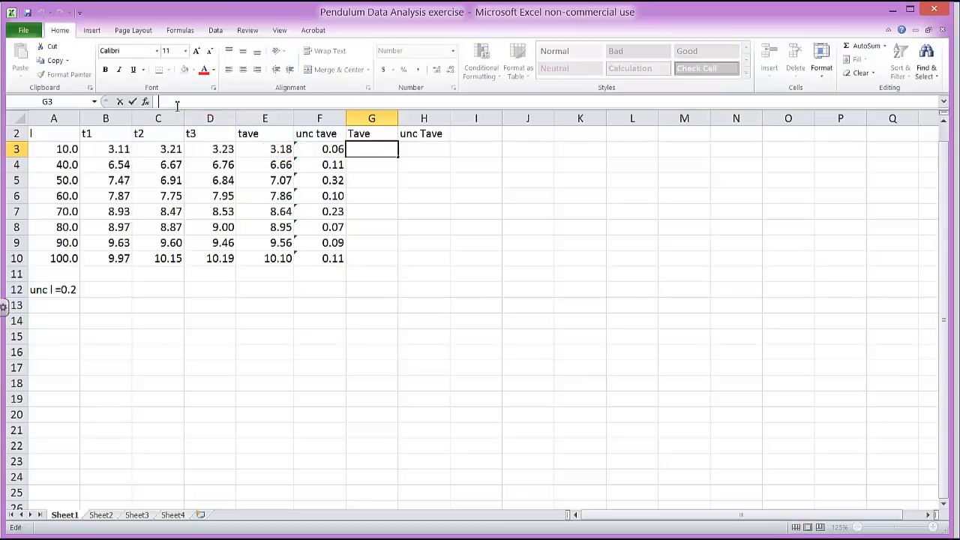
Enter =E3/5 in G3 to compute the single-oscillation period.
type("=")
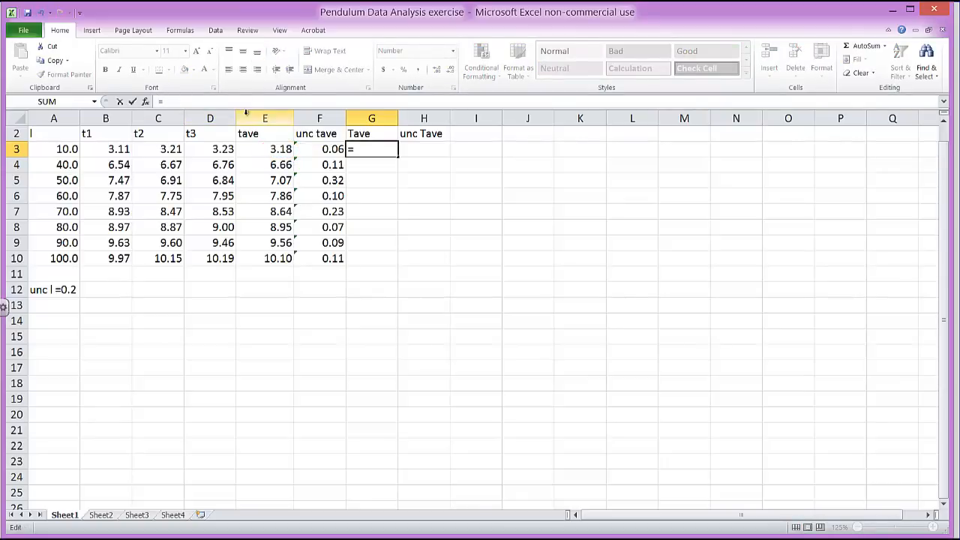
left_click(264, 148)
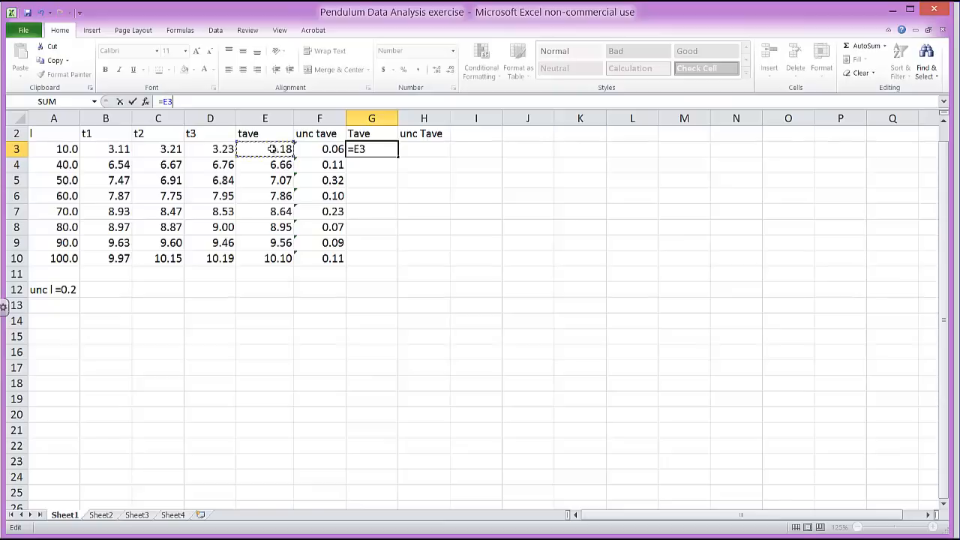
type("/5")
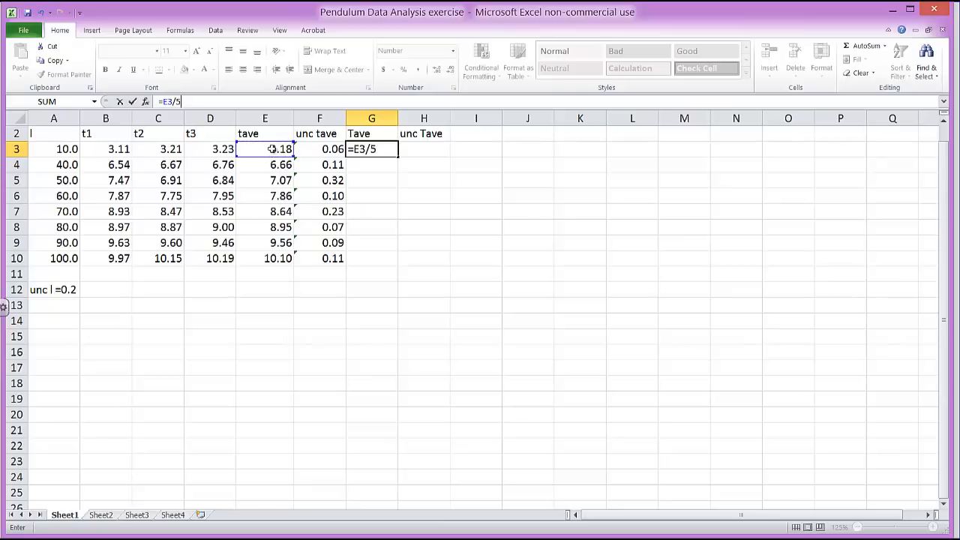
key("Return")
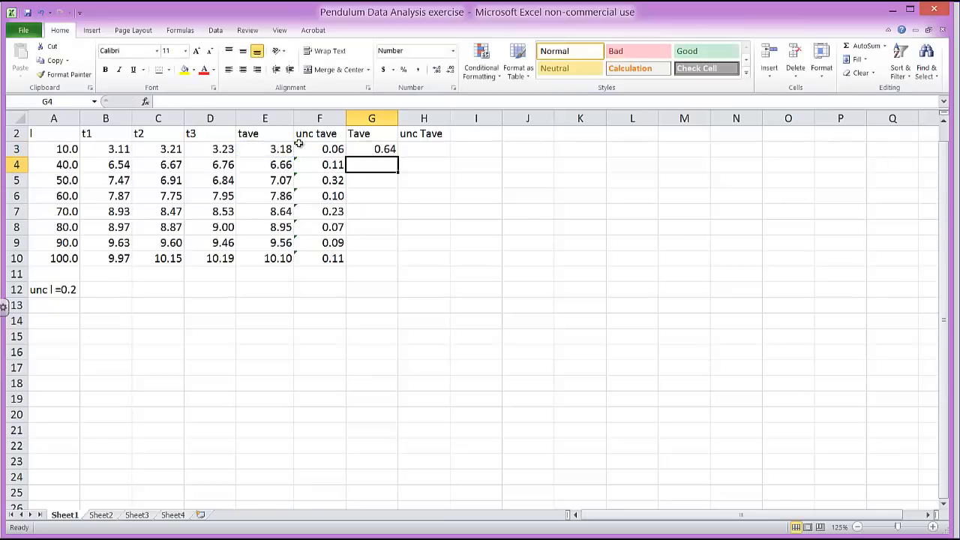
Fill the Tave formula down to G10 and display it to two decimals.
left_click(372, 149)
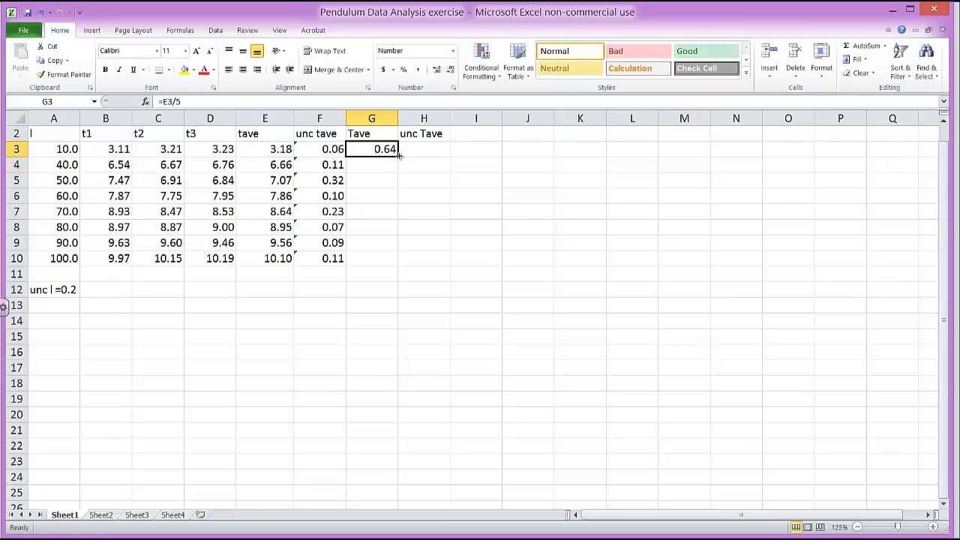
left_click_drag(398, 153, 393, 258)
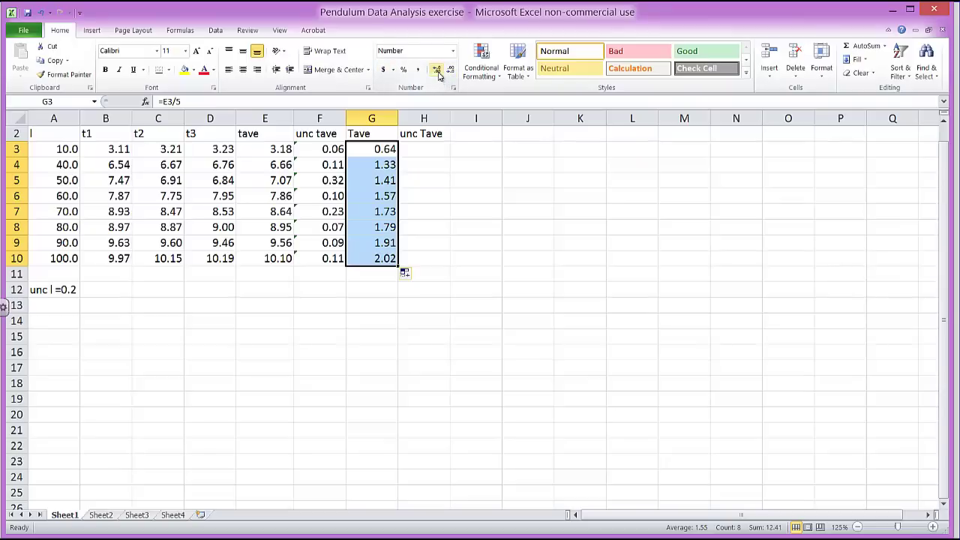
left_click(451, 69)
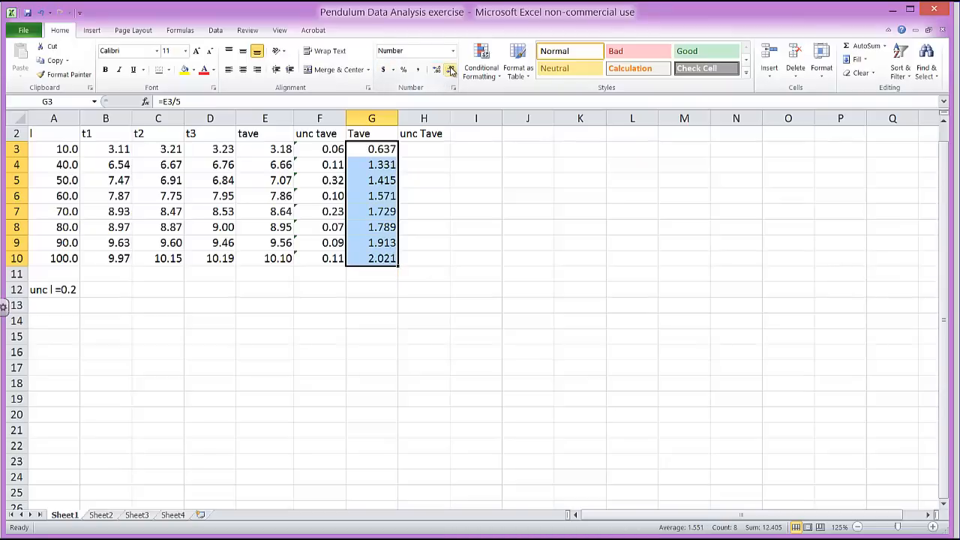
left_click(452, 69)
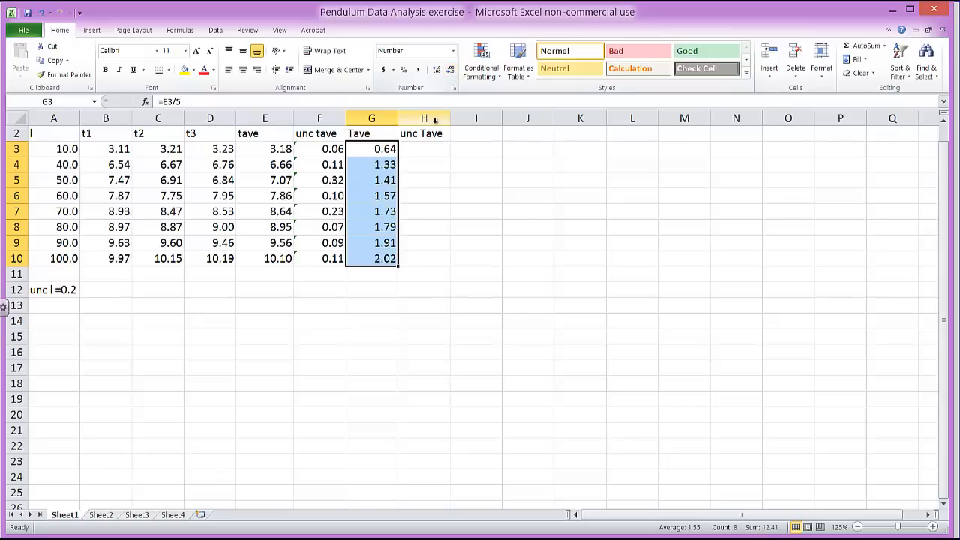
mouse_move(434, 199)
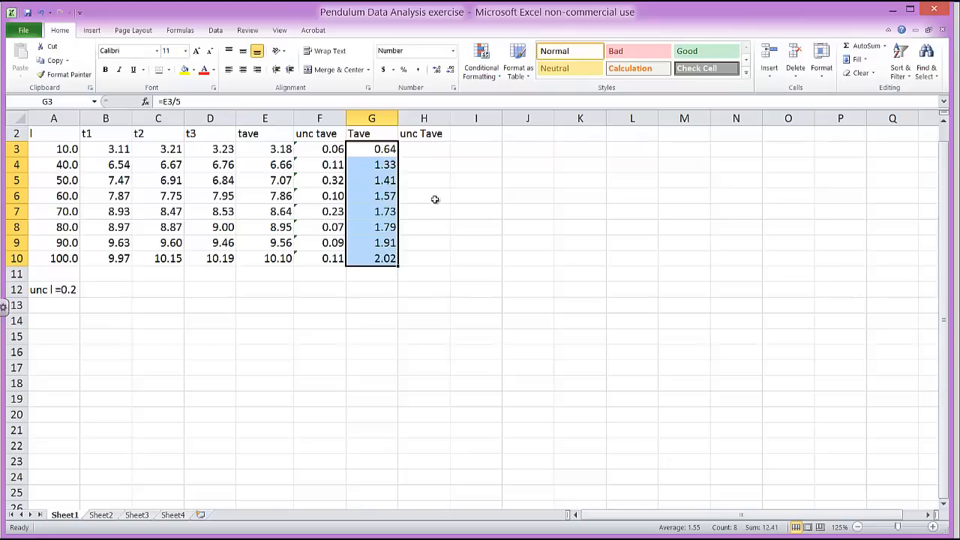
Enter =F3/5 in H3 and fill it down to H10 (0.012 to 0.022).
left_click(424, 148)
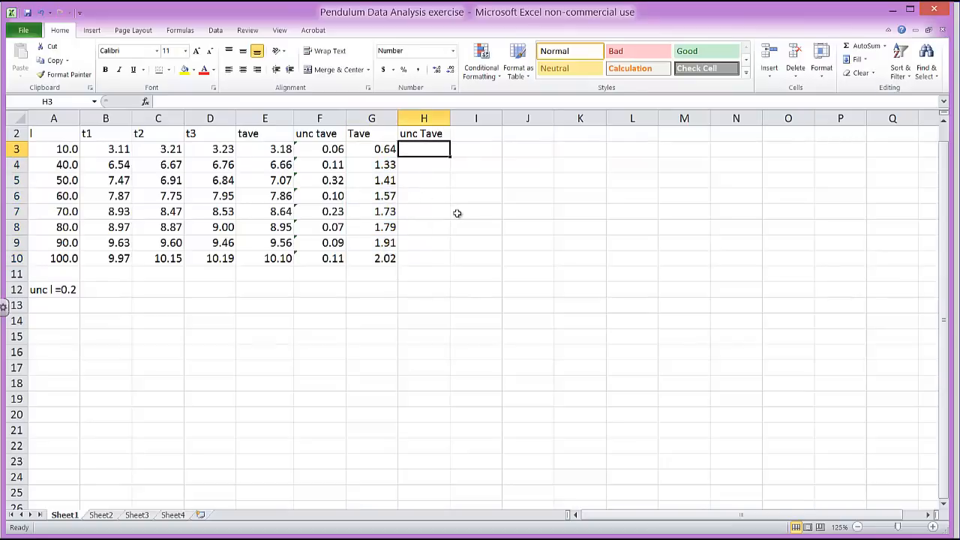
mouse_move(397, 192)
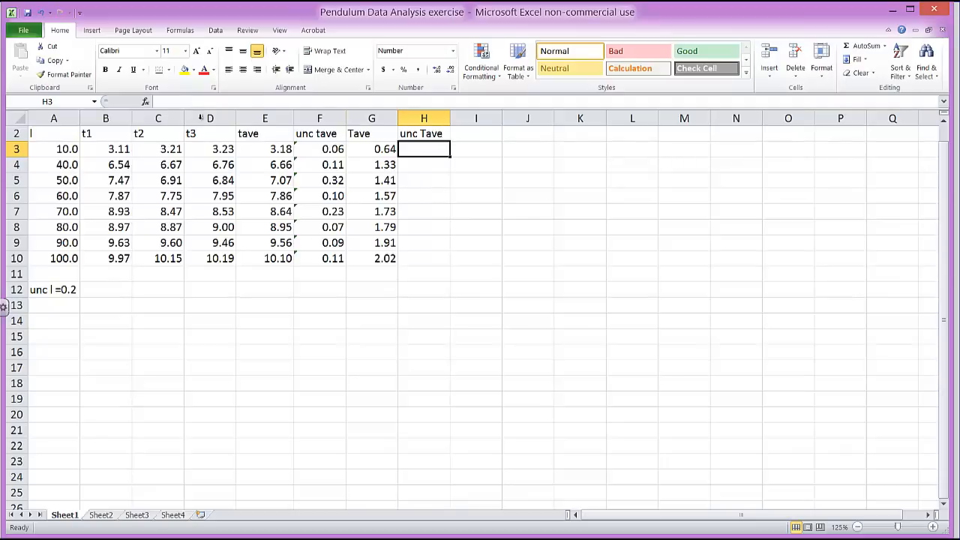
type("=")
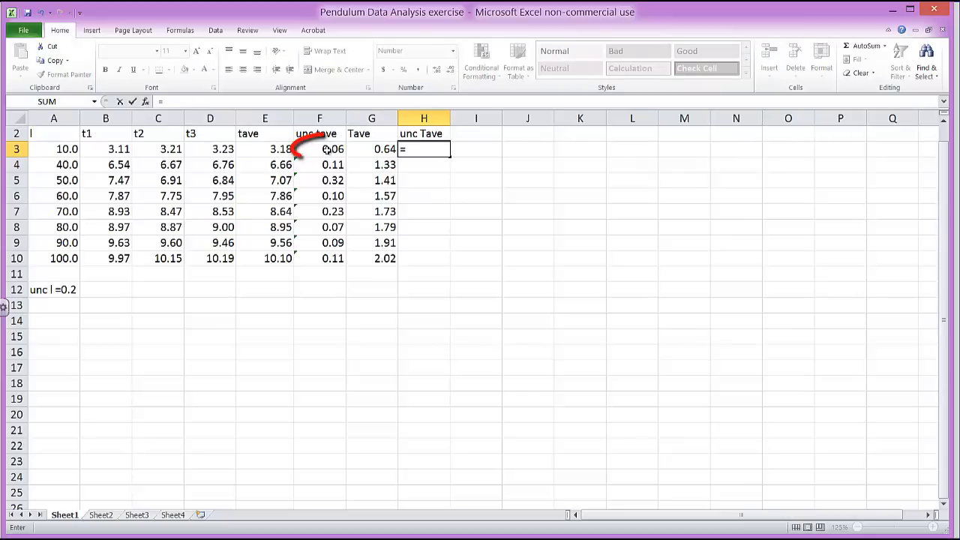
left_click(319, 148)
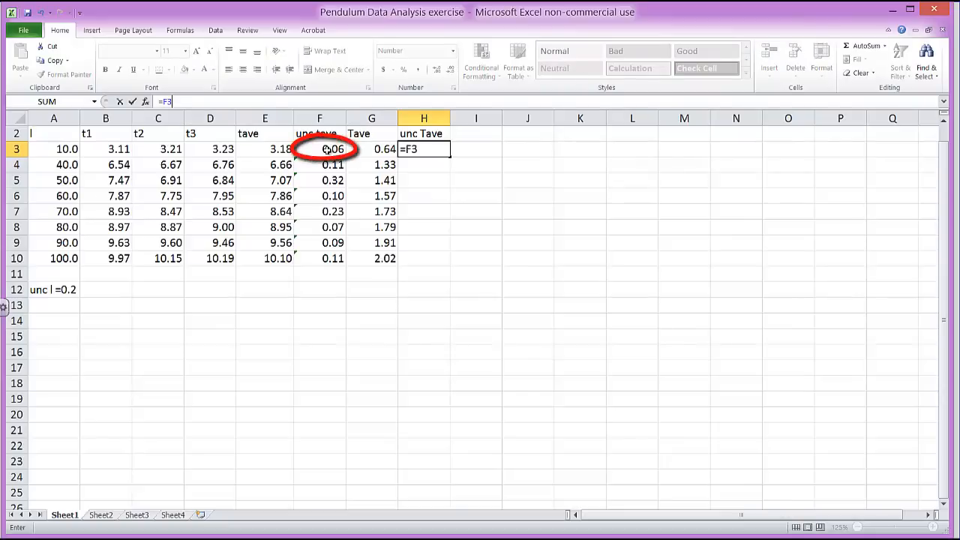
type("/")
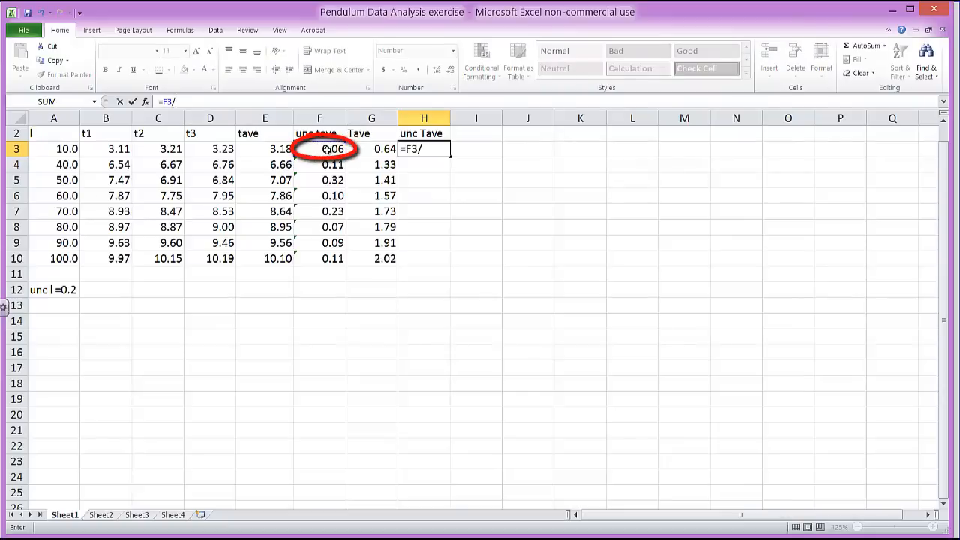
type("5")
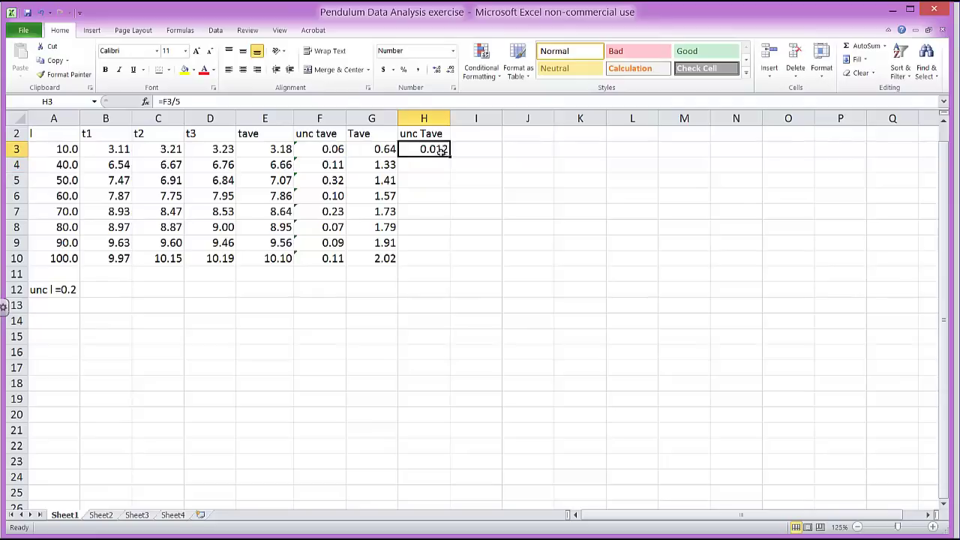
left_click_drag(446, 149, 446, 258)
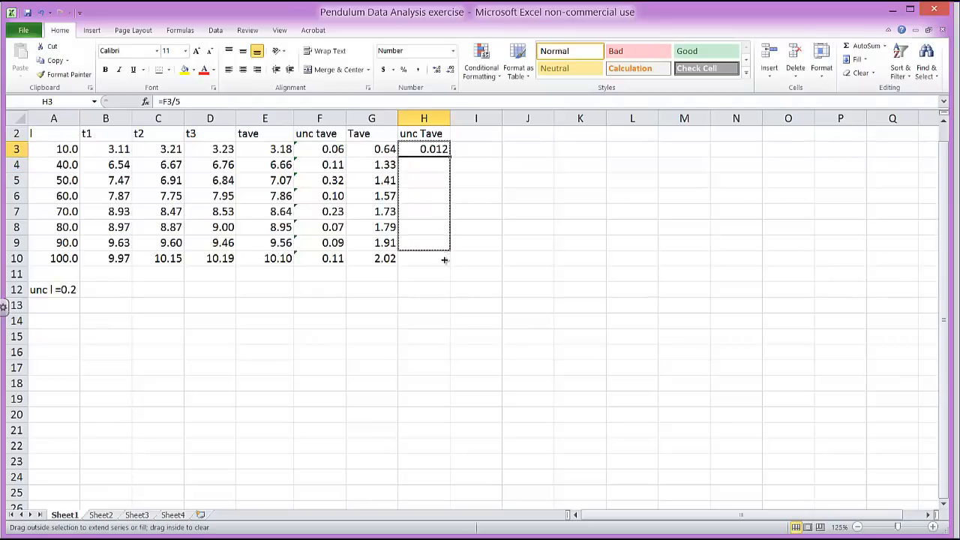
left_click_drag(424, 149, 424, 258)
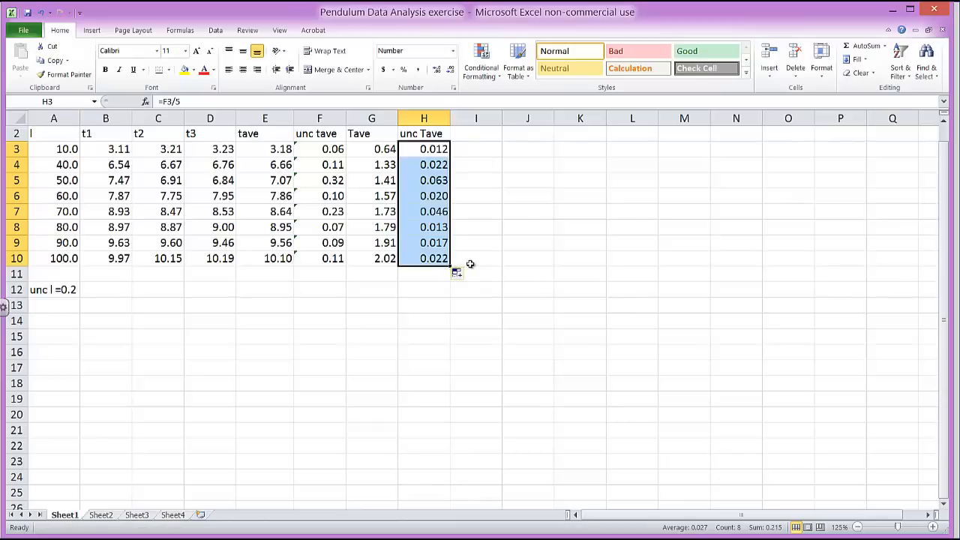
mouse_move(439, 269)
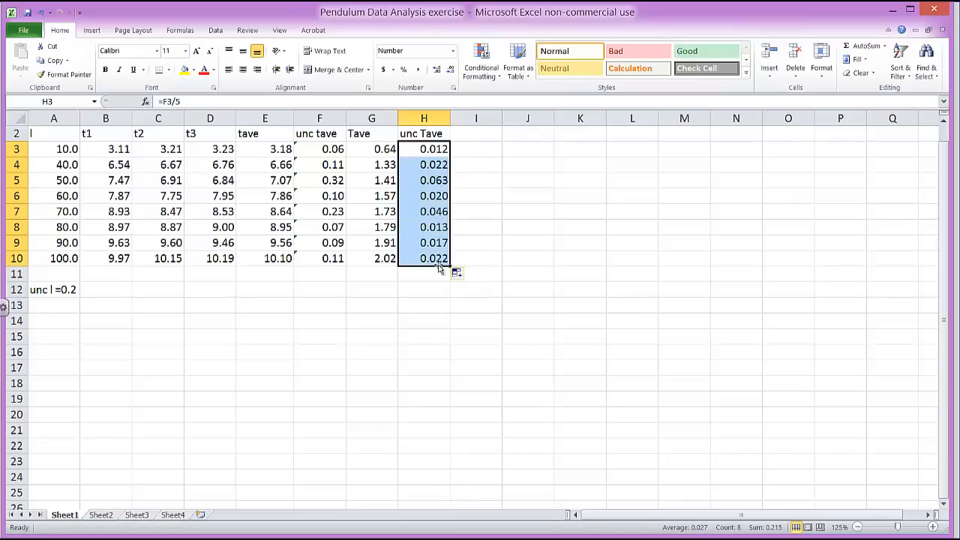
mouse_move(424, 259)
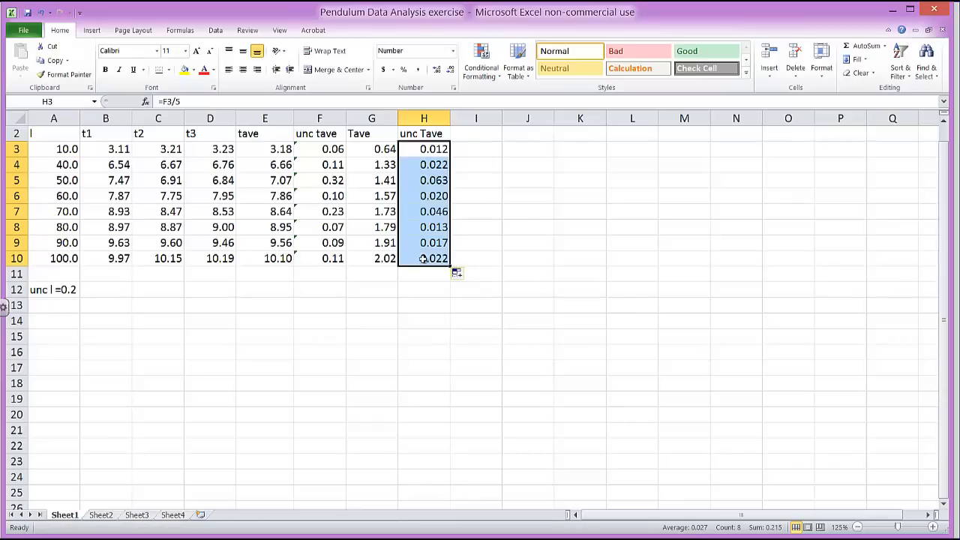
mouse_move(91, 30)
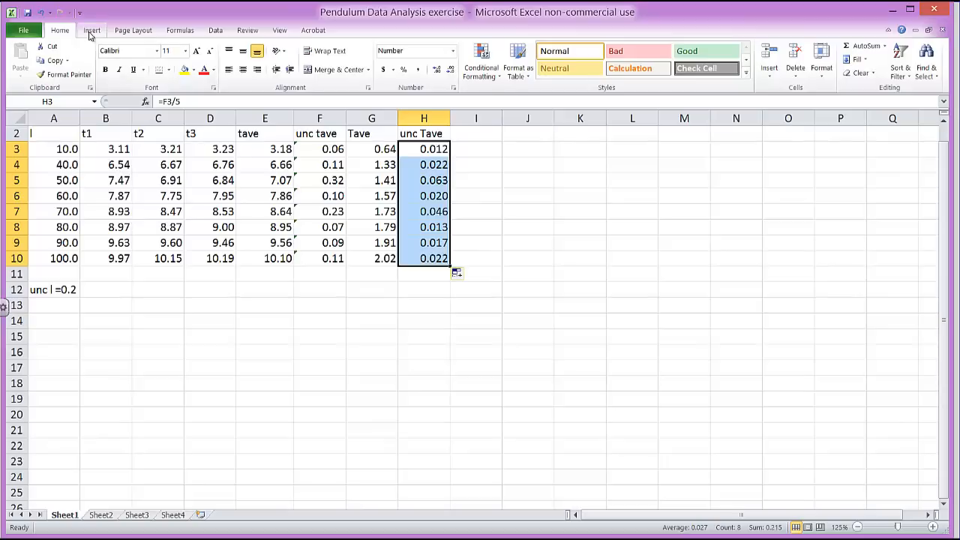
Insert a Scatter with Only Markers chart from the Insert tab beside the table.
left_click(91, 30)
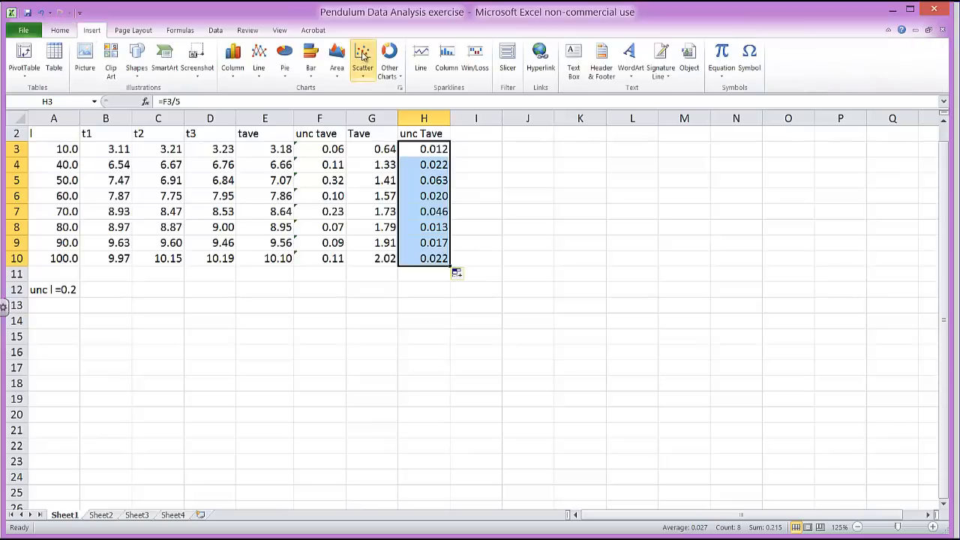
mouse_move(362, 56)
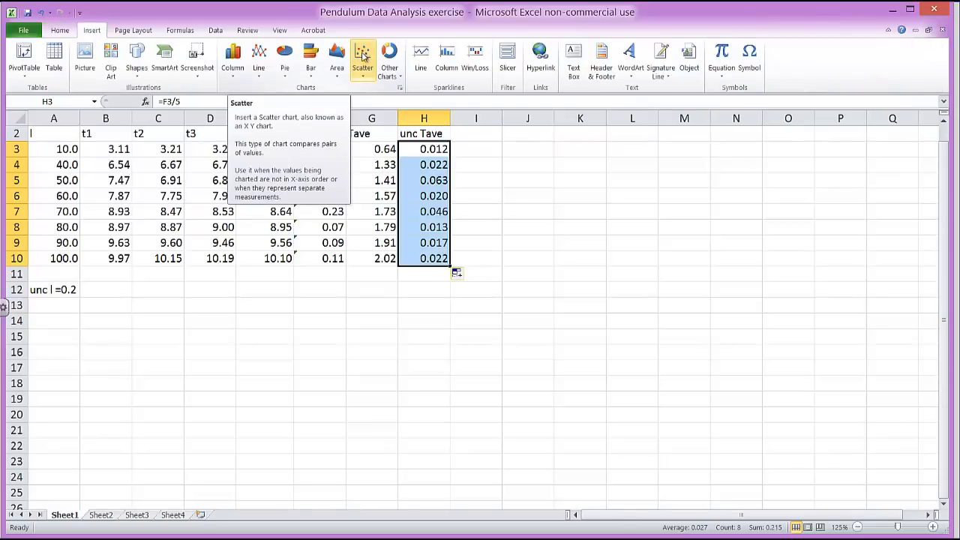
left_click(363, 57)
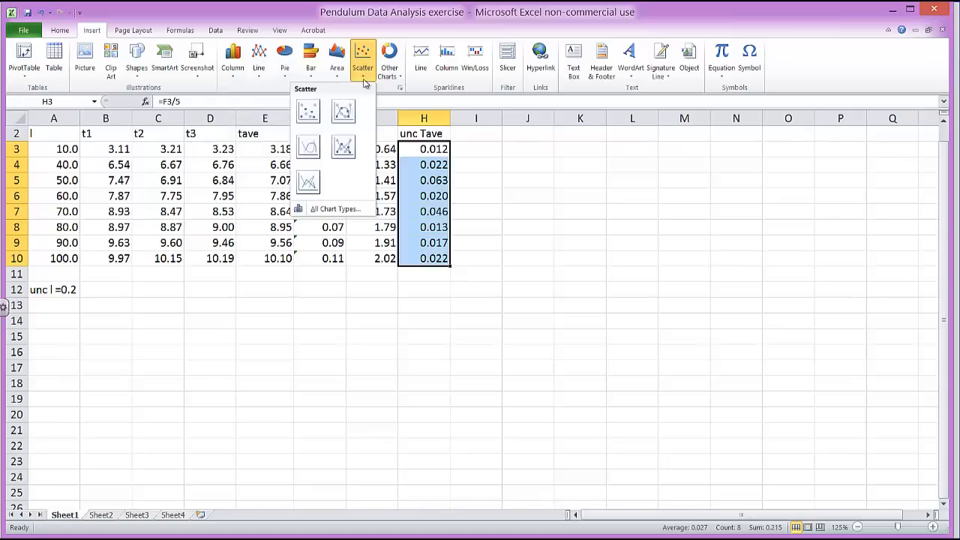
mouse_move(308, 110)
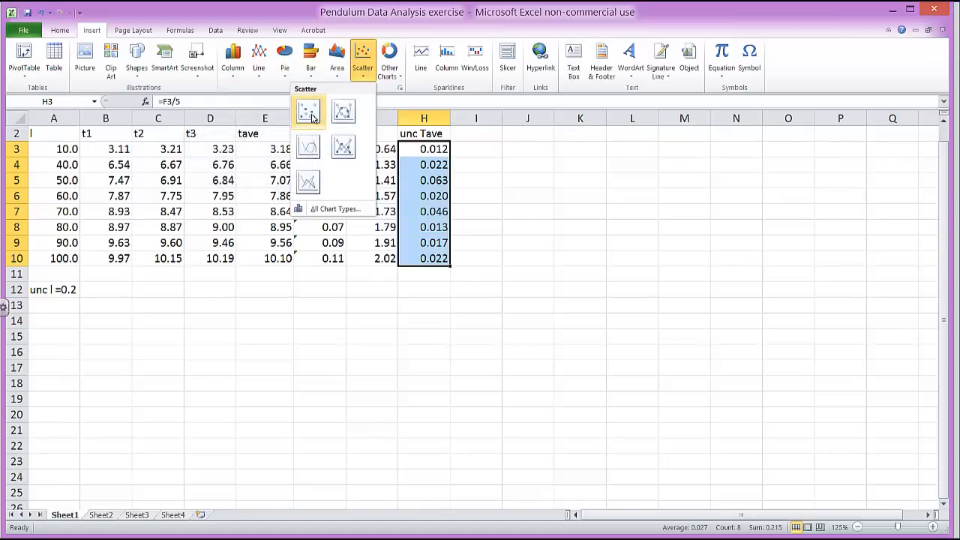
left_click(306, 111)
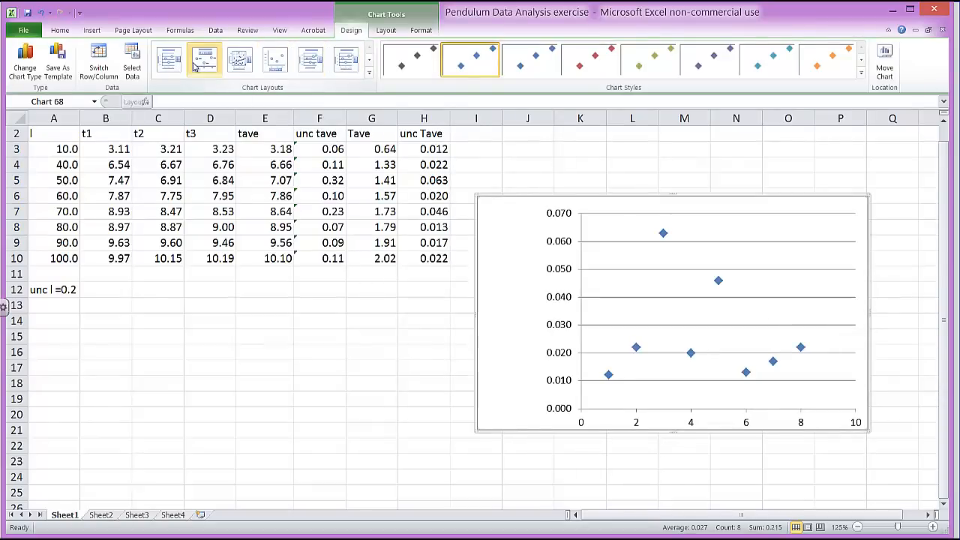
left_click(204, 59)
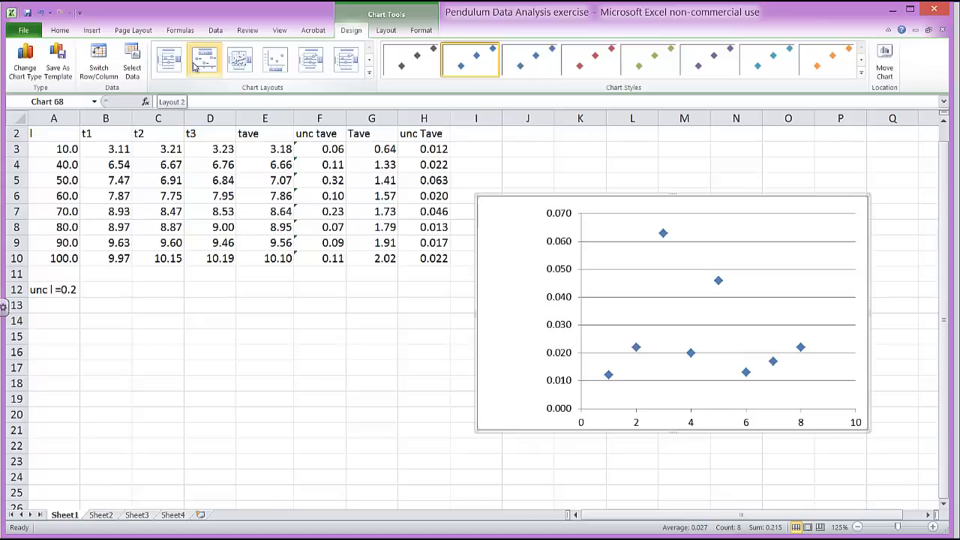
mouse_move(185, 81)
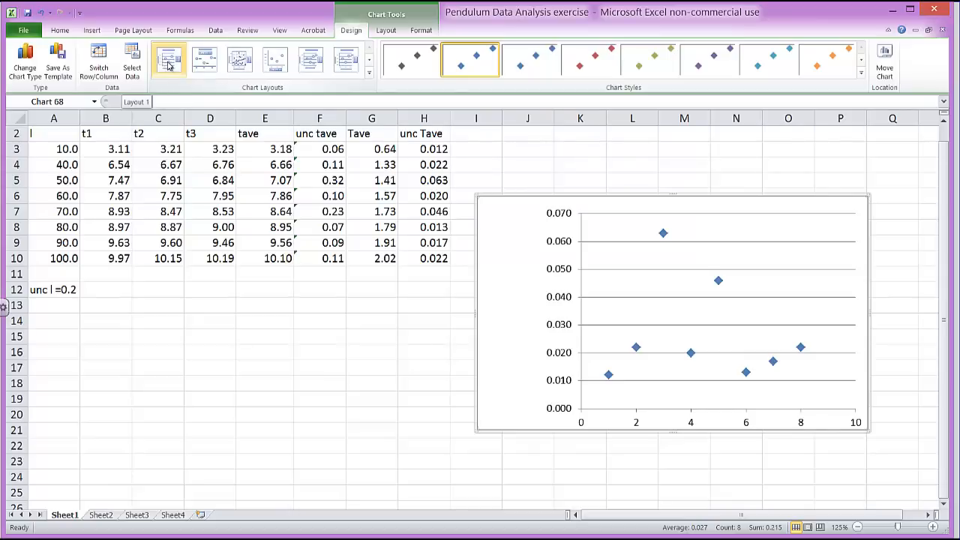
Apply Layout 1, title the chart 'Variation of the Period of a Pendulum', label the x-axis 'Length (cm)'.
left_click(169, 59)
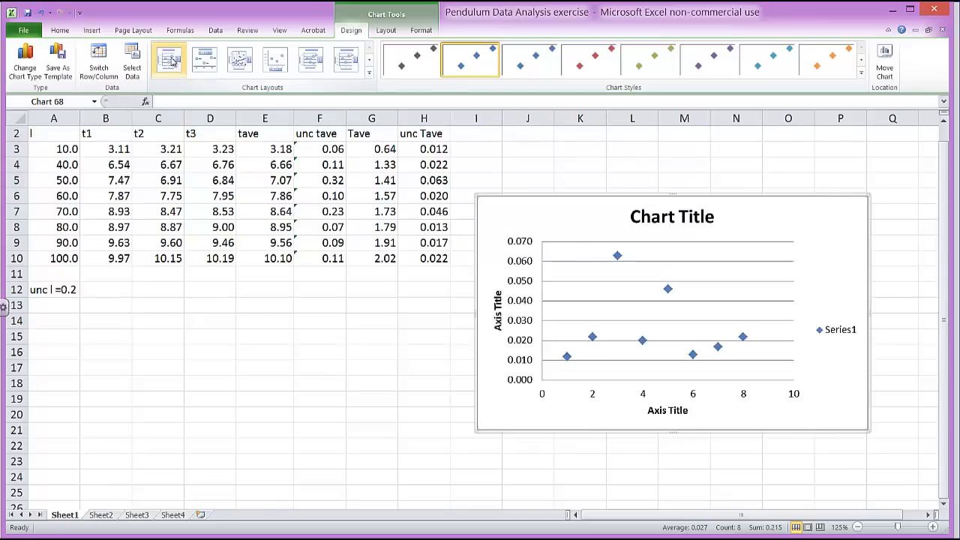
mouse_move(842, 337)
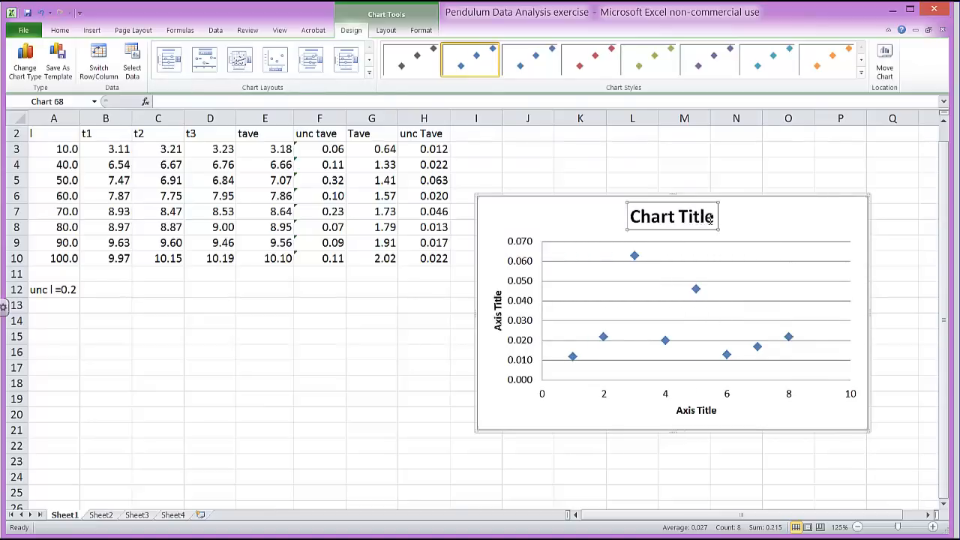
type("Variation of the Period of a Pendulum")
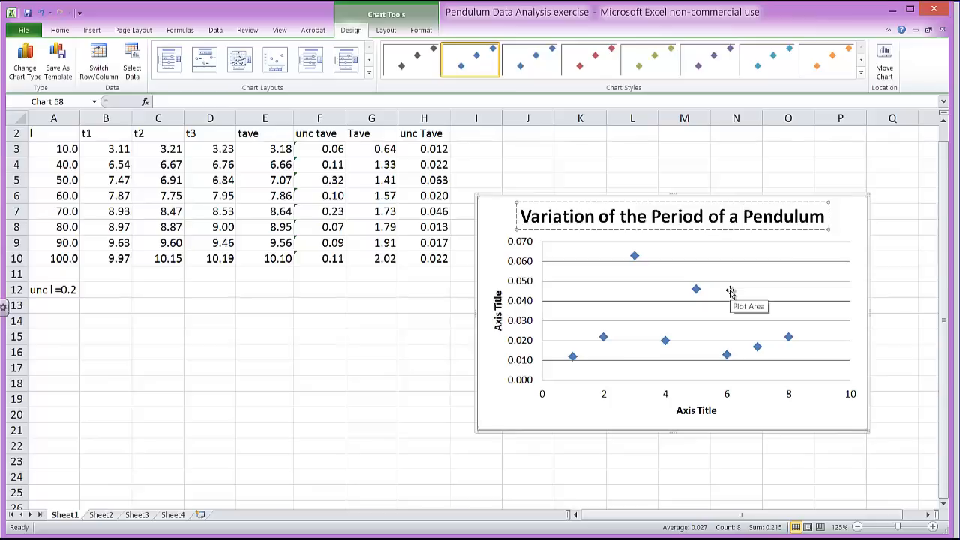
mouse_move(724, 364)
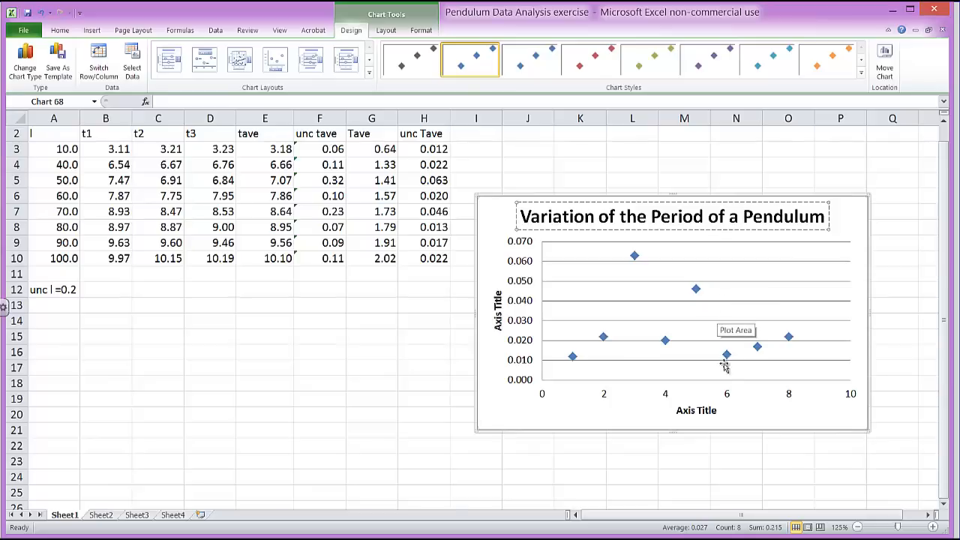
left_click(697, 410)
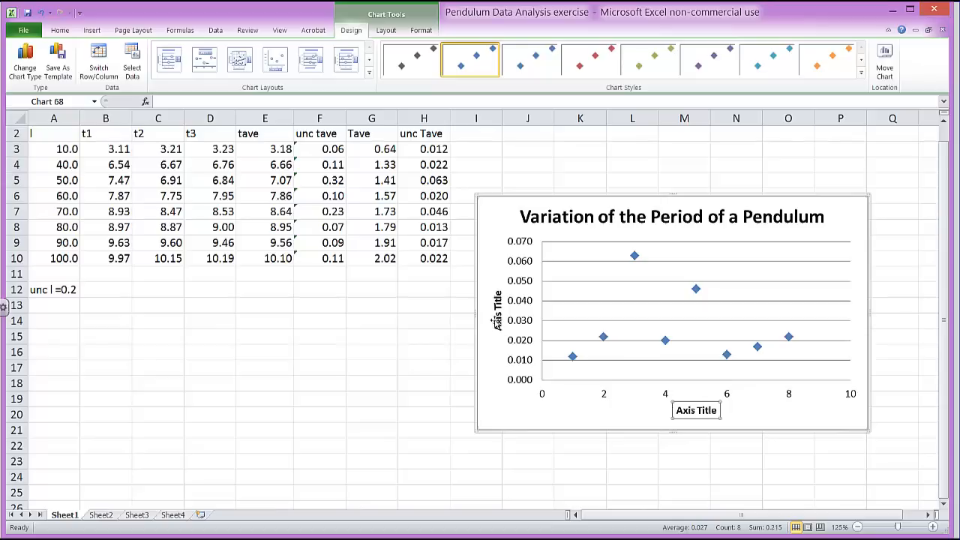
mouse_move(732, 412)
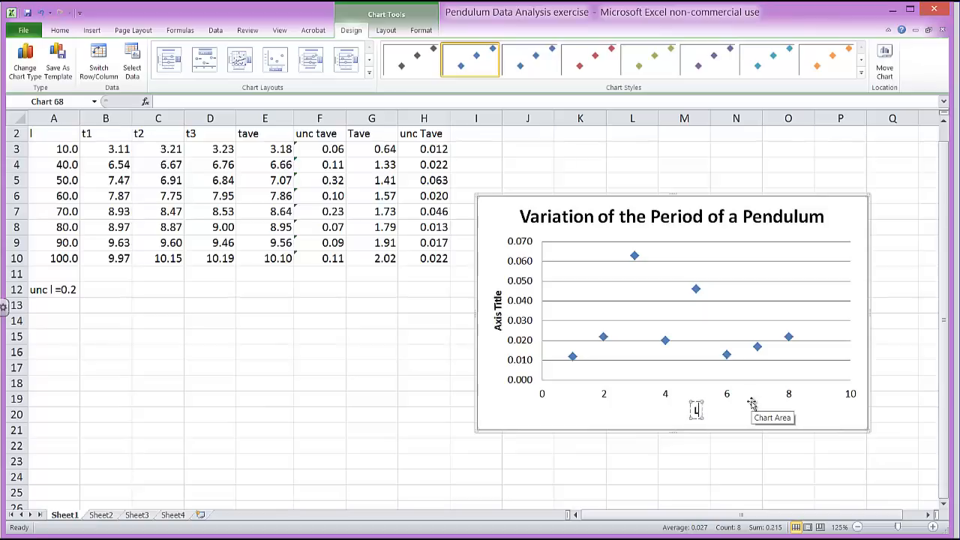
type("Length")
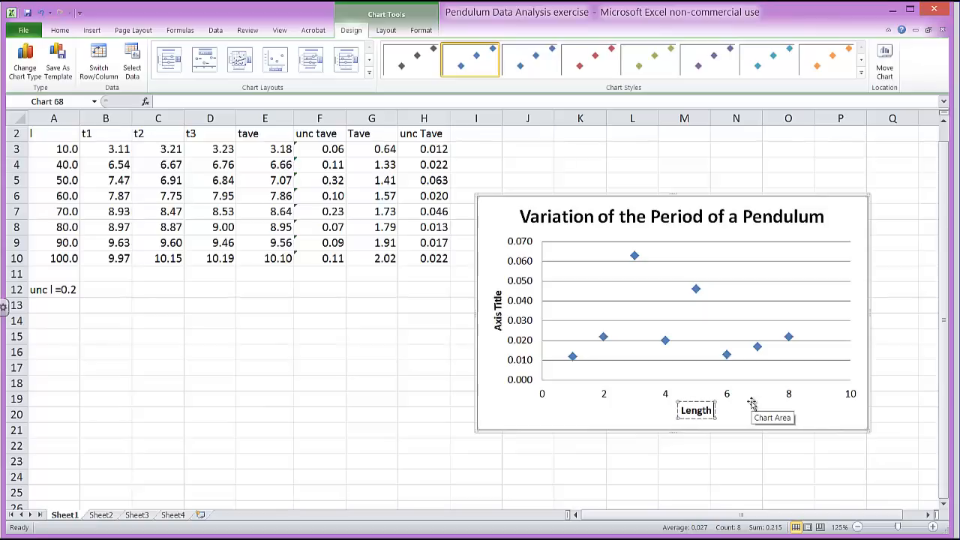
type("(cm)")
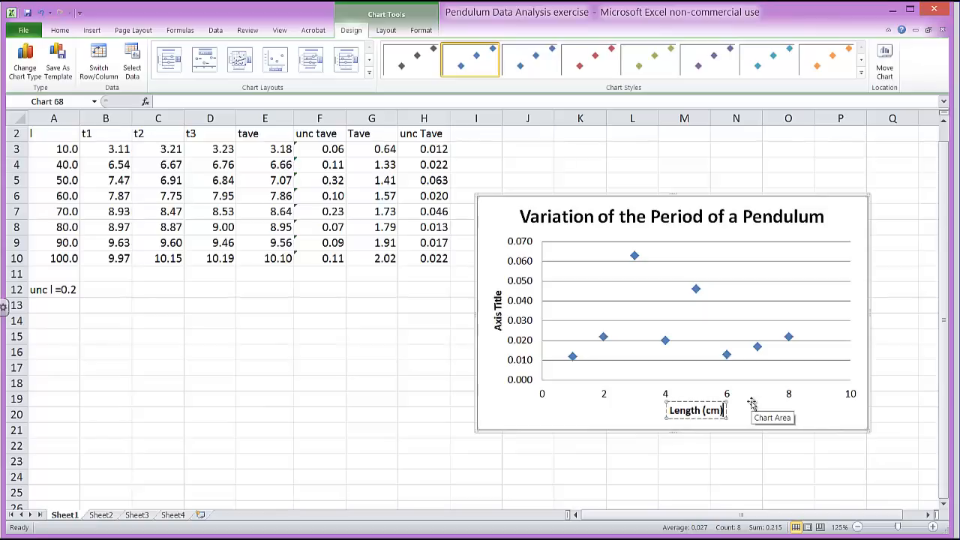
left_click(497, 306)
type("Period (s)")
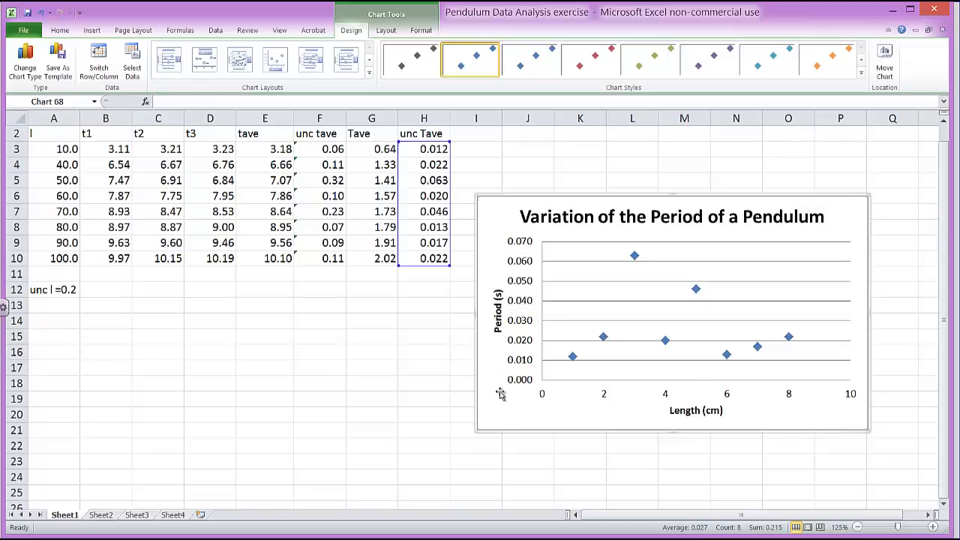
mouse_move(744, 325)
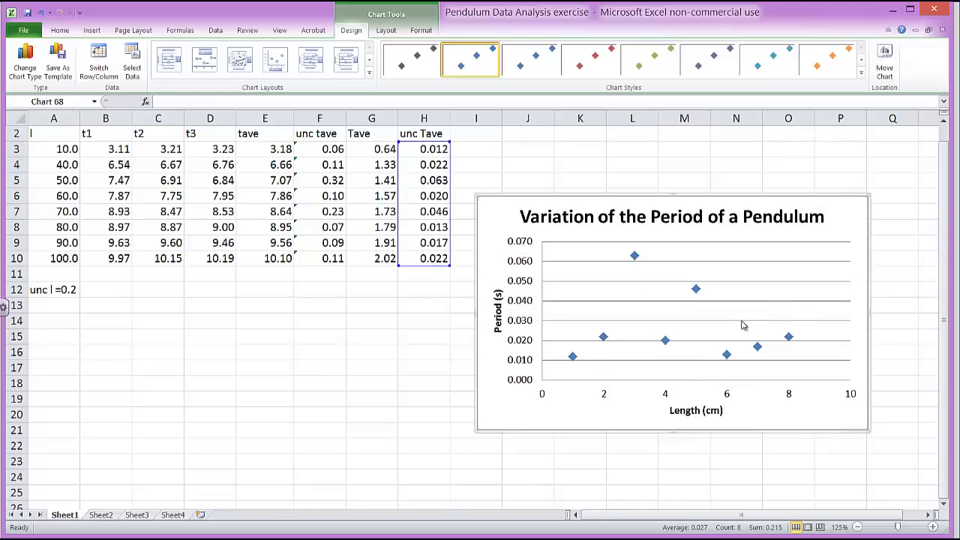
mouse_move(743, 325)
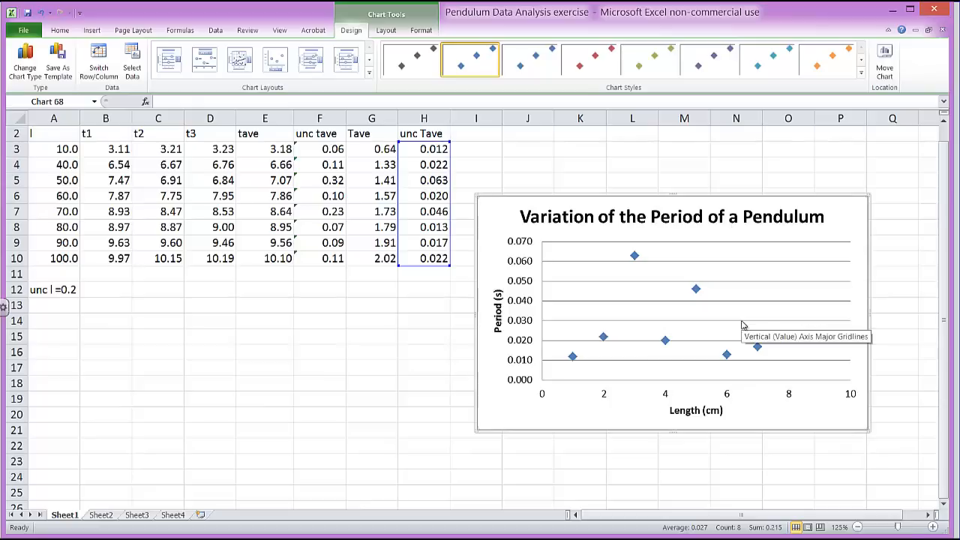
mouse_move(757, 347)
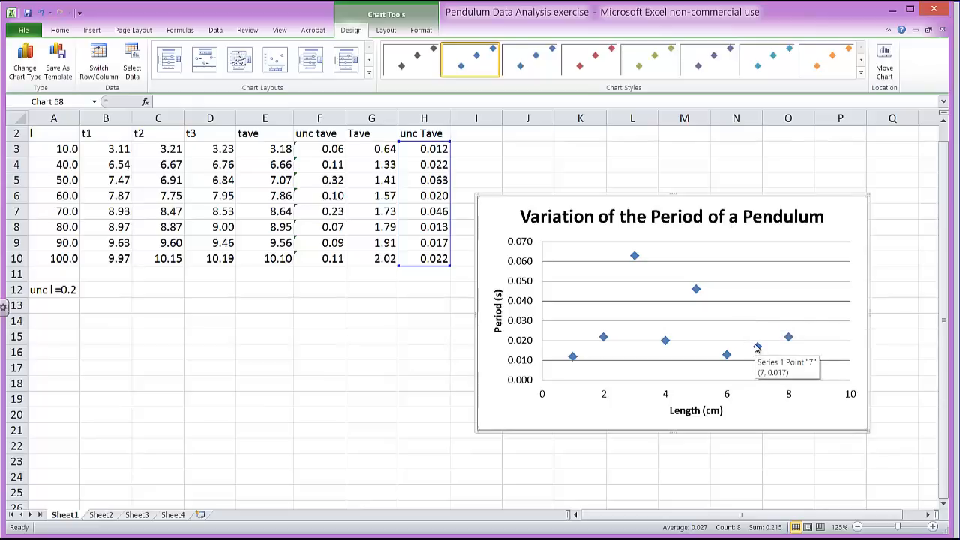
mouse_move(746, 360)
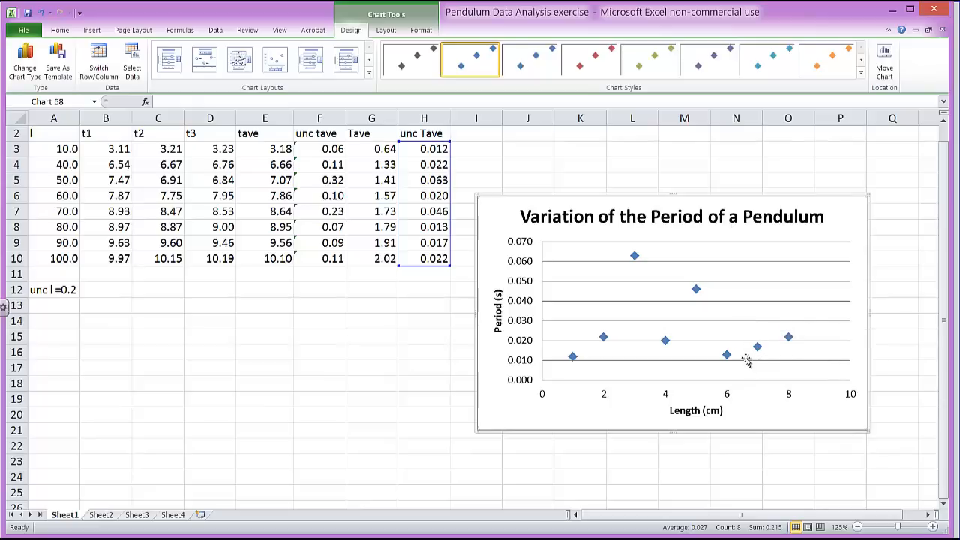
mouse_move(701, 307)
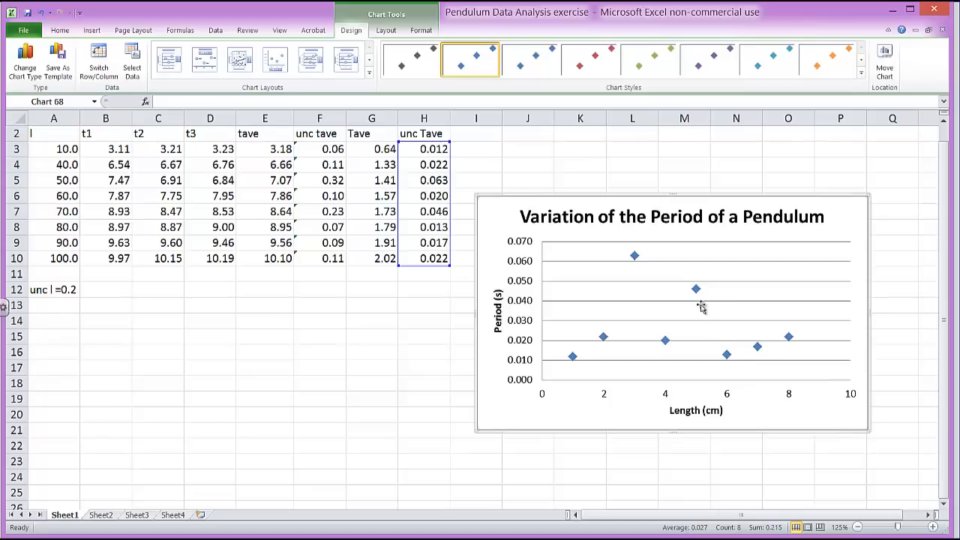
Right-click a plotted point to bring up the data series context menu.
right_click(696, 289)
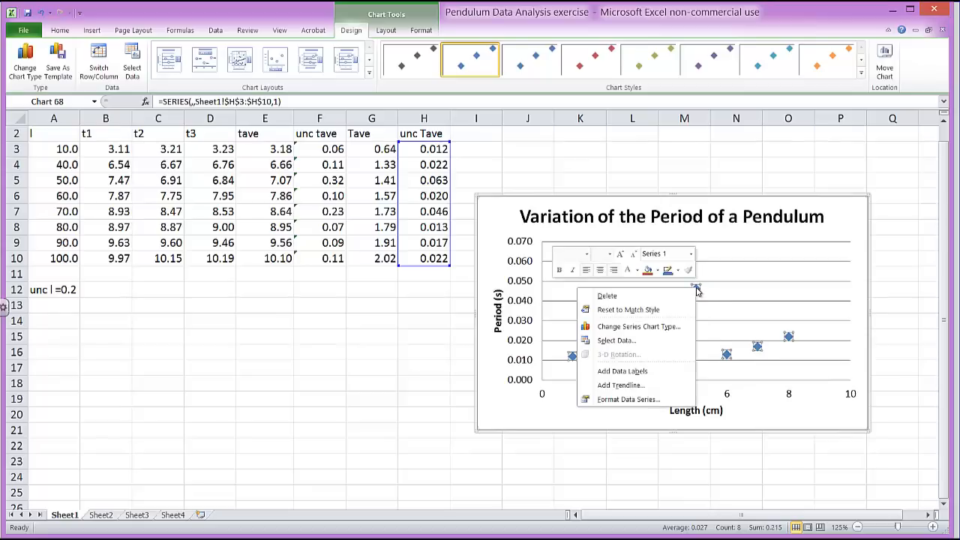
mouse_move(607, 295)
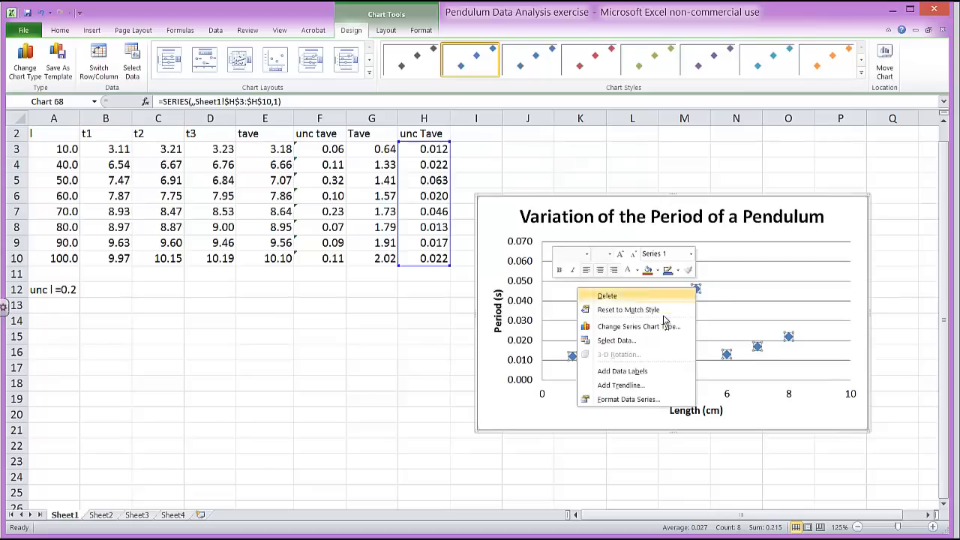
mouse_move(719, 306)
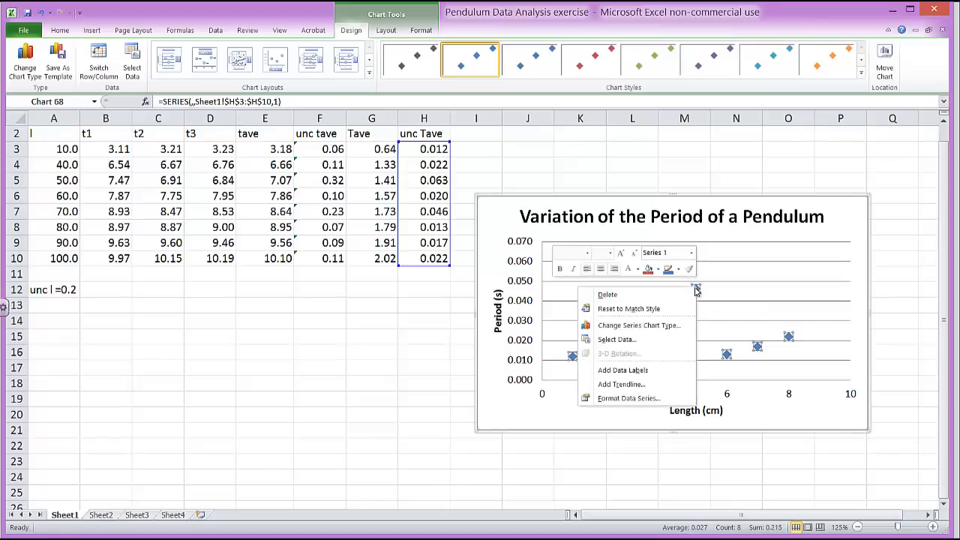
mouse_move(616, 339)
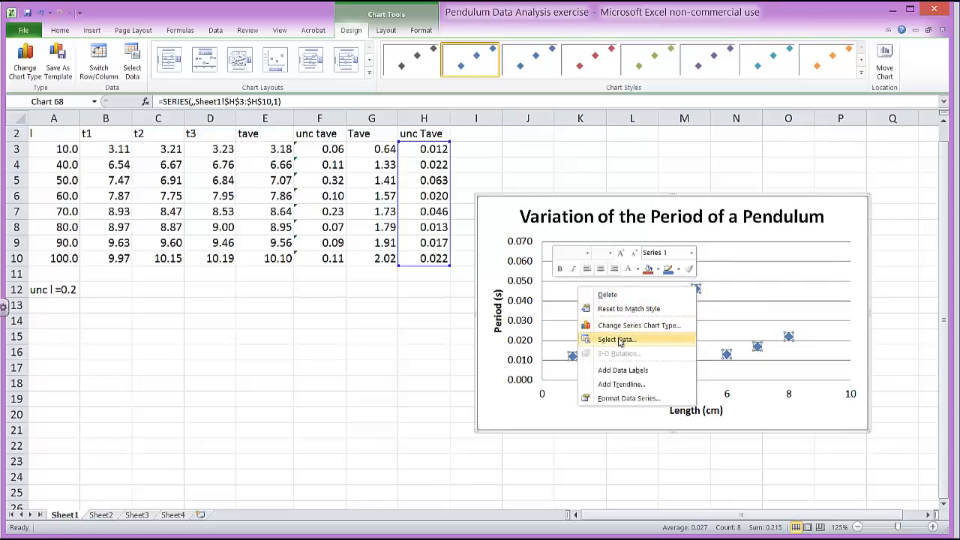
In Select Data Source, add a series named 'Variation of the Period of a Pendulum'.
left_click(616, 340)
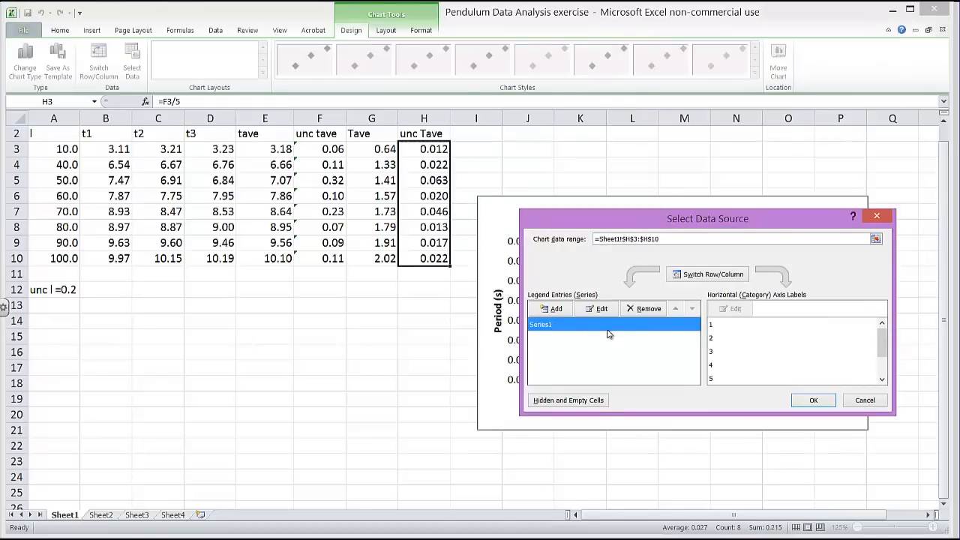
left_click(643, 308)
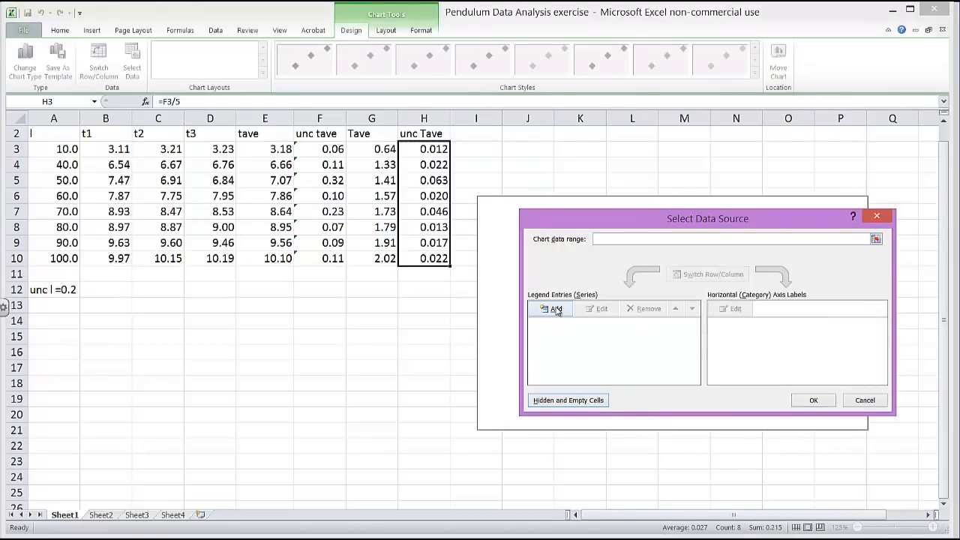
left_click(552, 309)
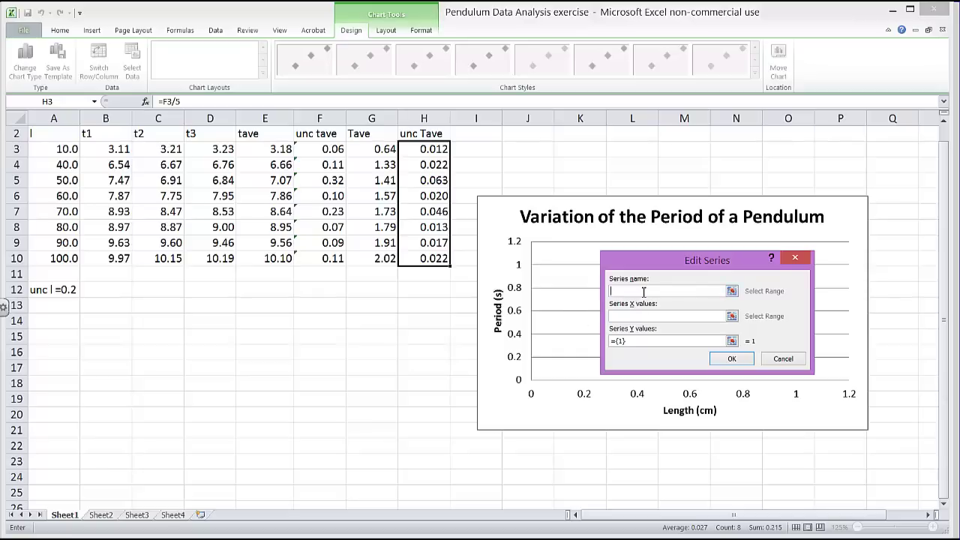
type("V")
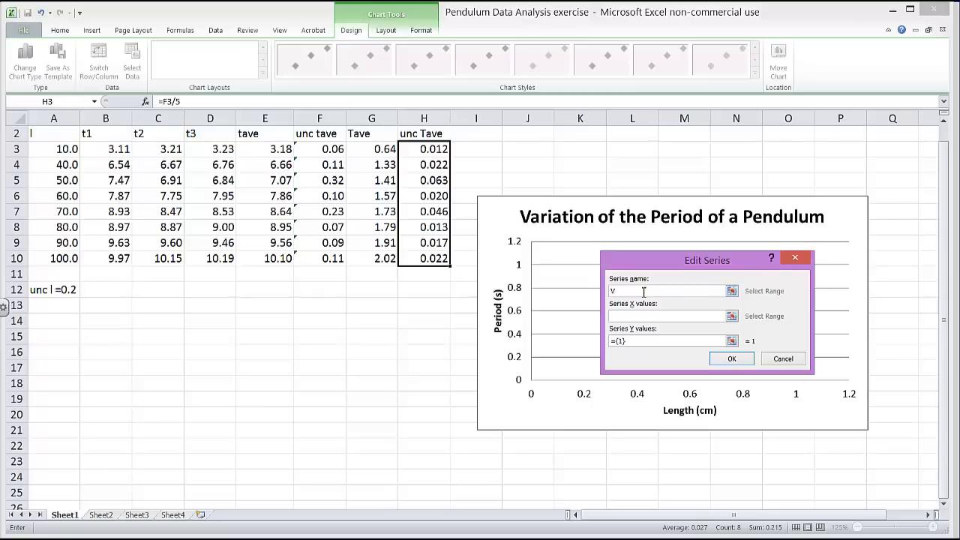
type("ariation of the Period of a Pendulum")
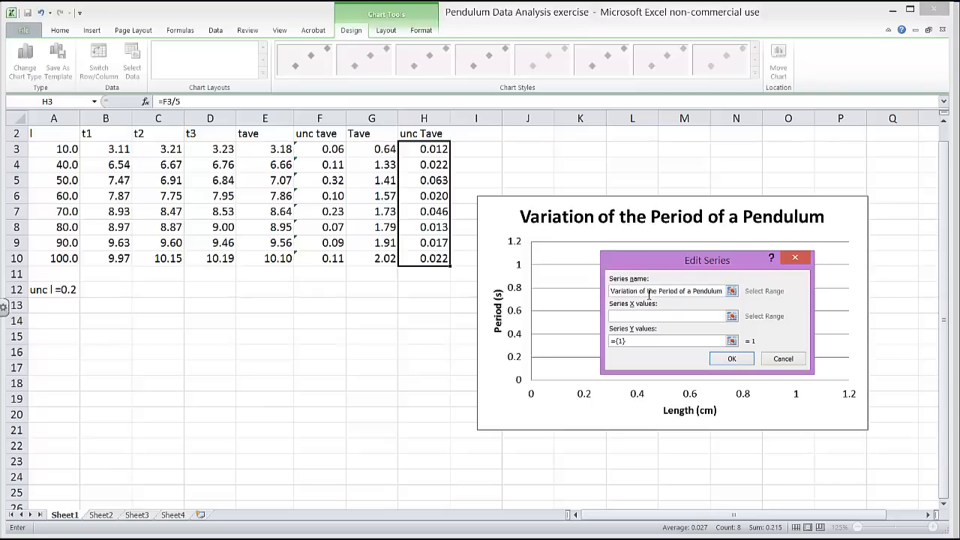
Set the series X values to A3:A10 and Y values to G3:G10, then confirm.
left_click(668, 315)
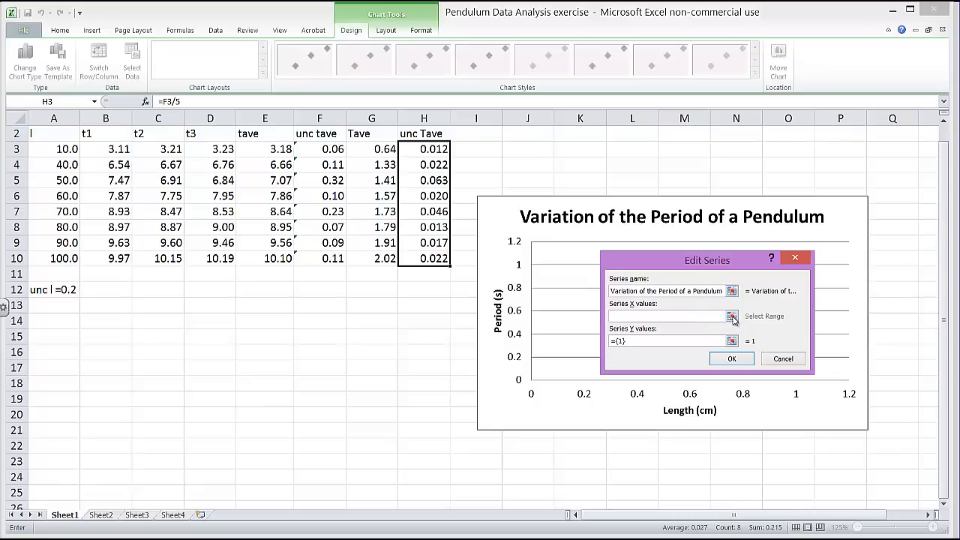
mouse_move(733, 323)
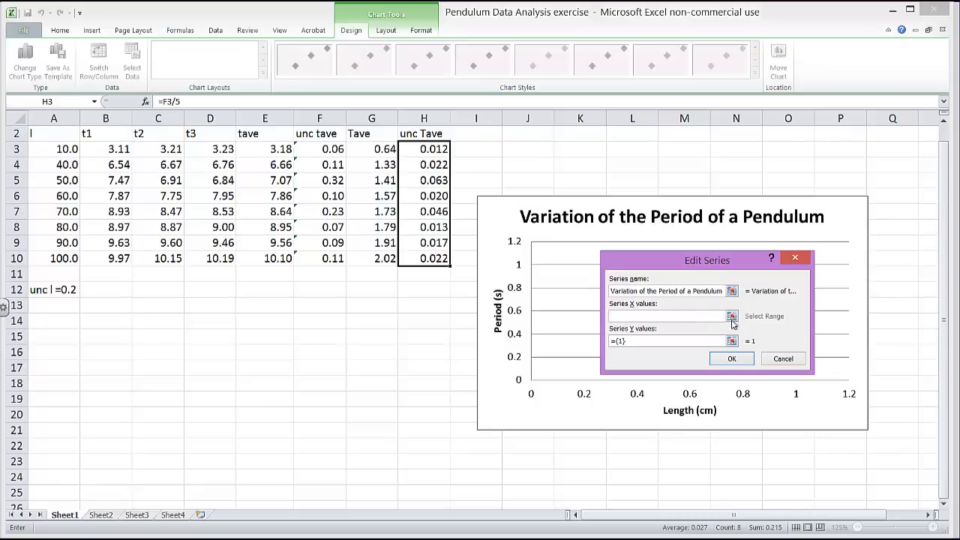
left_click(731, 315)
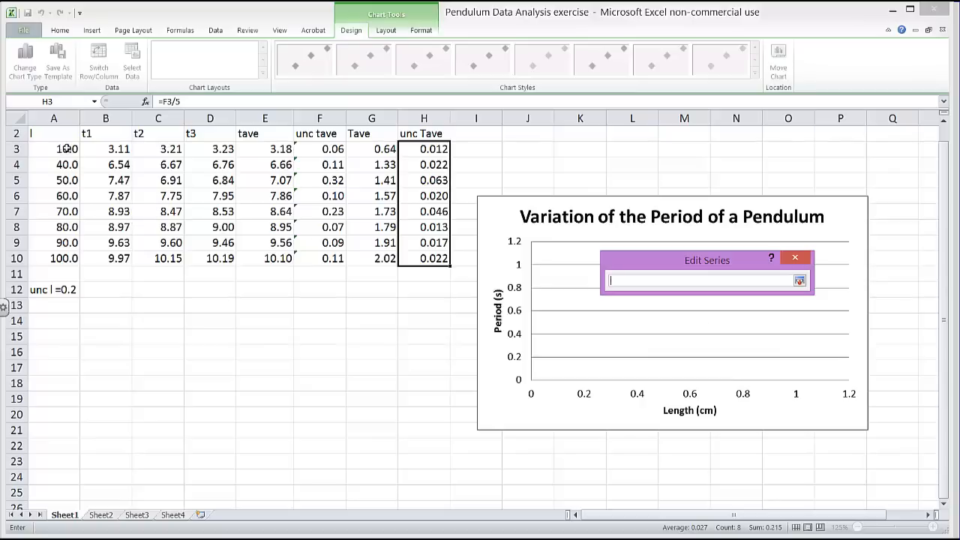
left_click_drag(53, 149, 53, 258)
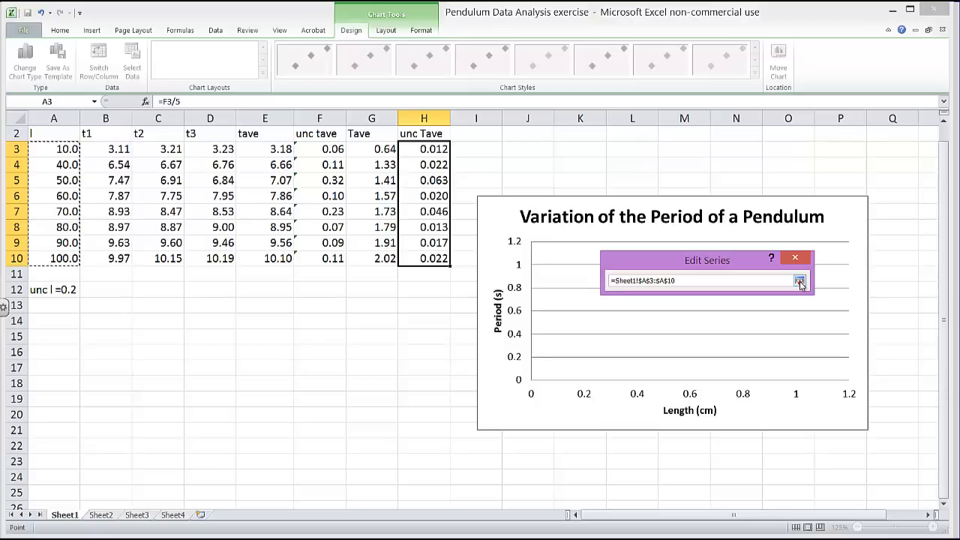
left_click(800, 280)
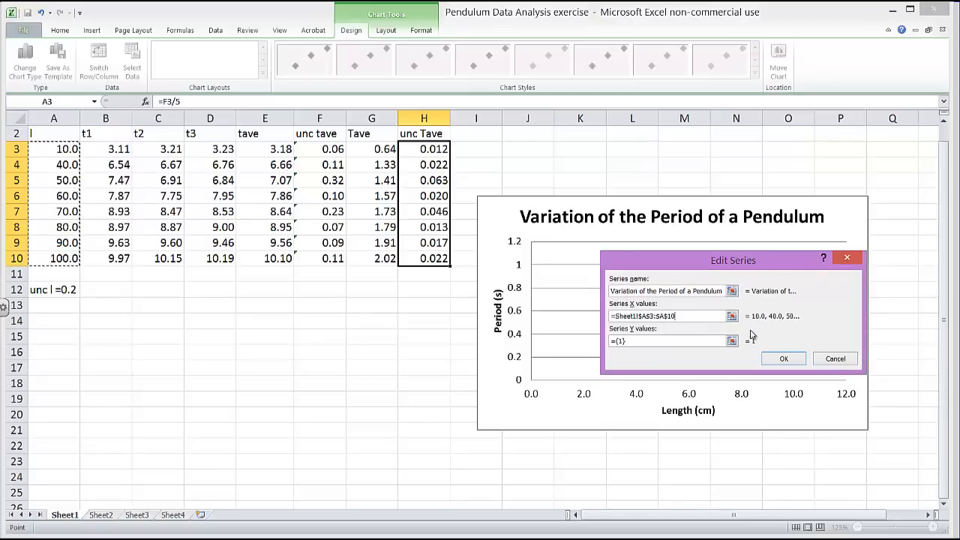
left_click(668, 341)
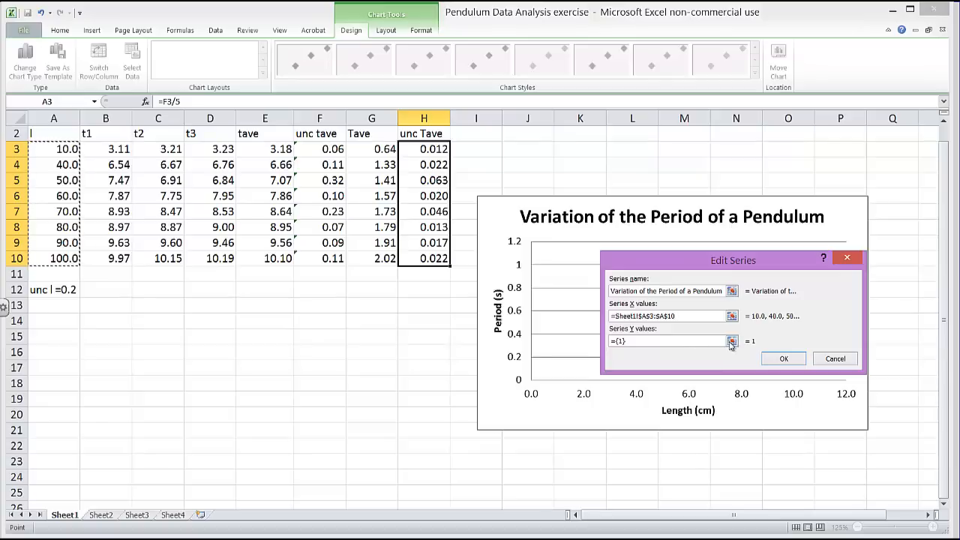
left_click(731, 342)
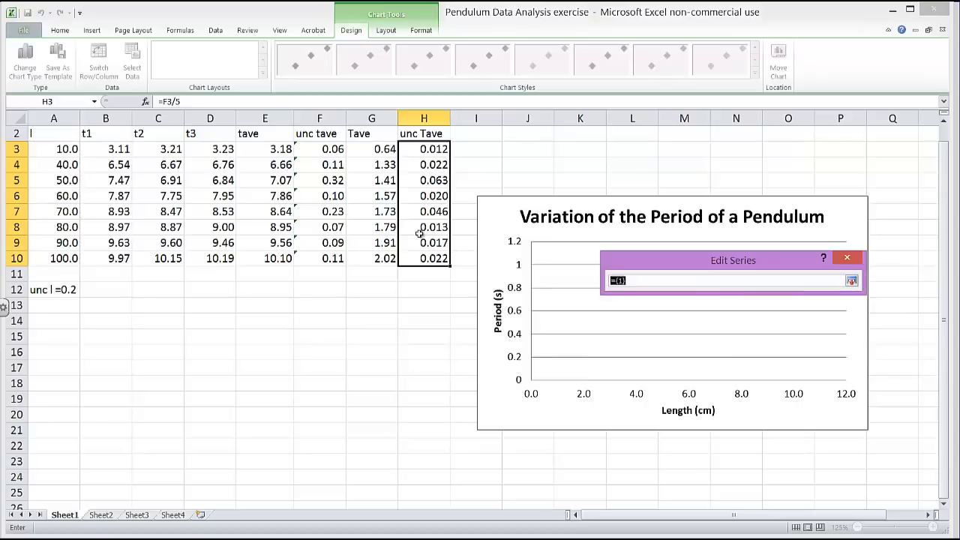
mouse_move(378, 150)
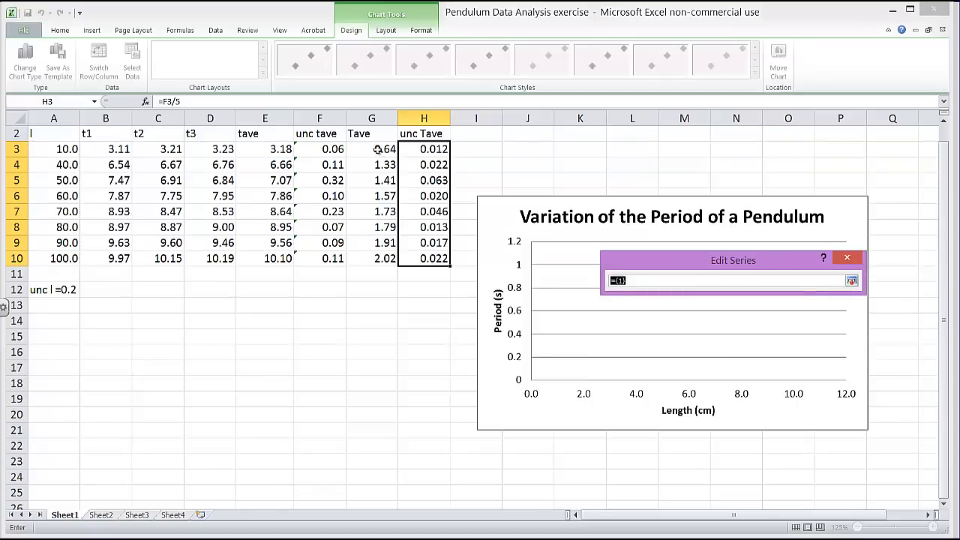
left_click_drag(372, 148, 371, 258)
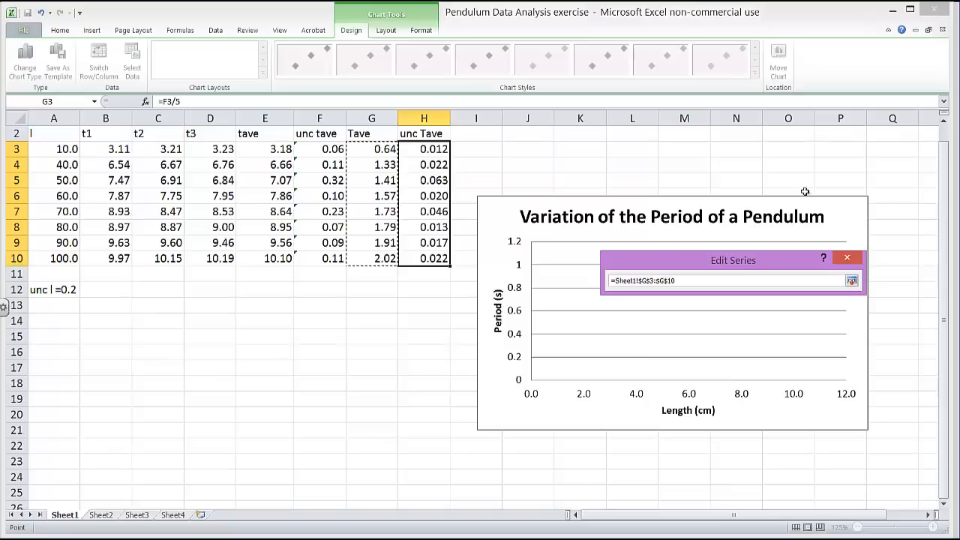
left_click(852, 280)
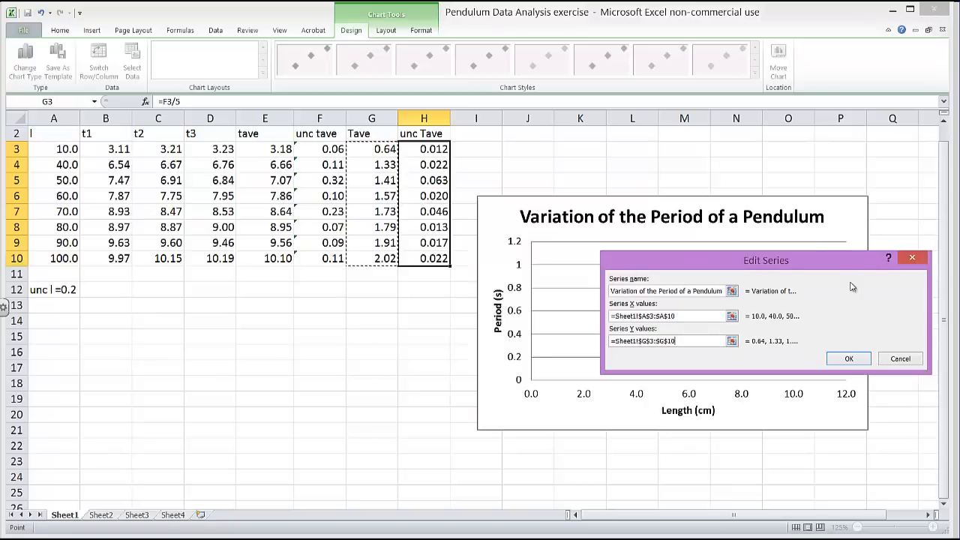
left_click(849, 358)
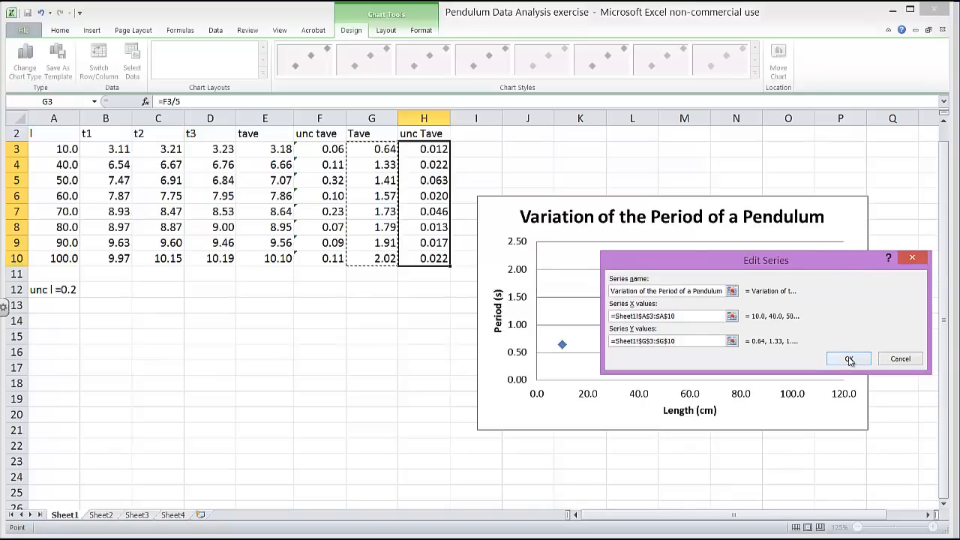
left_click(848, 359)
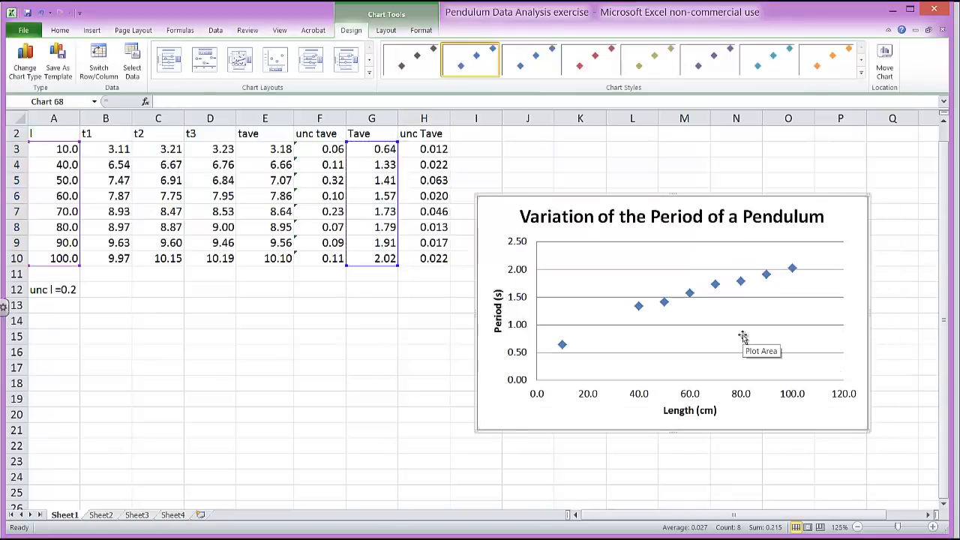
mouse_move(732, 329)
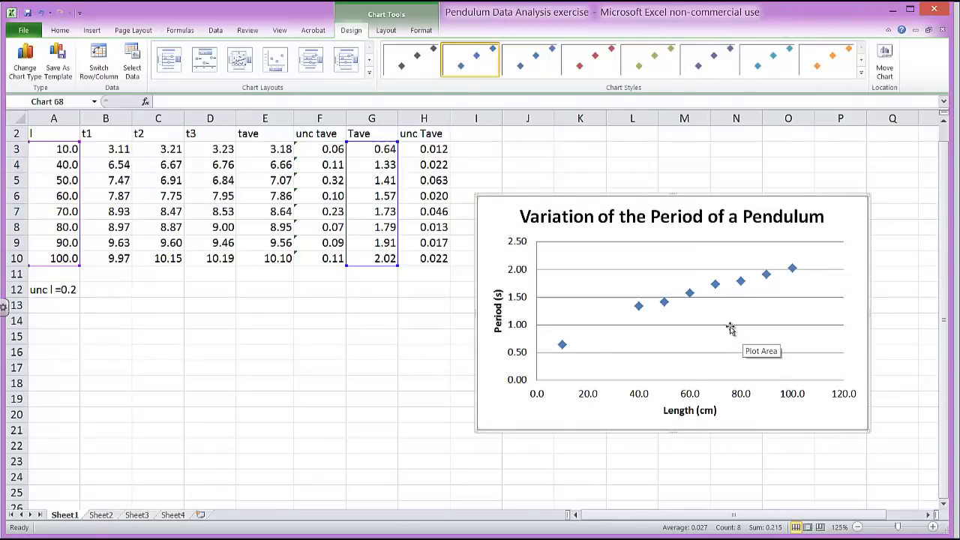
mouse_move(705, 292)
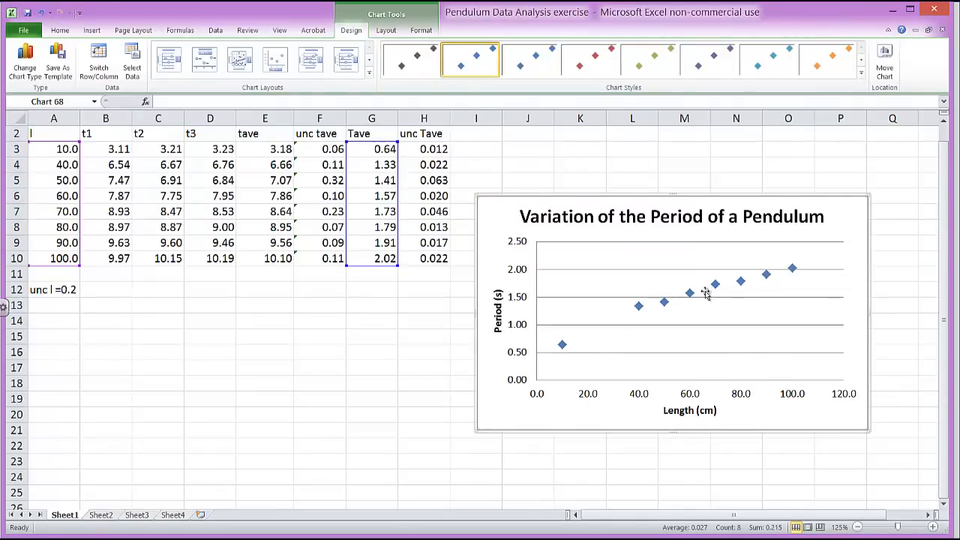
Format the data series with small built-in x markers instead of diamonds.
right_click(705, 292)
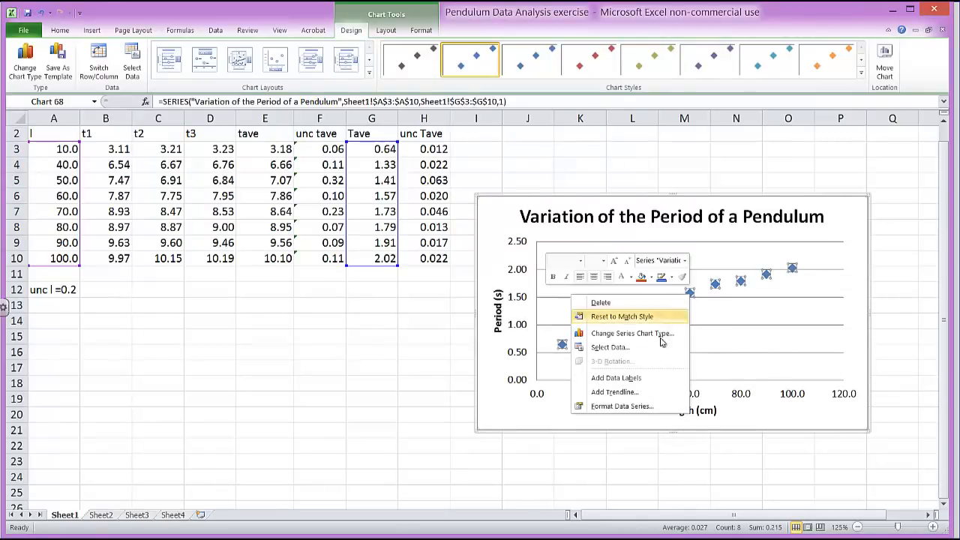
left_click(621, 406)
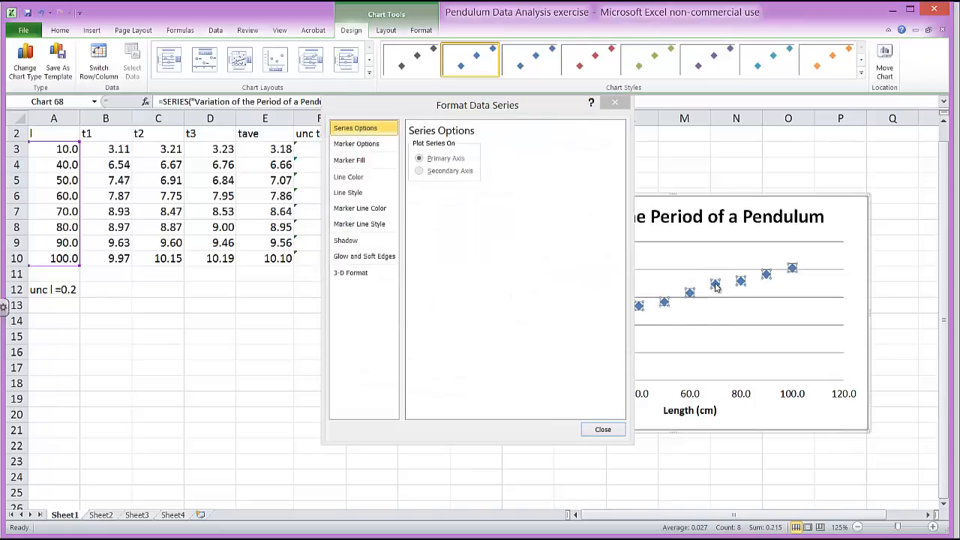
right_click(715, 288)
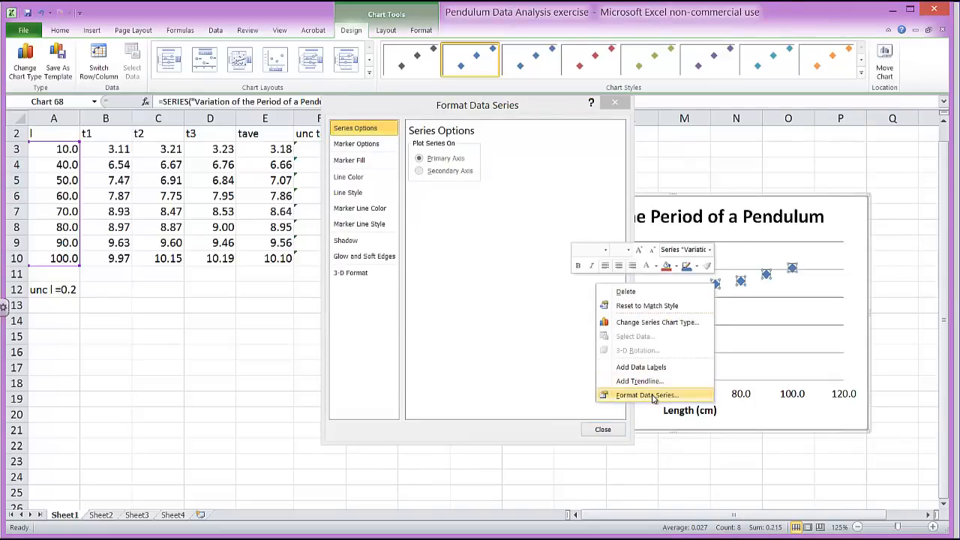
mouse_move(643, 399)
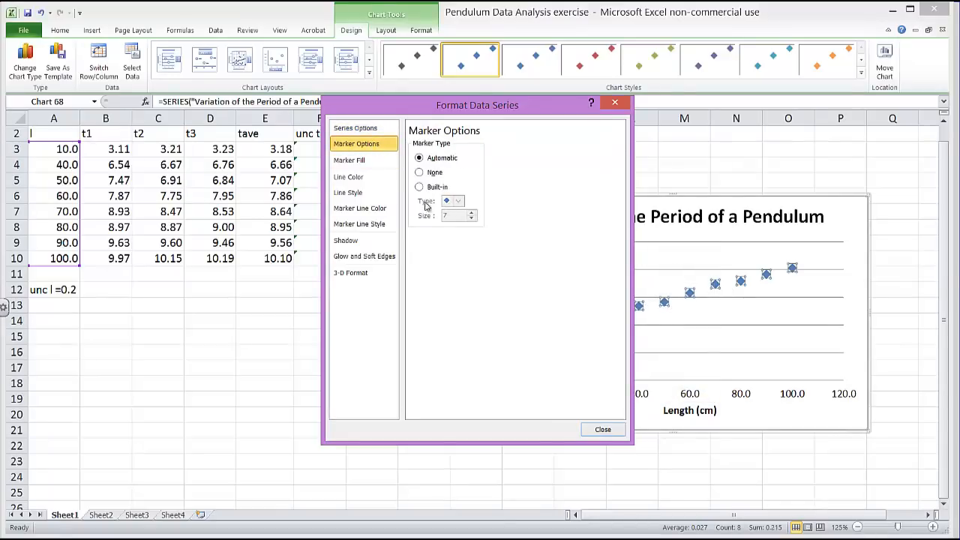
left_click(419, 187)
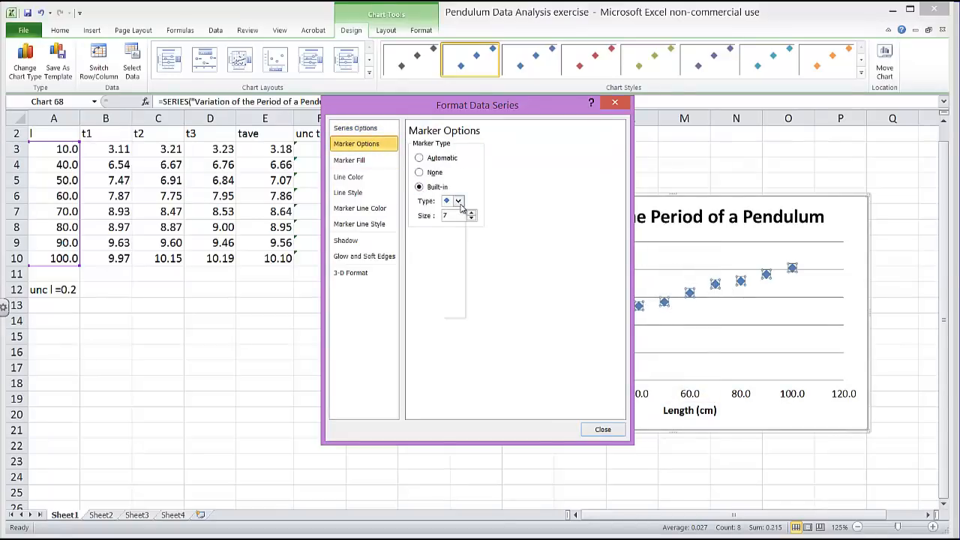
left_click(459, 200)
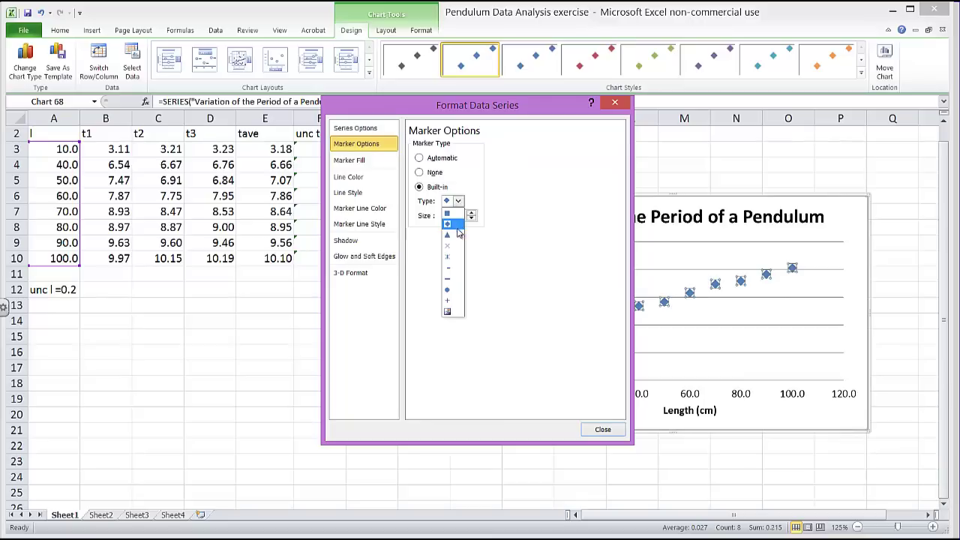
left_click(447, 246)
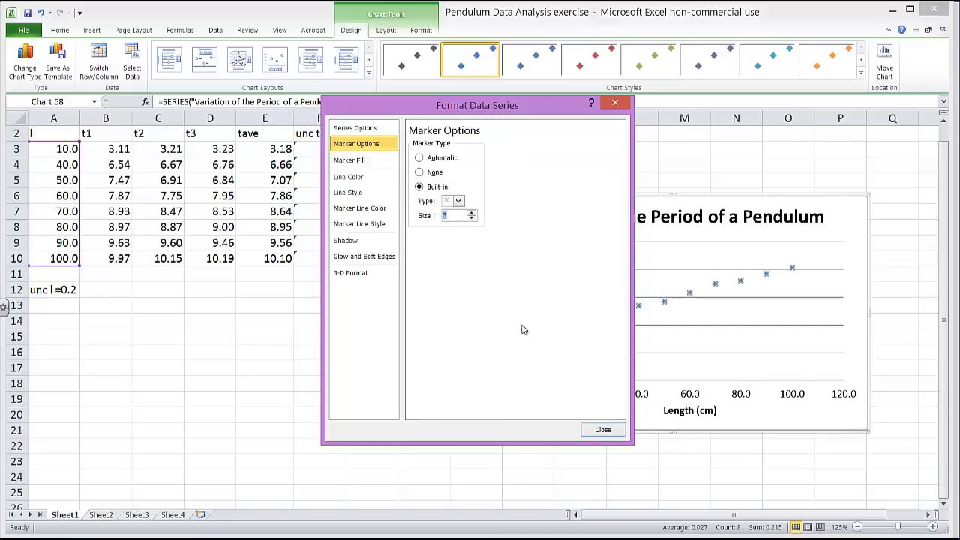
left_click(603, 429)
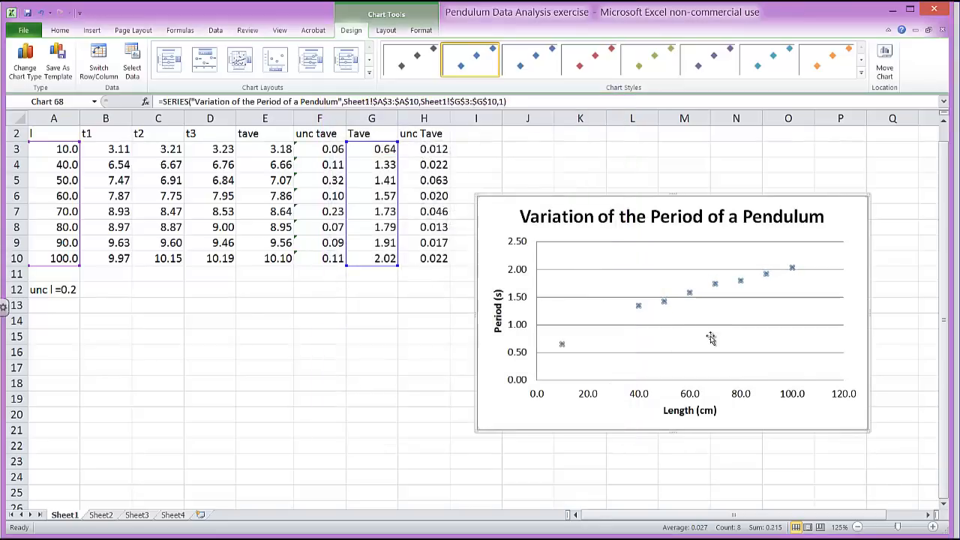
left_click(683, 338)
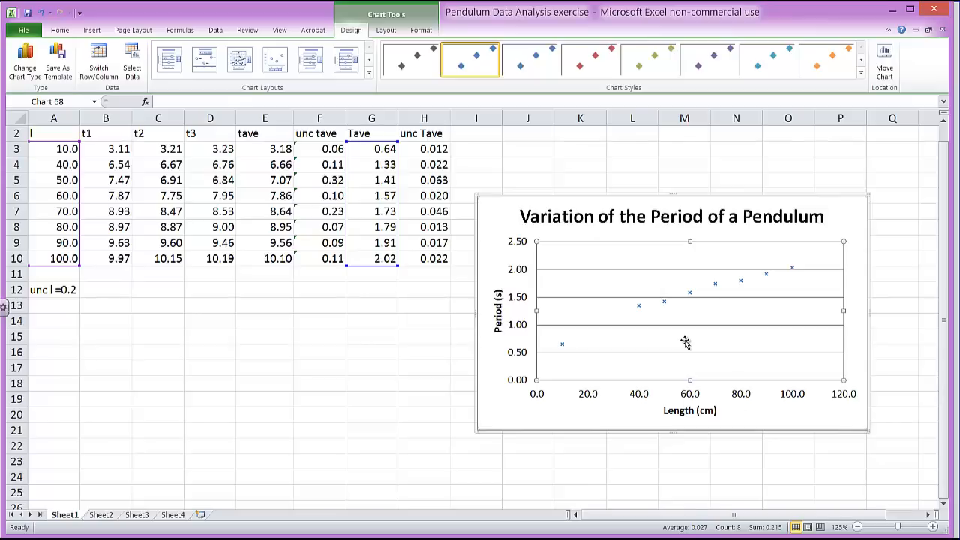
mouse_move(687, 345)
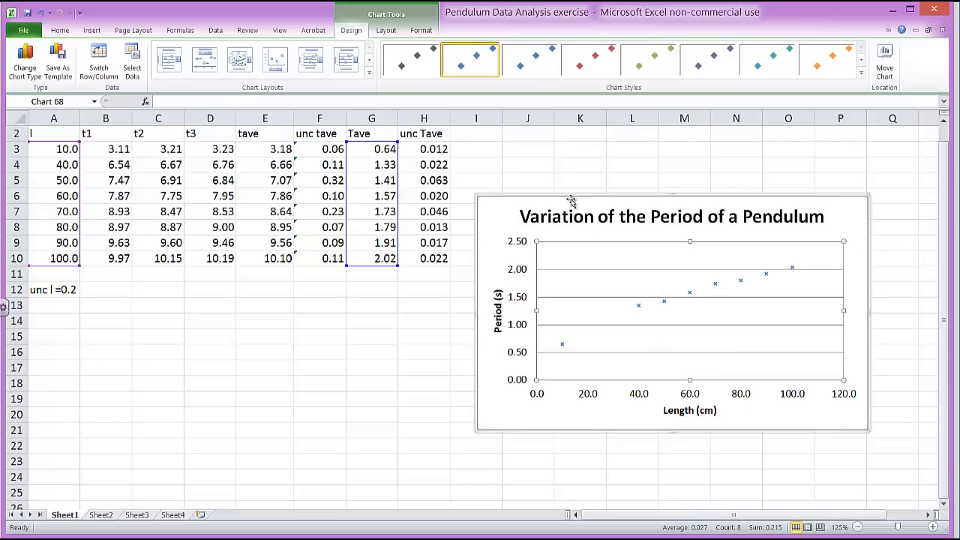
Add a linear trendline through the eight pendulum points and open its More Trendline Options.
left_click(386, 30)
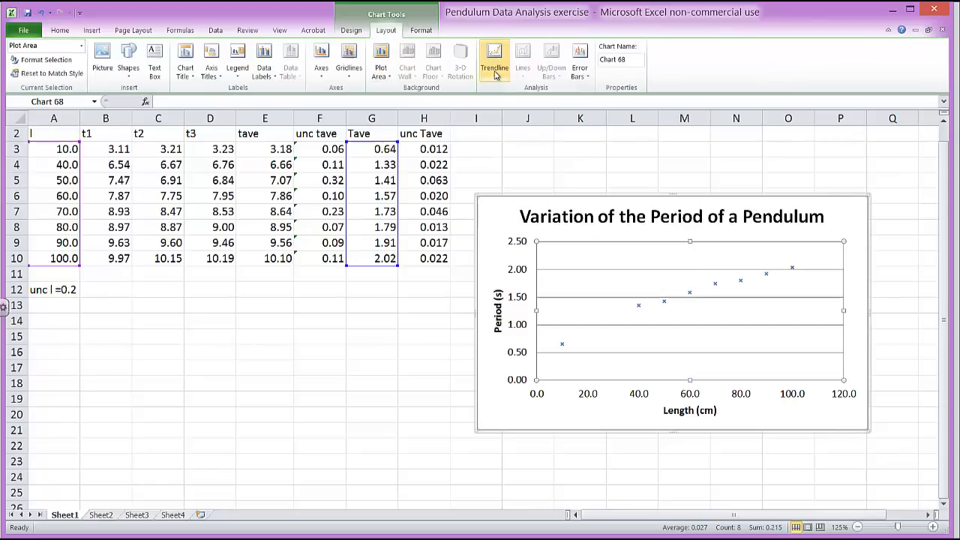
left_click(494, 60)
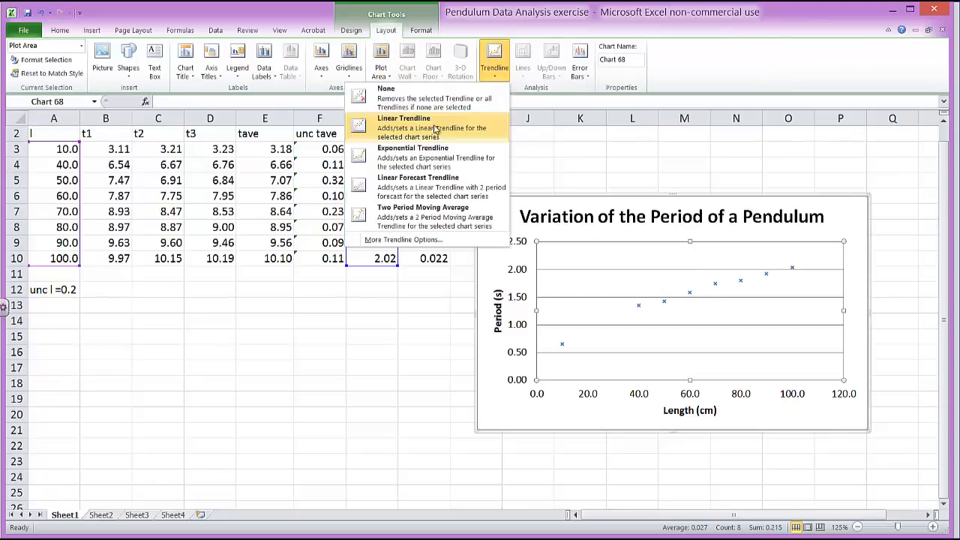
mouse_move(404, 239)
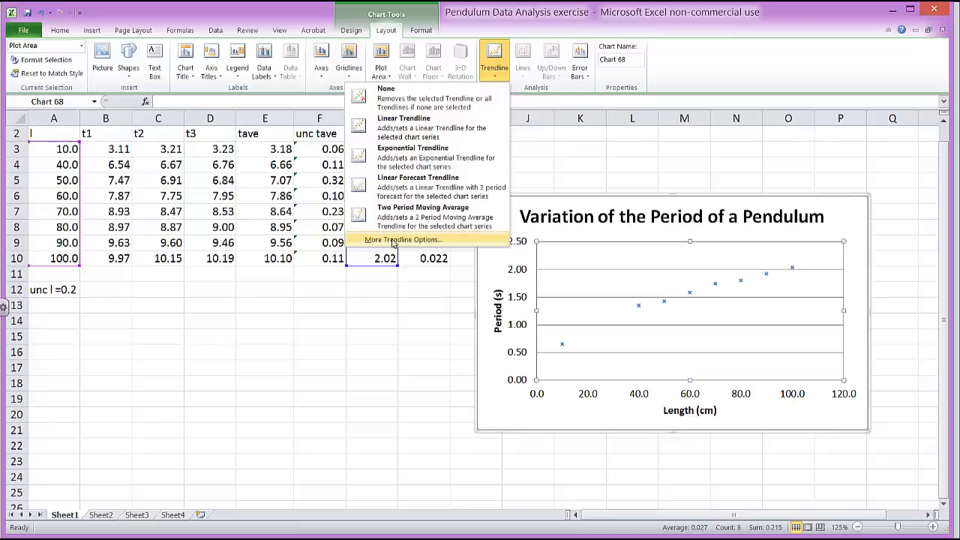
left_click(403, 239)
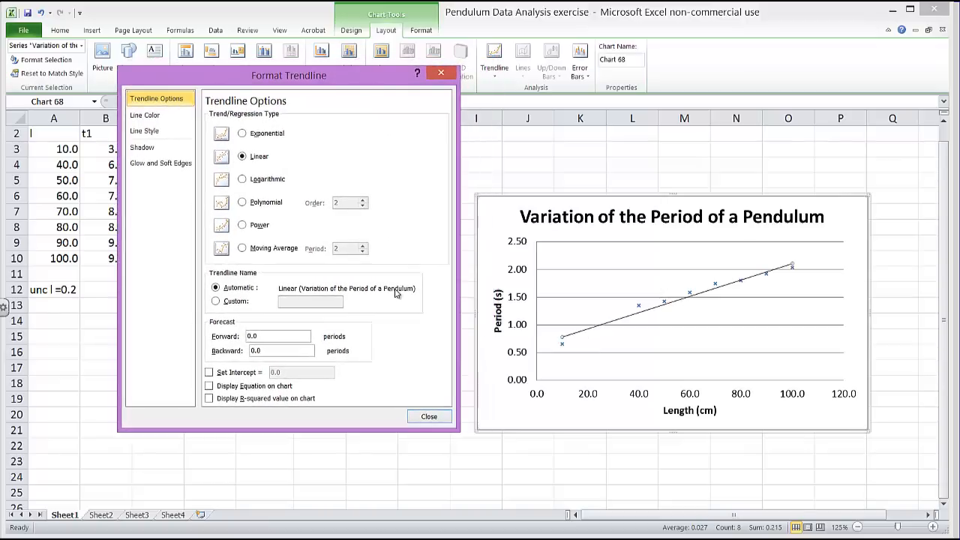
mouse_move(396, 263)
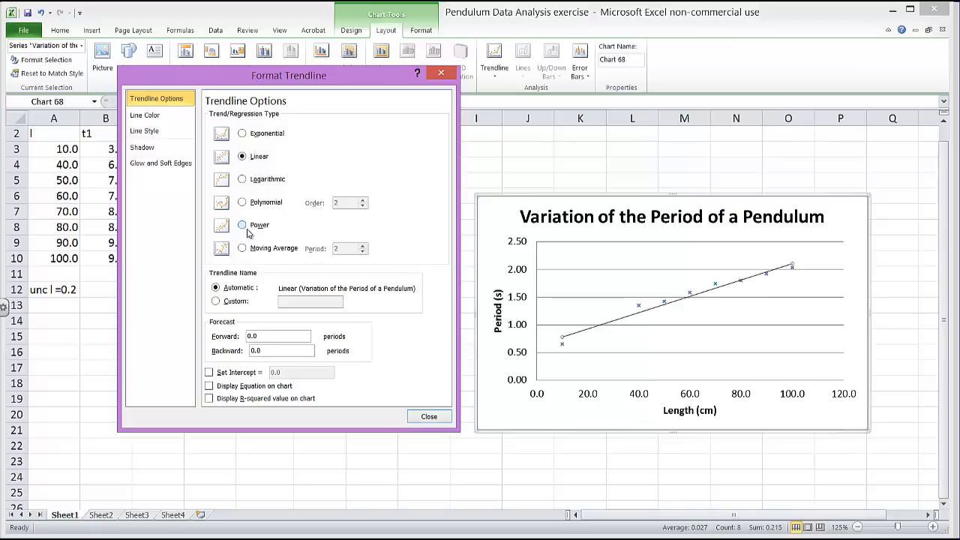
Make the trendline Power, display equation y = 0.2038x^0.4991, with backward forecast 10.
left_click(241, 224)
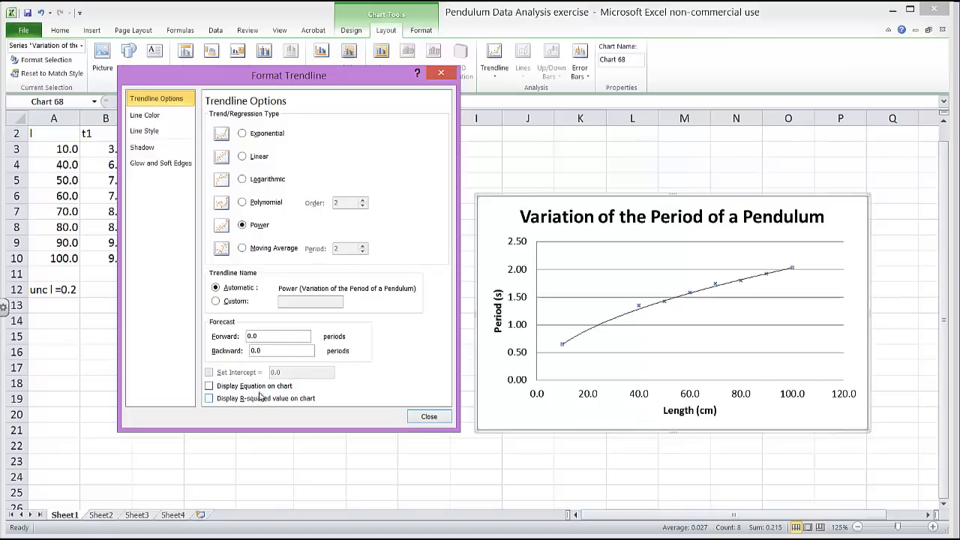
left_click(210, 386)
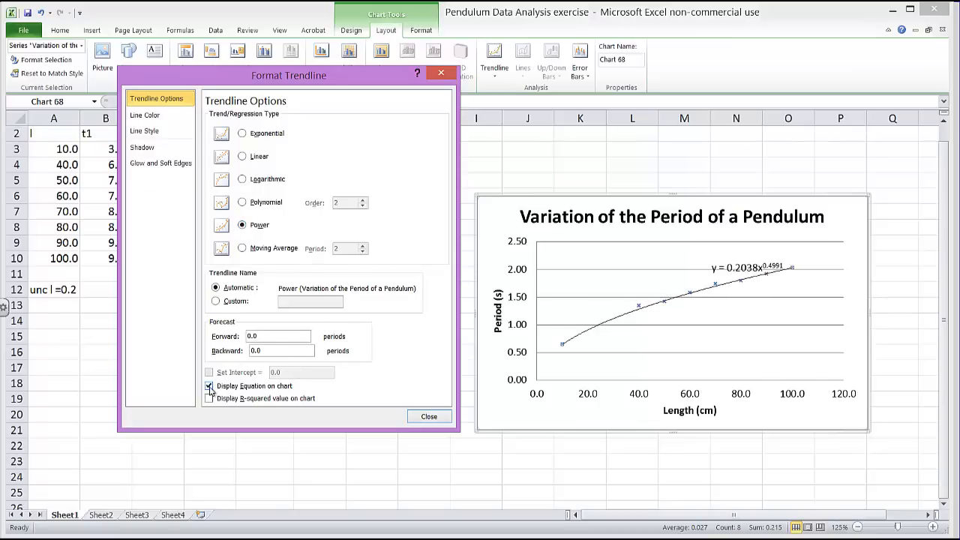
left_click(209, 386)
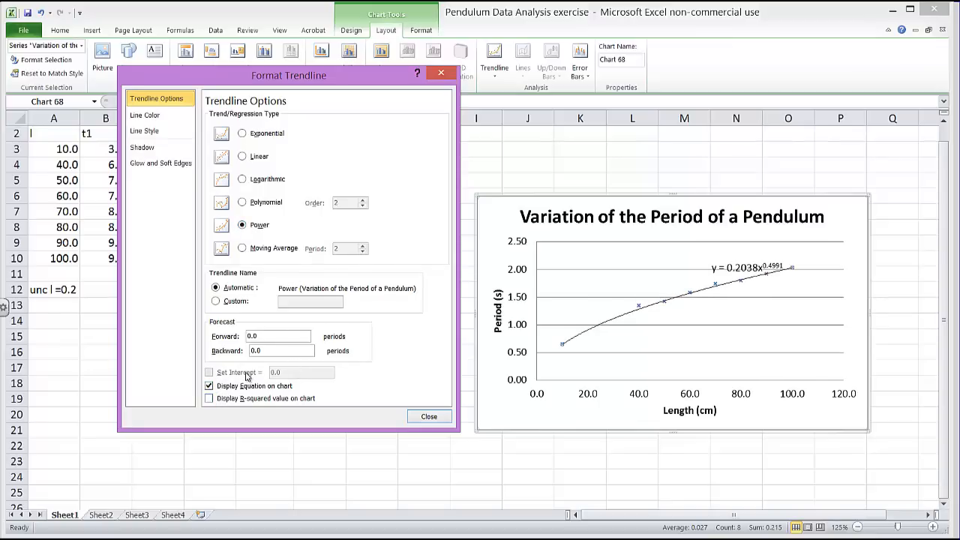
mouse_move(261, 323)
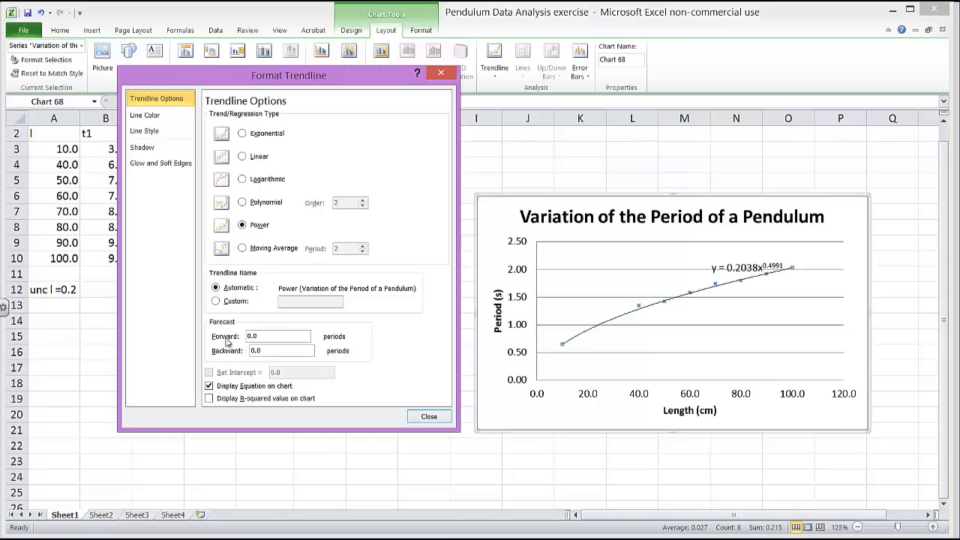
left_click(277, 336)
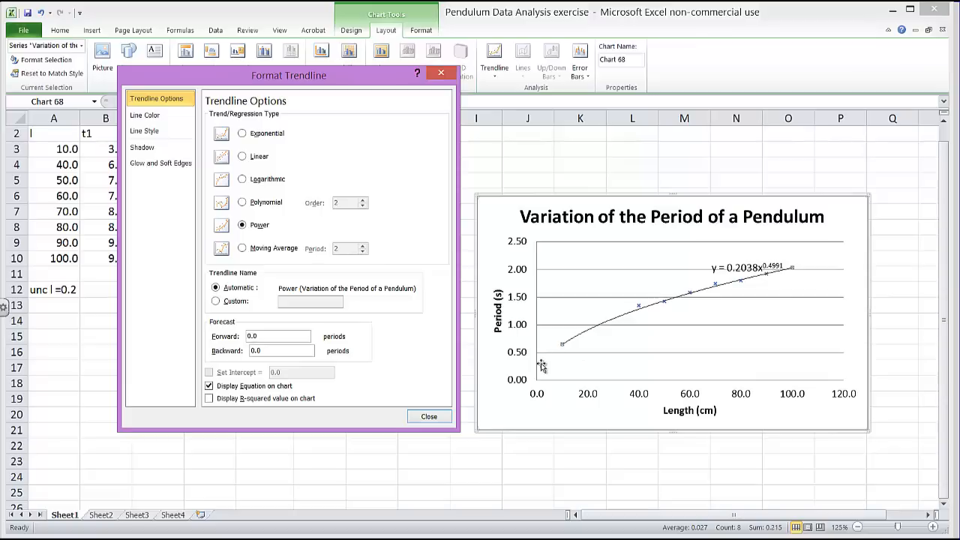
mouse_move(471, 367)
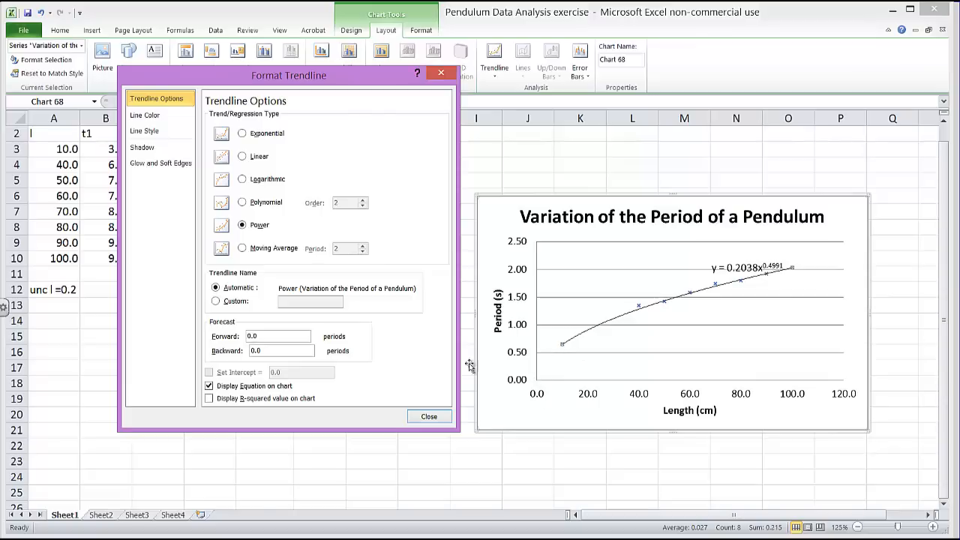
mouse_move(571, 400)
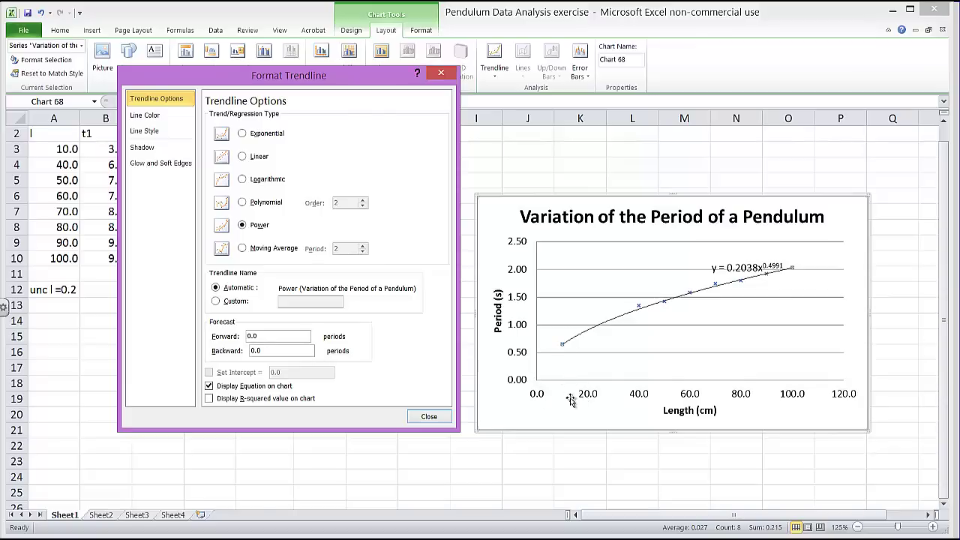
mouse_move(561, 356)
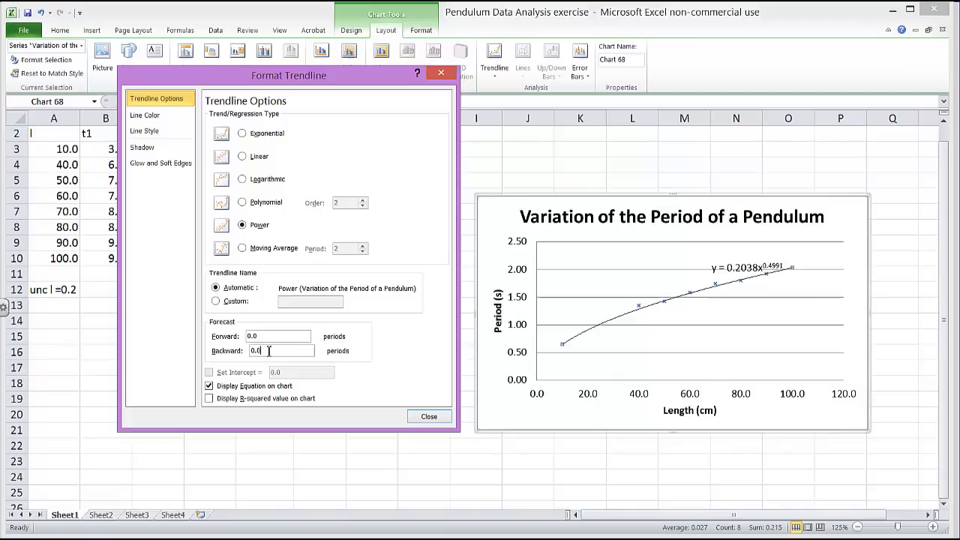
type("10")
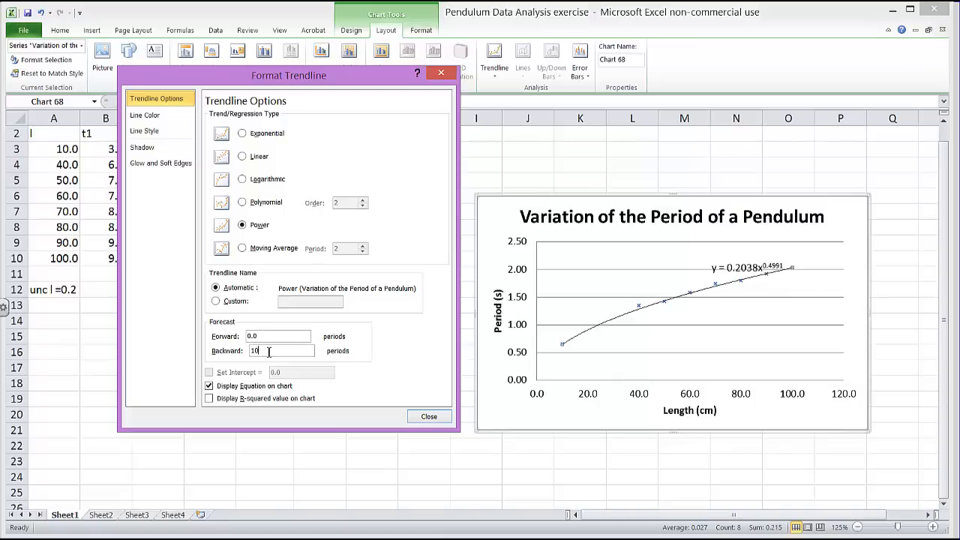
left_click(429, 416)
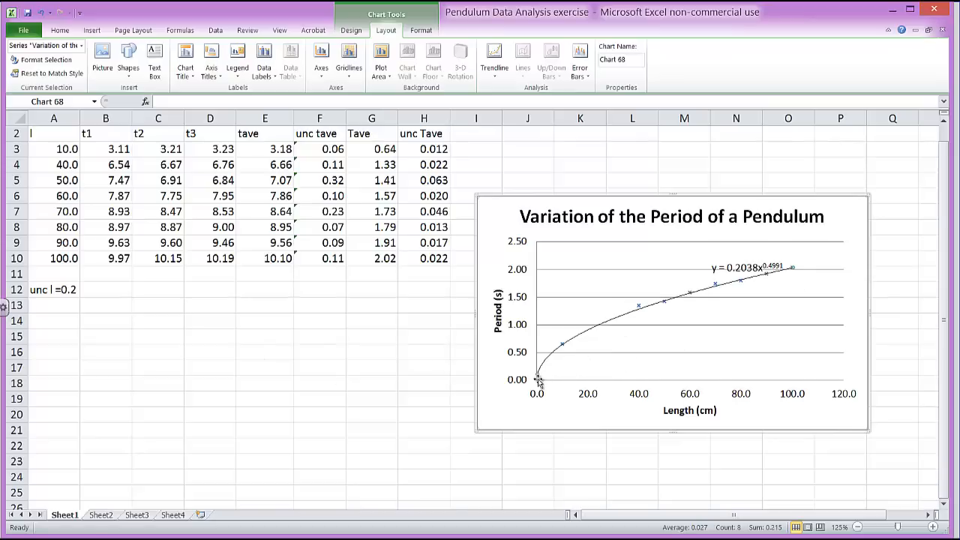
mouse_move(561, 355)
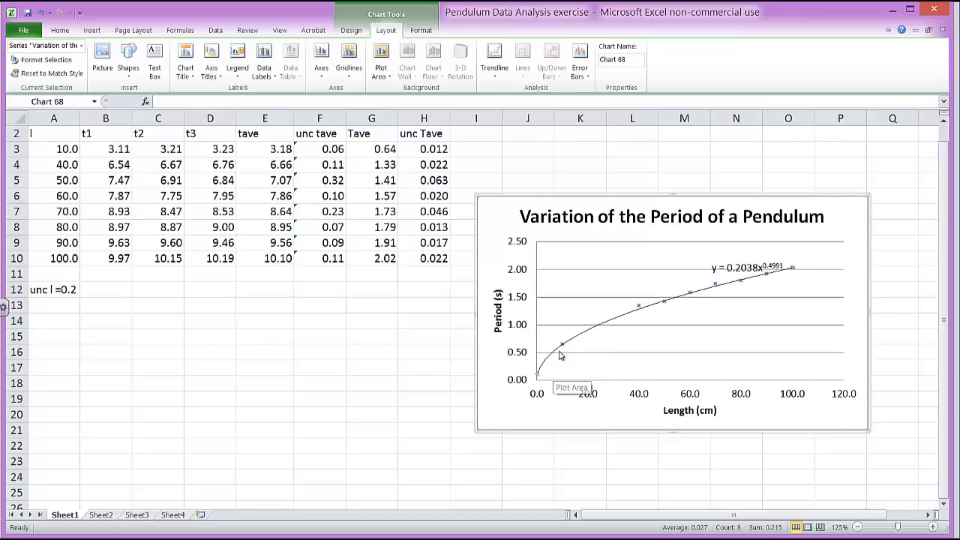
mouse_move(540, 377)
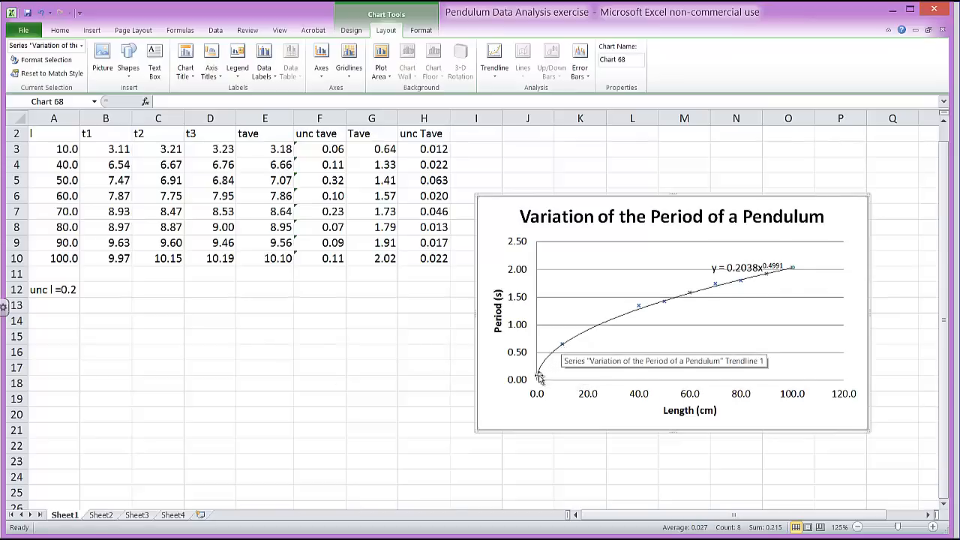
mouse_move(562, 352)
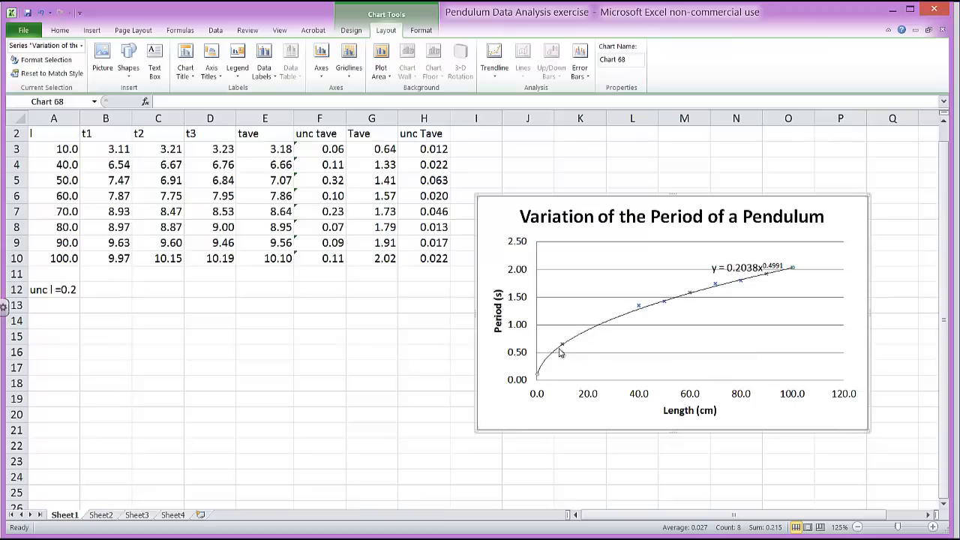
Reset the trendline's backward forecast to 0 so it starts at the first data point.
right_click(562, 353)
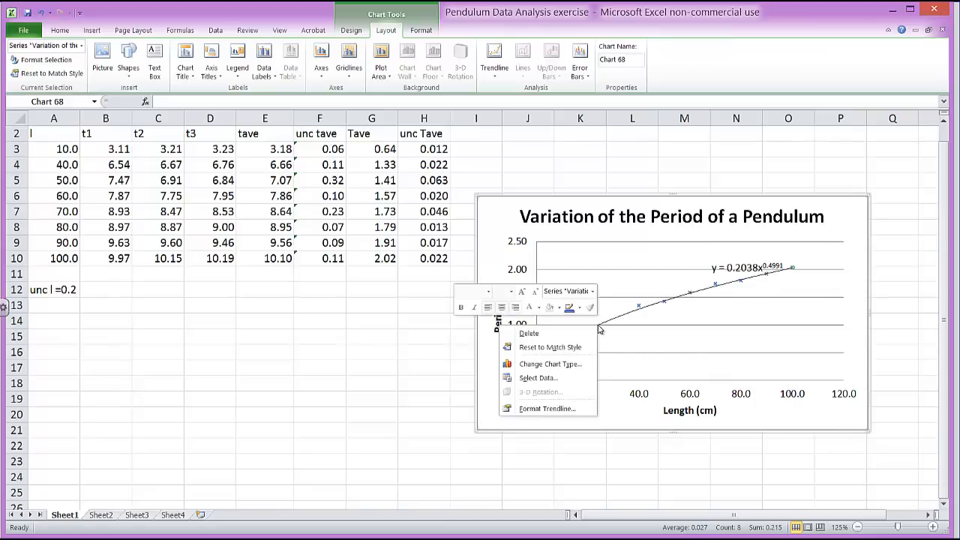
mouse_move(548, 409)
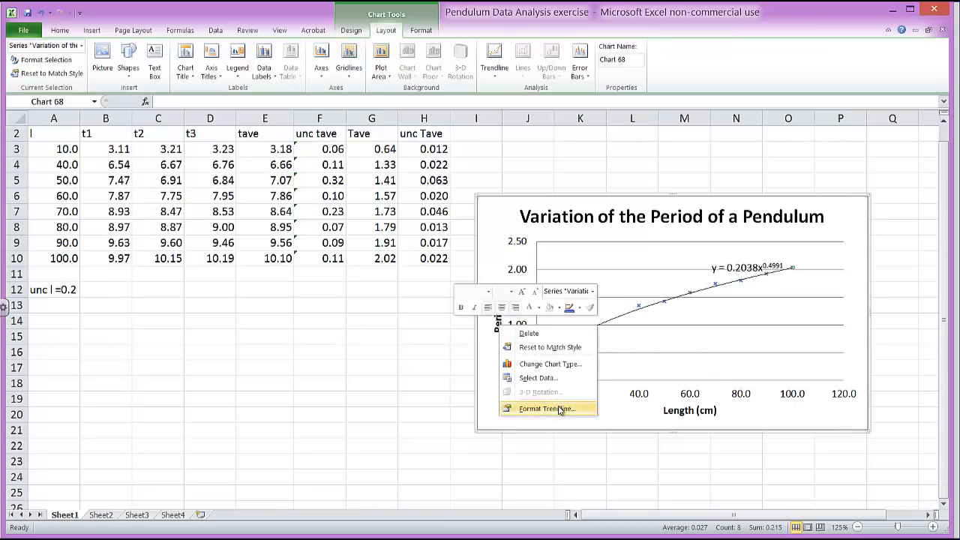
left_click(546, 408)
type("0")
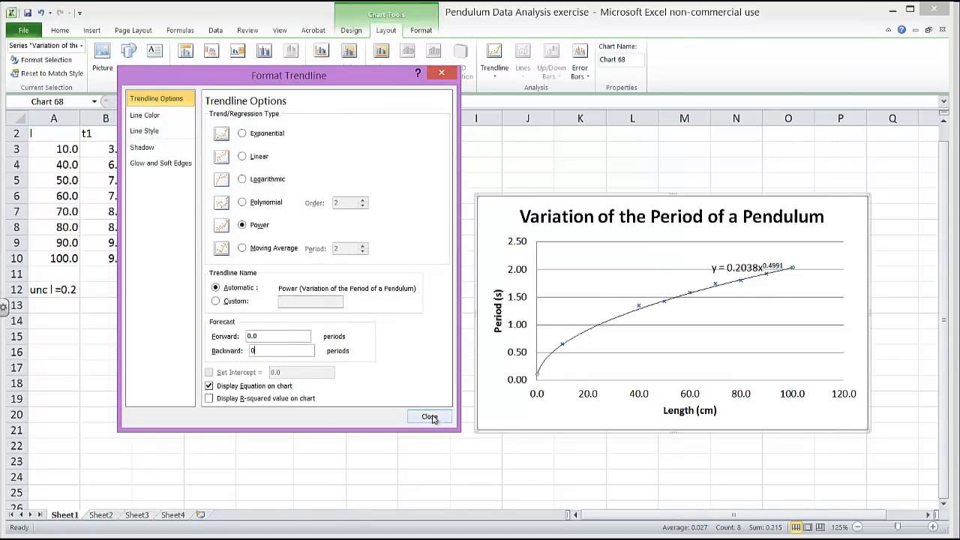
left_click(430, 417)
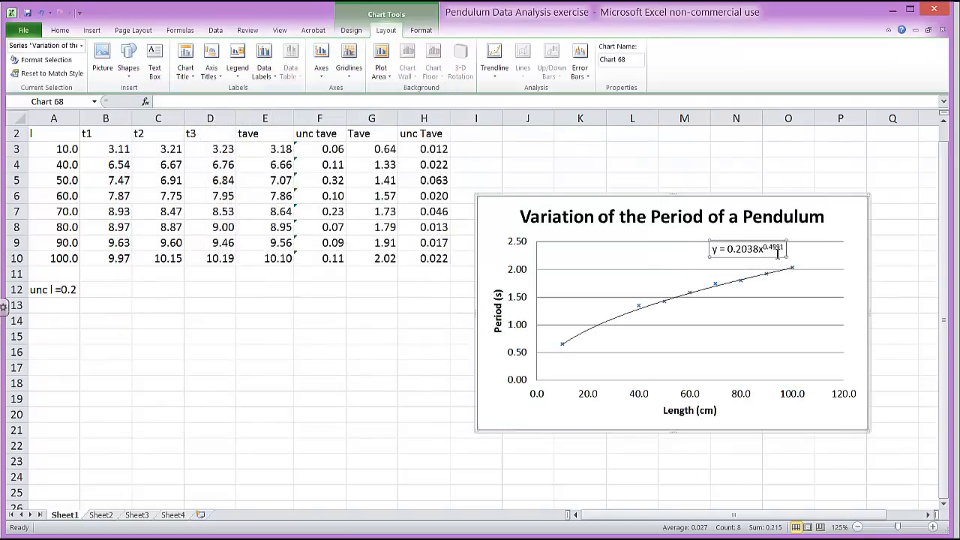
mouse_move(751, 249)
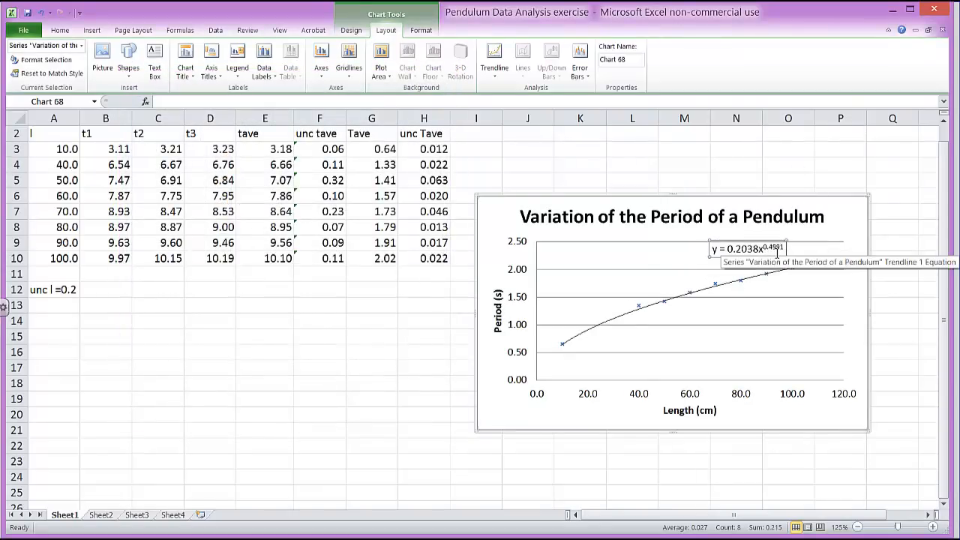
mouse_move(769, 304)
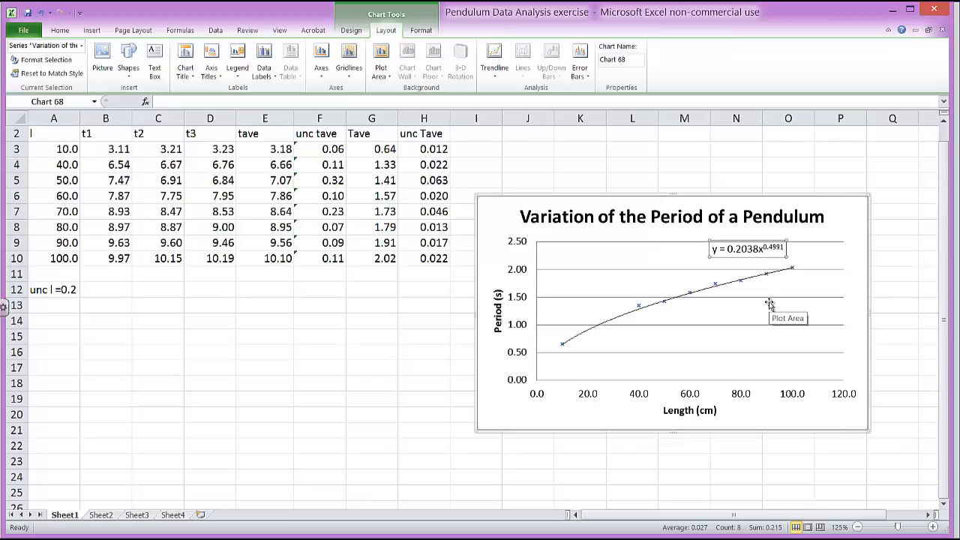
mouse_move(716, 300)
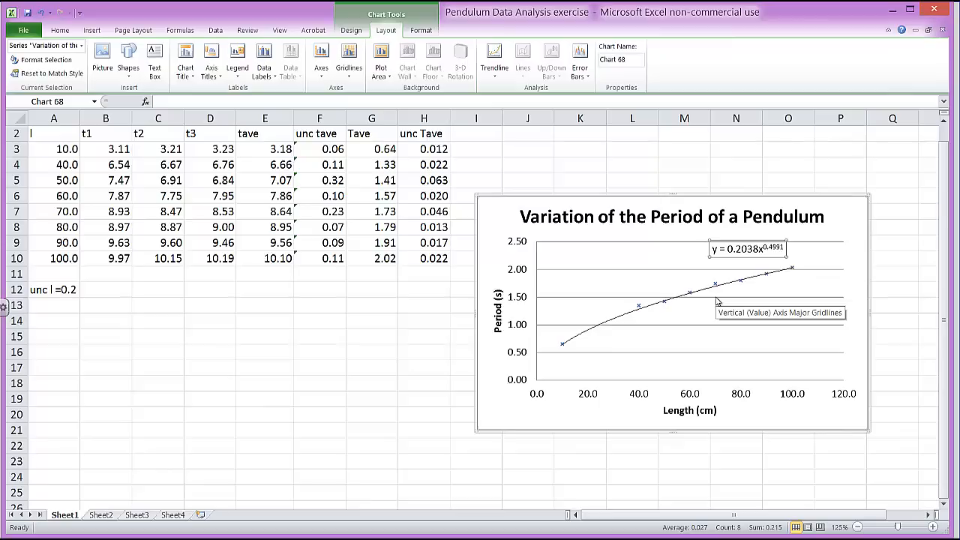
mouse_move(719, 303)
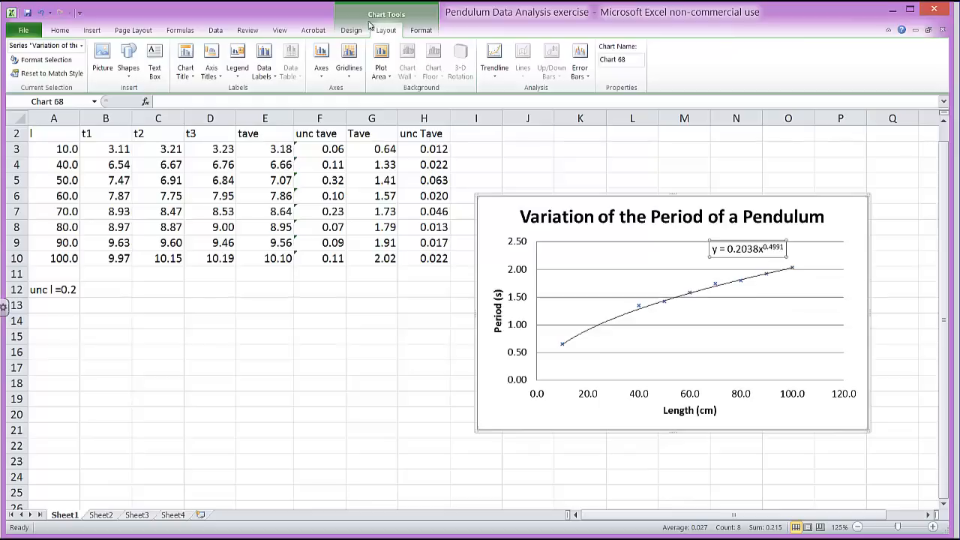
mouse_move(563, 56)
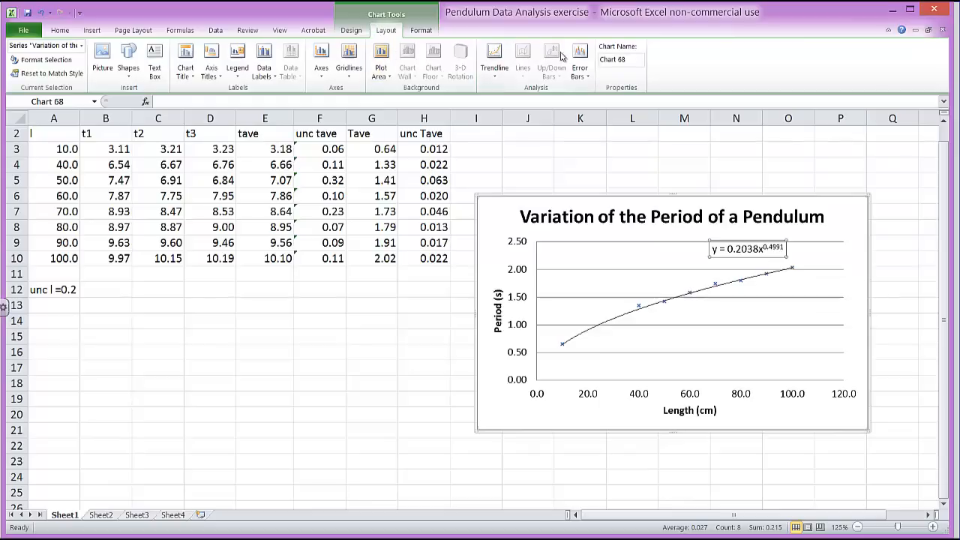
Give the vertical and horizontal error bars a fixed value of 0.2.
left_click(579, 60)
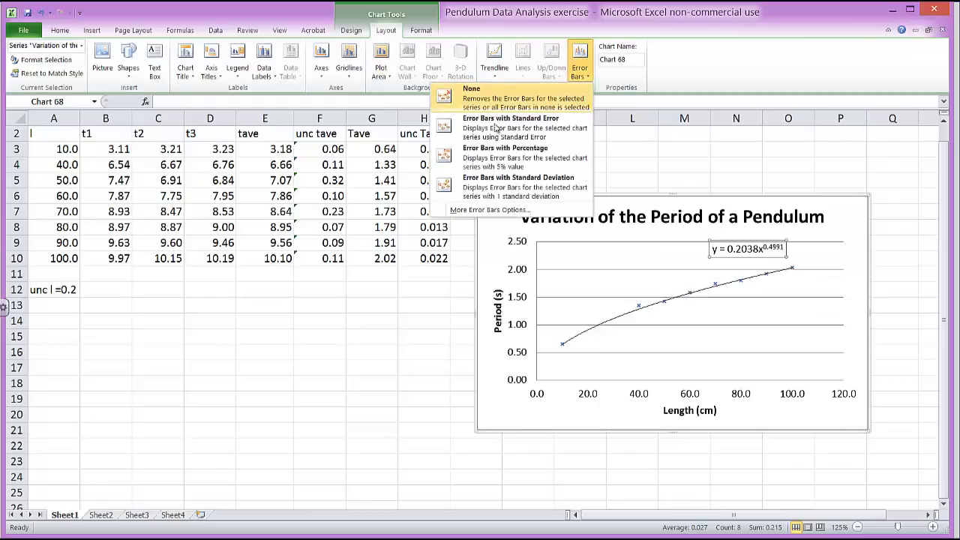
mouse_move(484, 214)
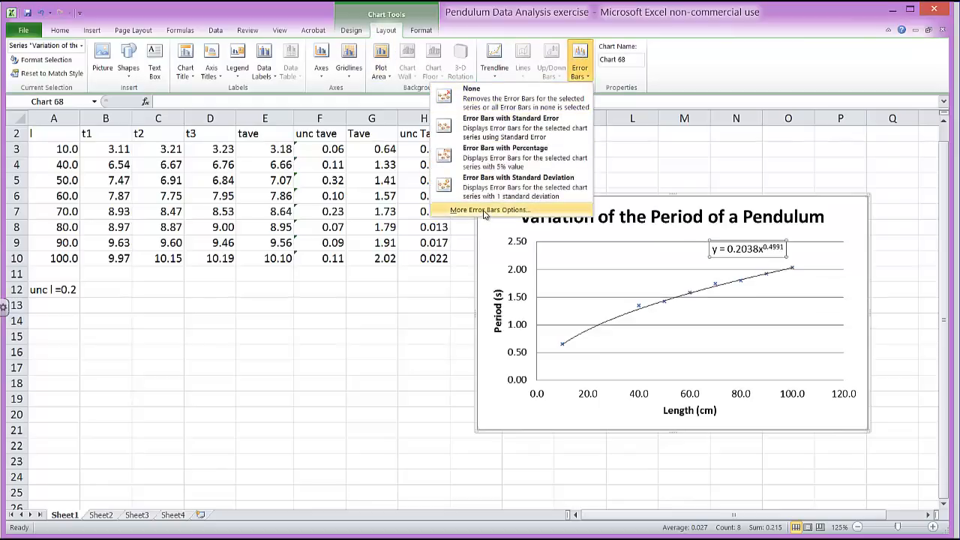
left_click(490, 210)
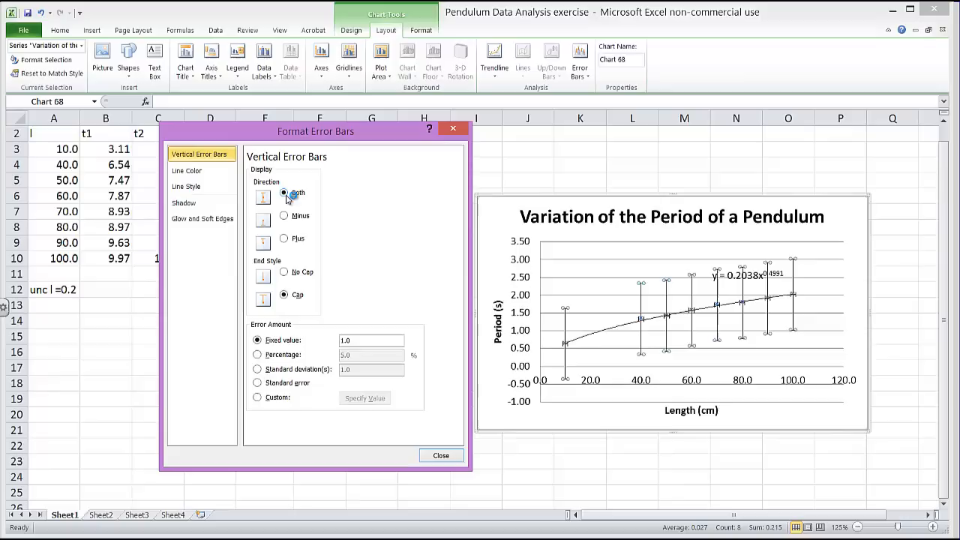
mouse_move(270, 138)
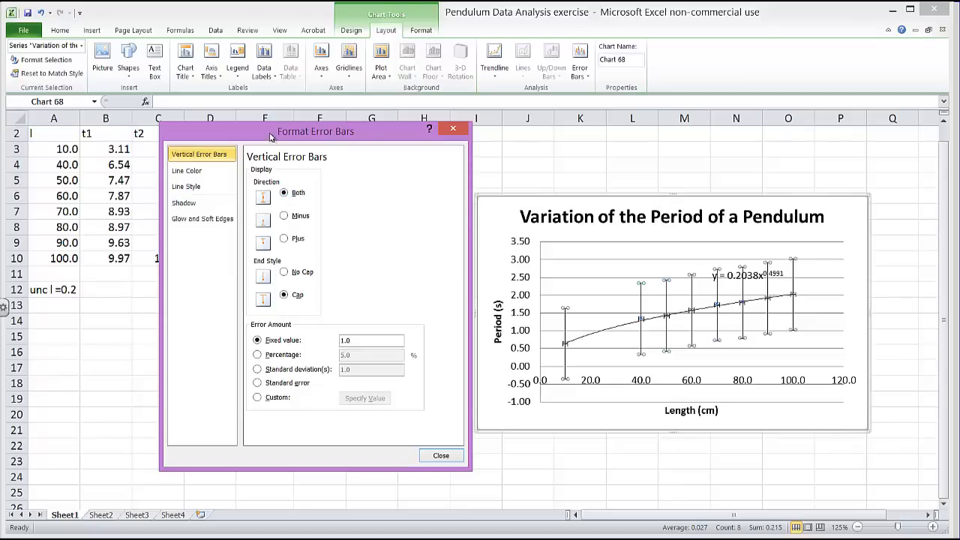
left_click_drag(316, 131, 240, 163)
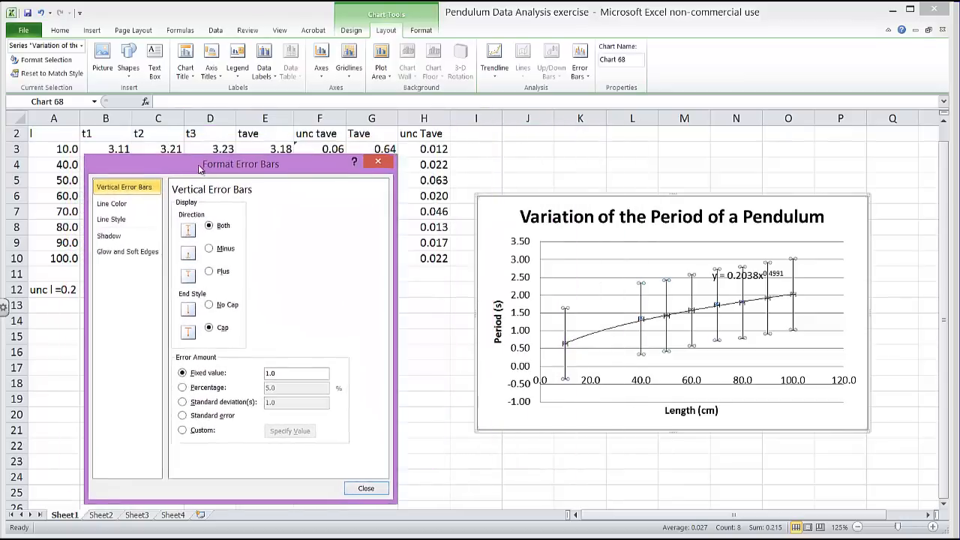
left_click_drag(240, 163, 577, 116)
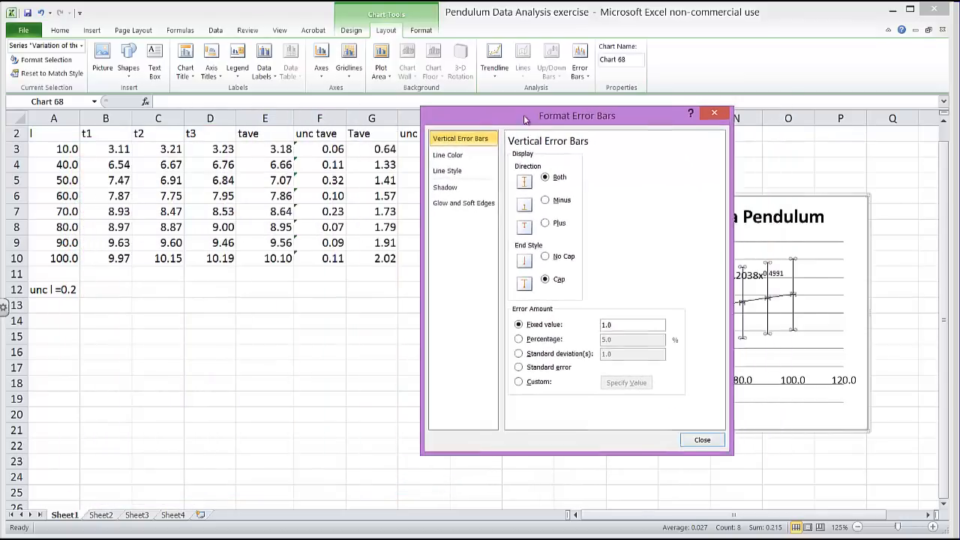
left_click_drag(577, 115, 490, 97)
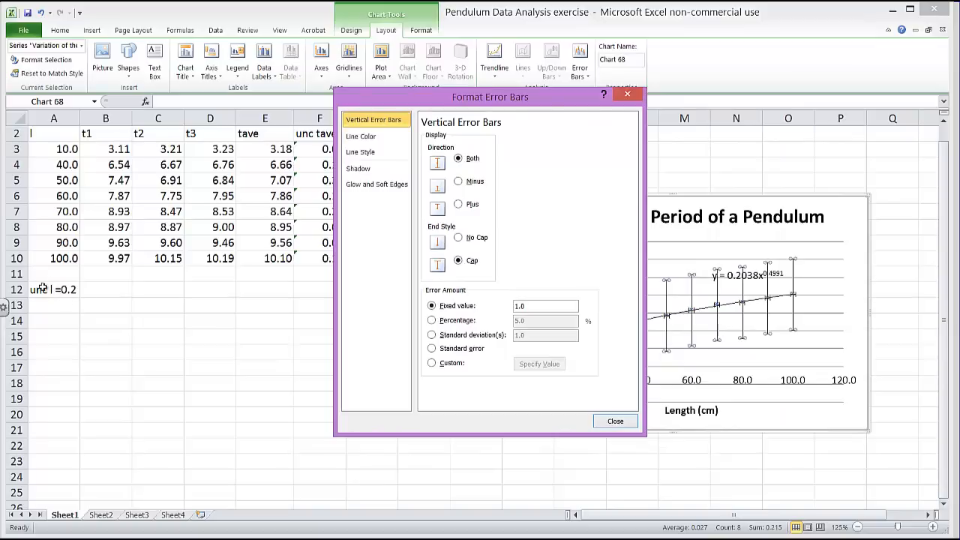
left_click(545, 305)
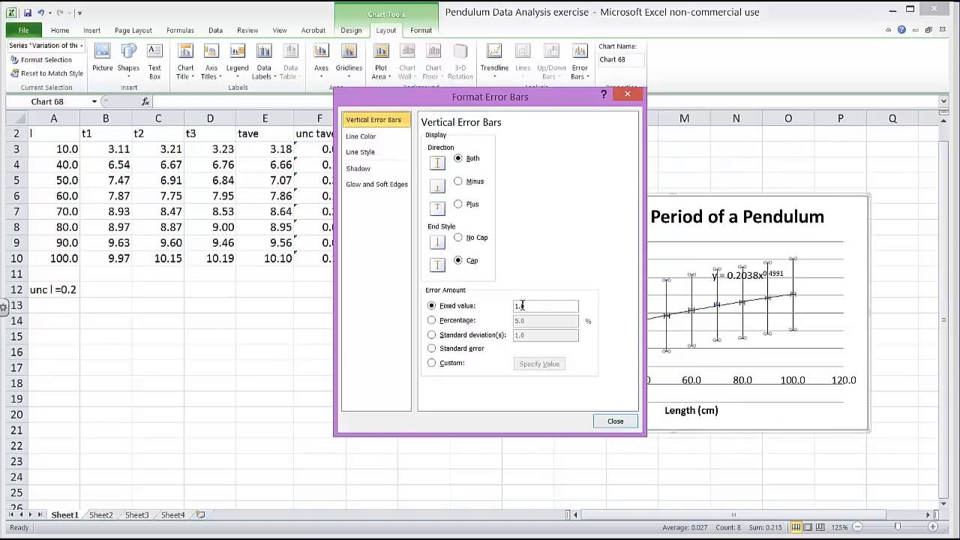
type("0.2")
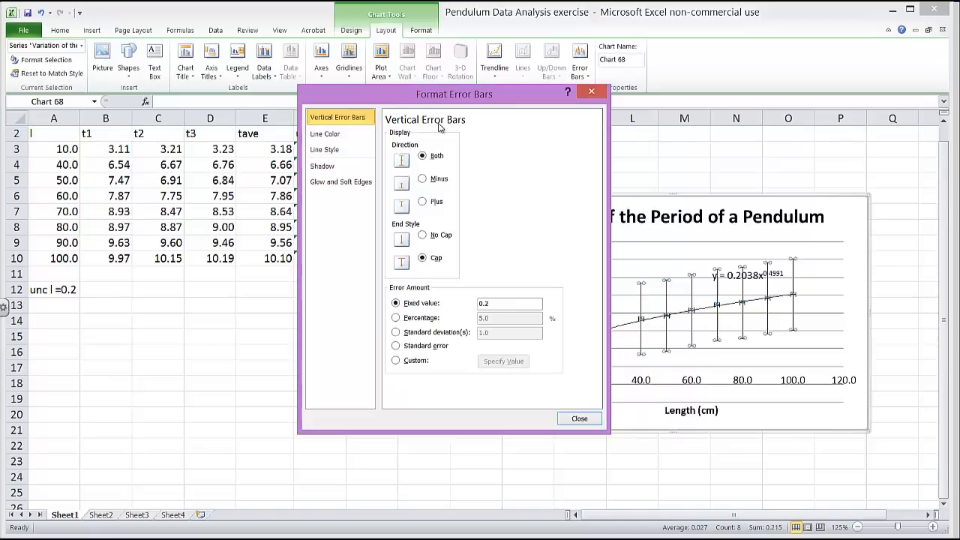
mouse_move(414, 138)
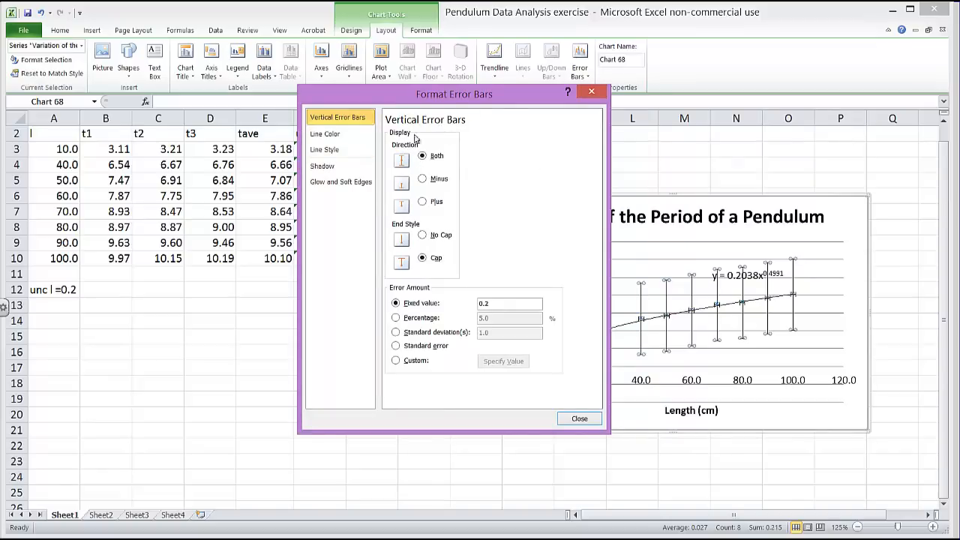
mouse_move(446, 249)
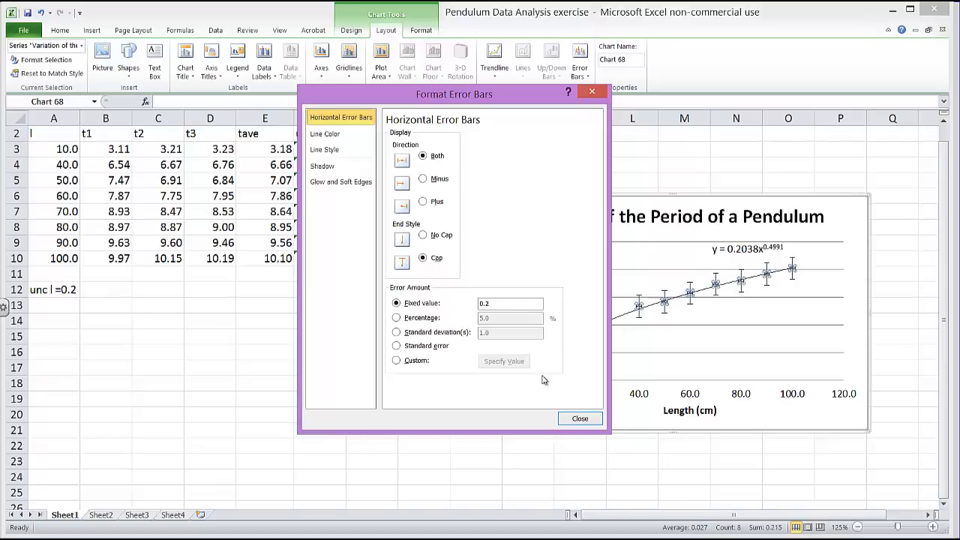
mouse_move(580, 419)
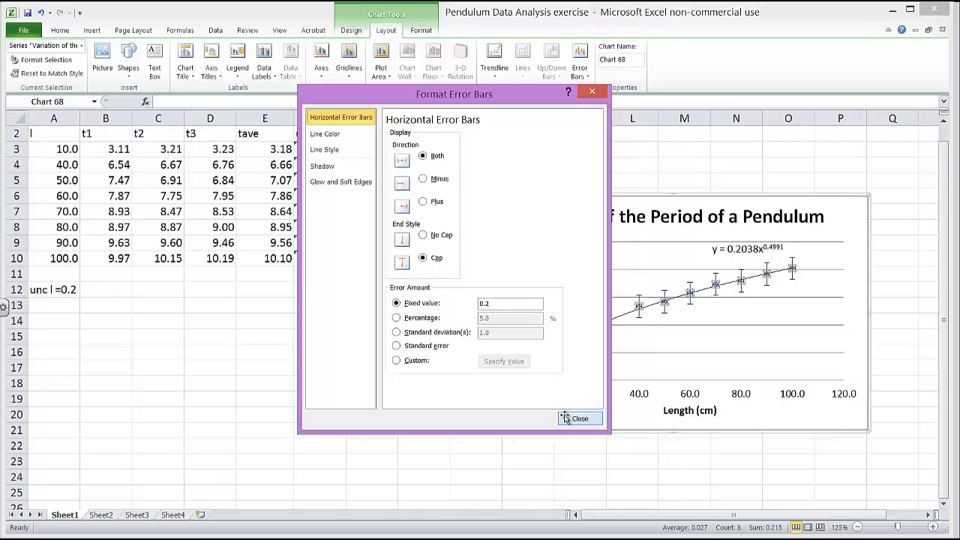
left_click(580, 419)
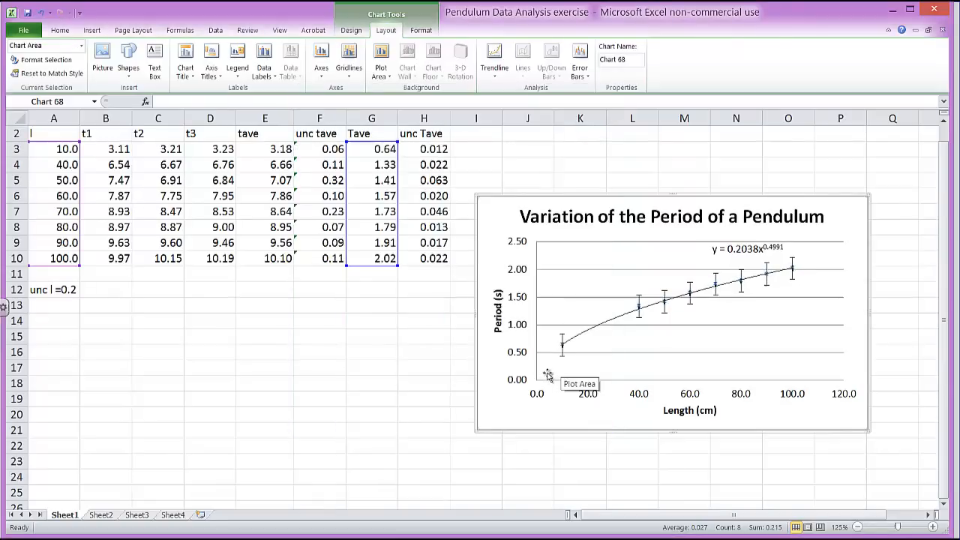
mouse_move(640, 403)
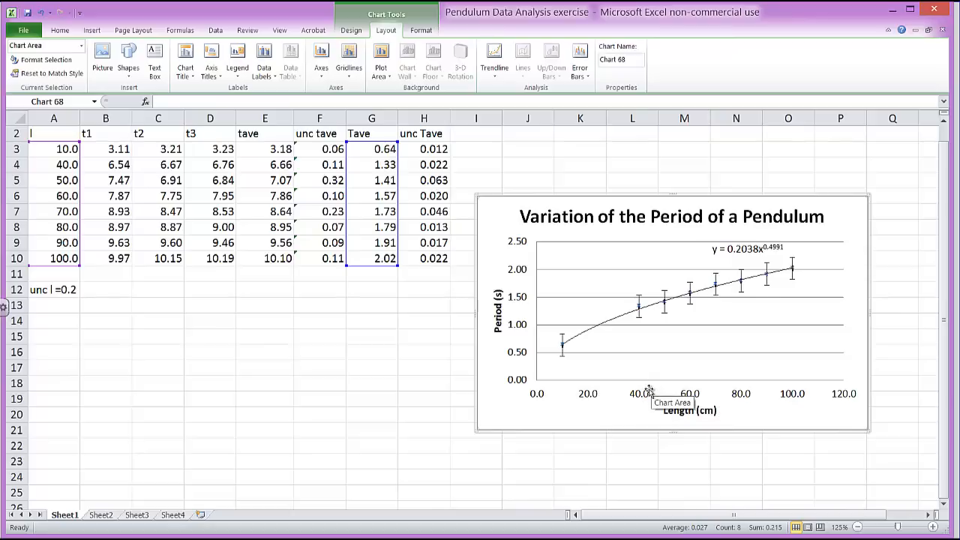
mouse_move(623, 358)
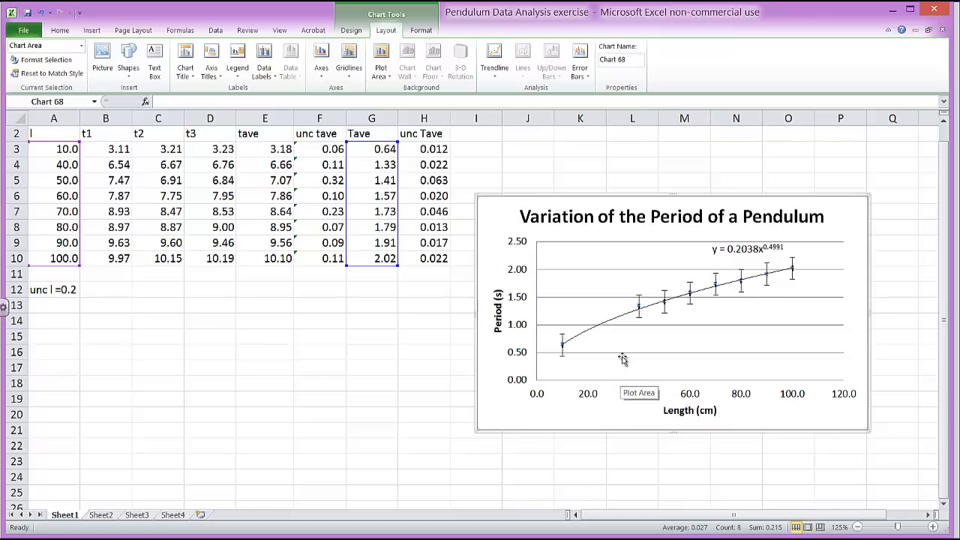
Reopen More Error Bars Options for the vertical error bars, with the dialog moved off the chart.
left_click(579, 60)
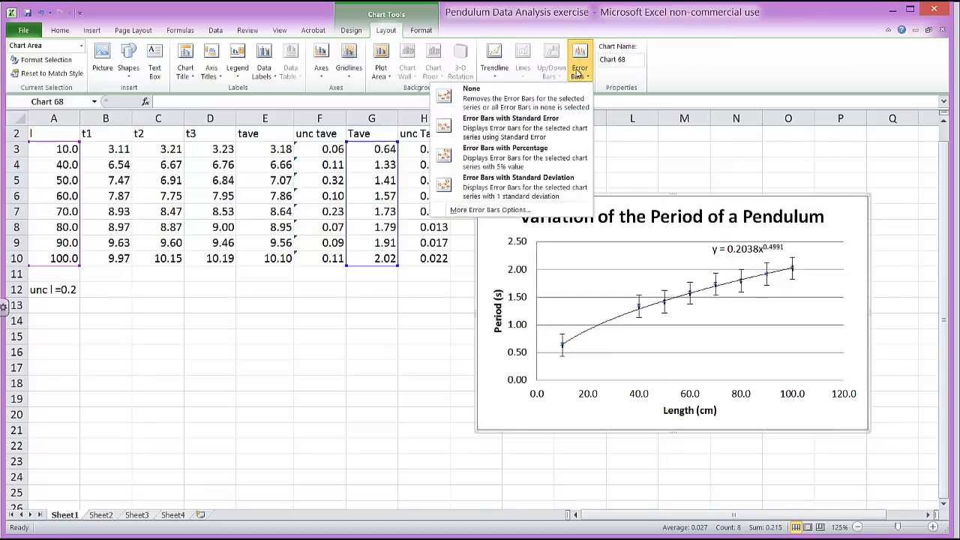
left_click(490, 209)
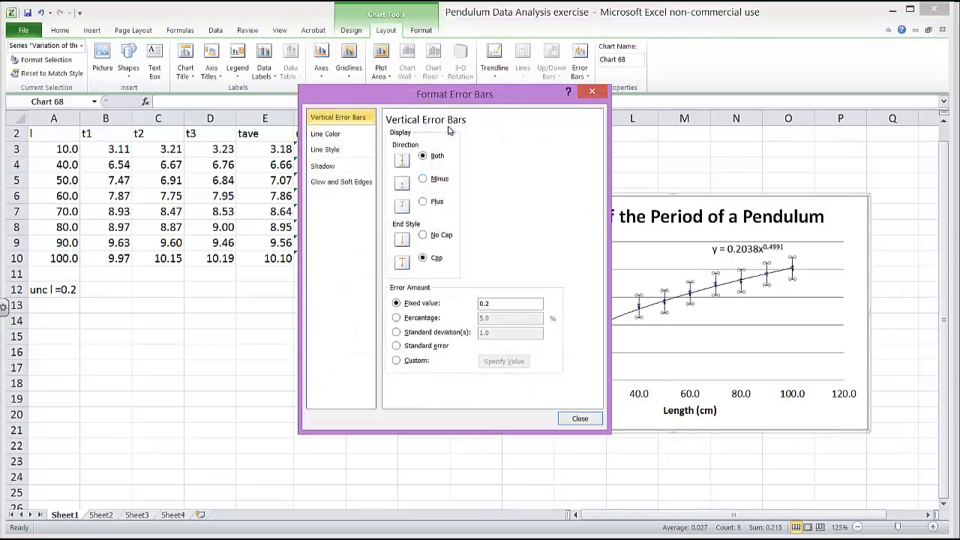
left_click_drag(455, 94, 346, 118)
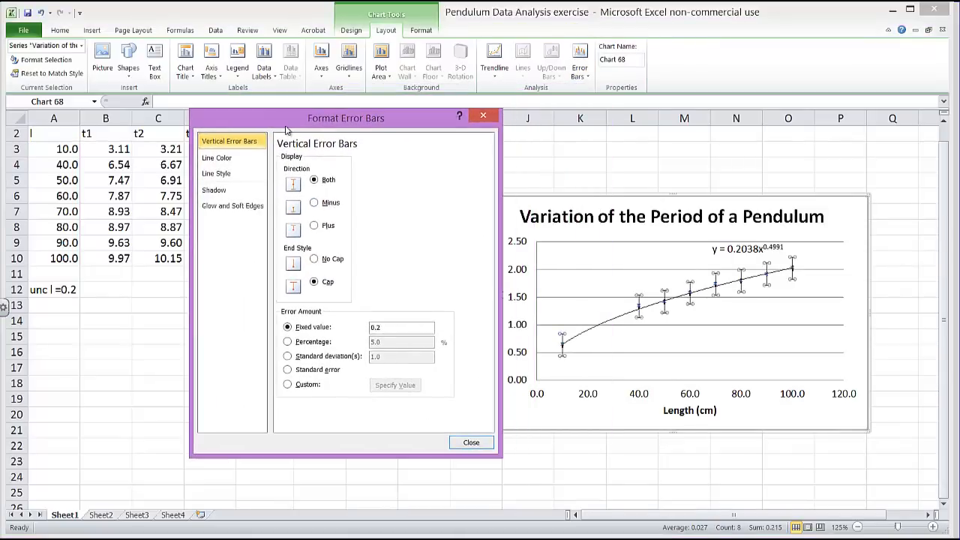
left_click_drag(346, 118, 375, 122)
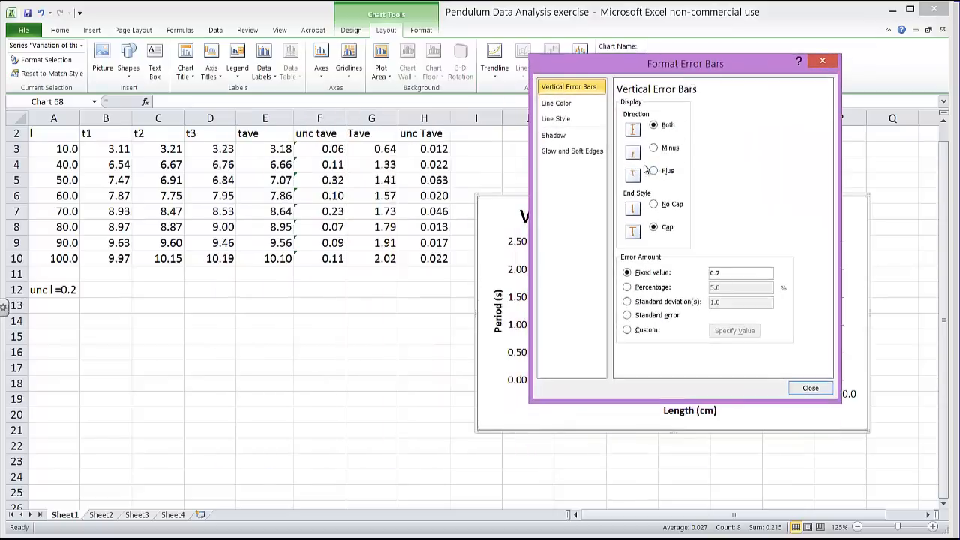
mouse_move(439, 204)
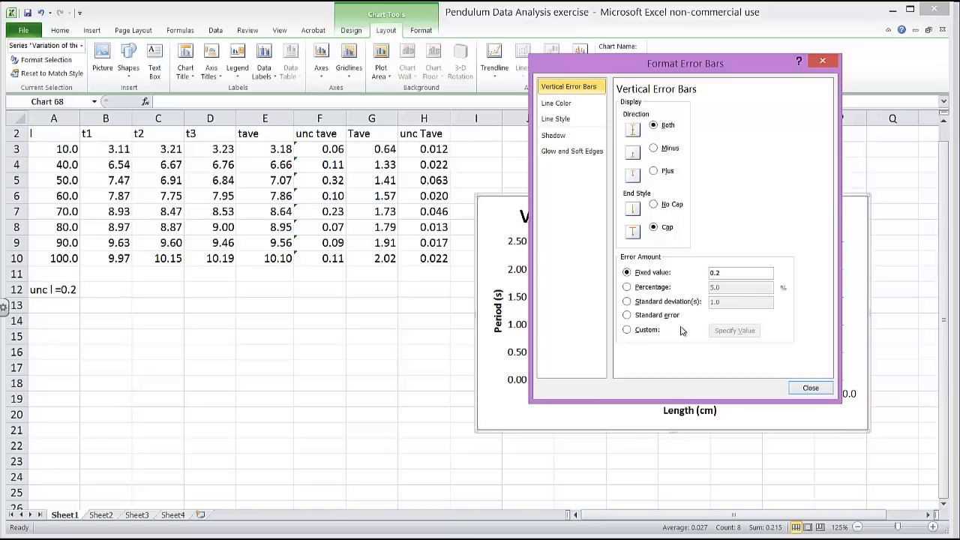
Use custom values from the unc Tave range H3:H10 for the vertical error bars.
left_click(627, 330)
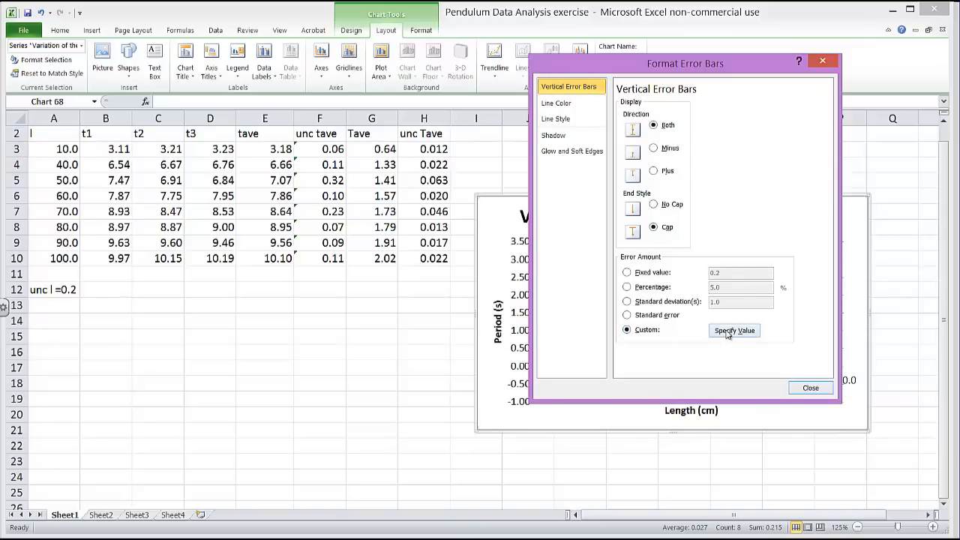
left_click(734, 331)
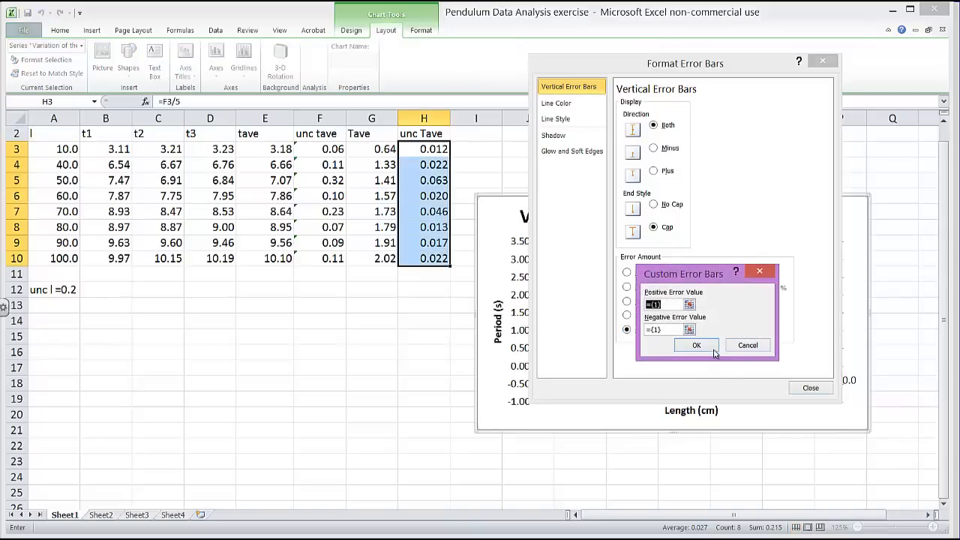
left_click(696, 345)
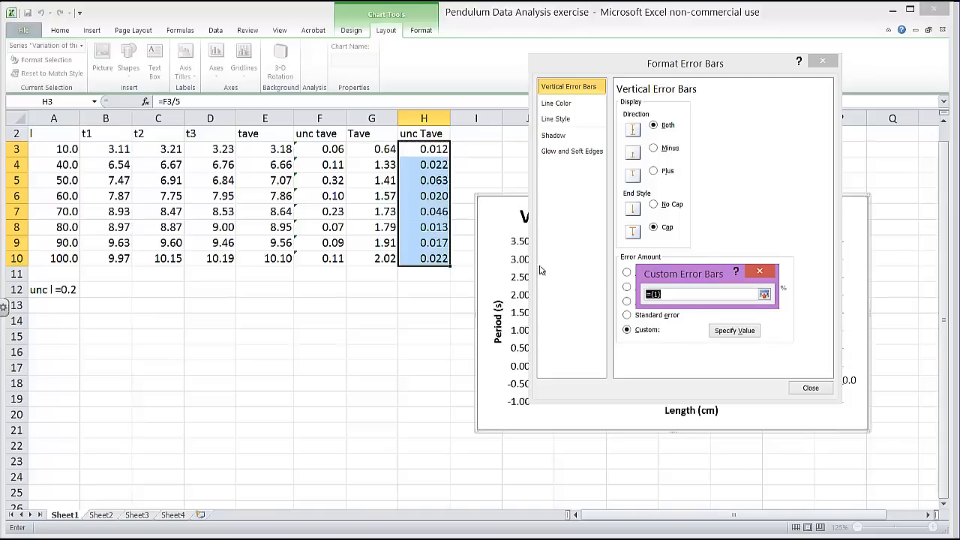
left_click_drag(424, 149, 424, 258)
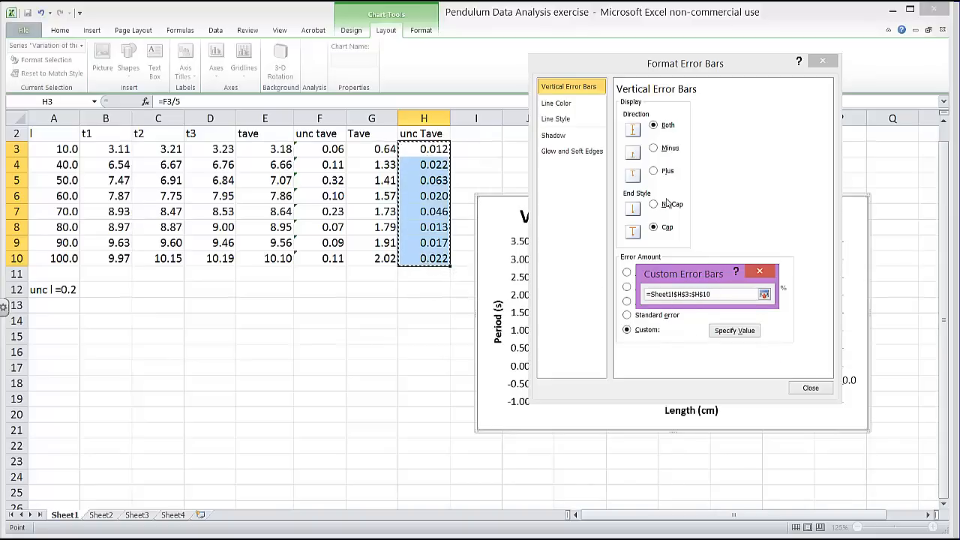
left_click(735, 330)
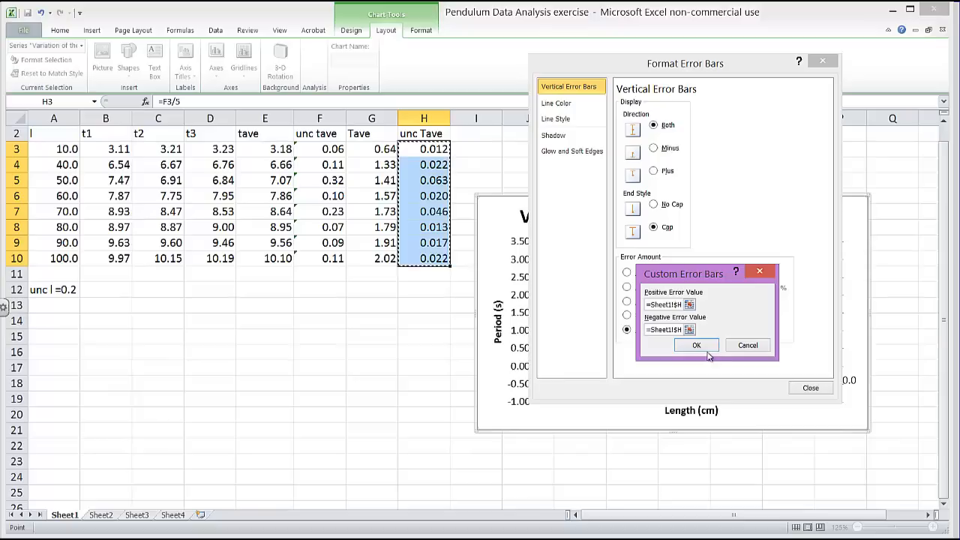
left_click(696, 345)
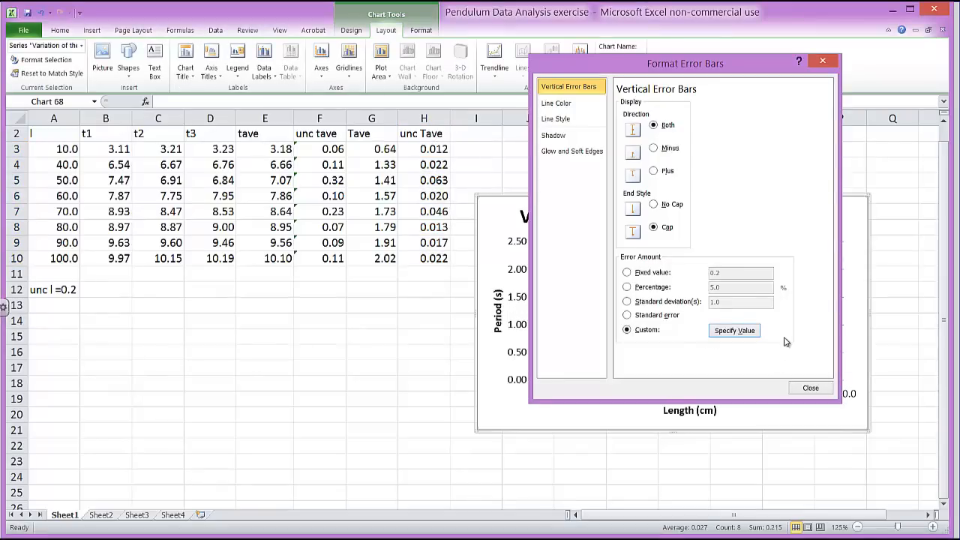
left_click(811, 388)
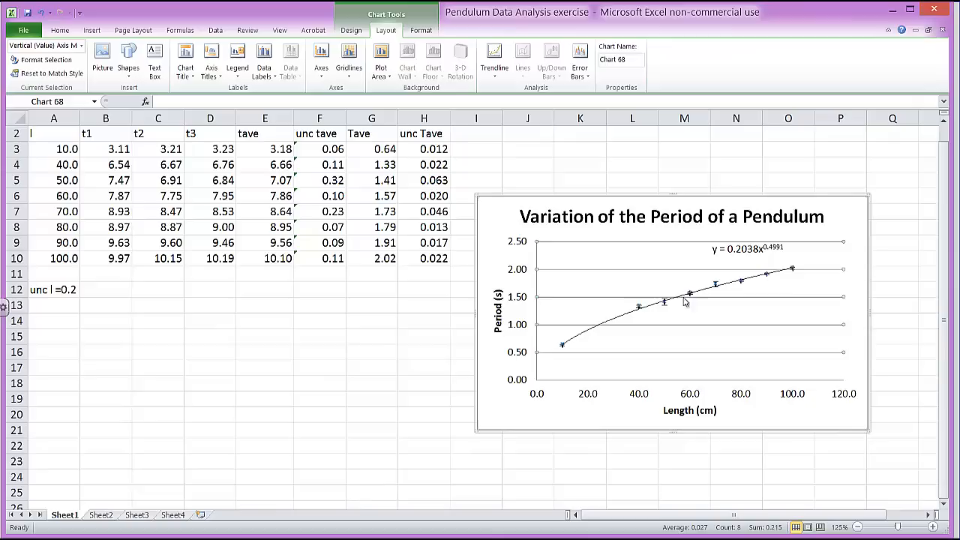
mouse_move(574, 345)
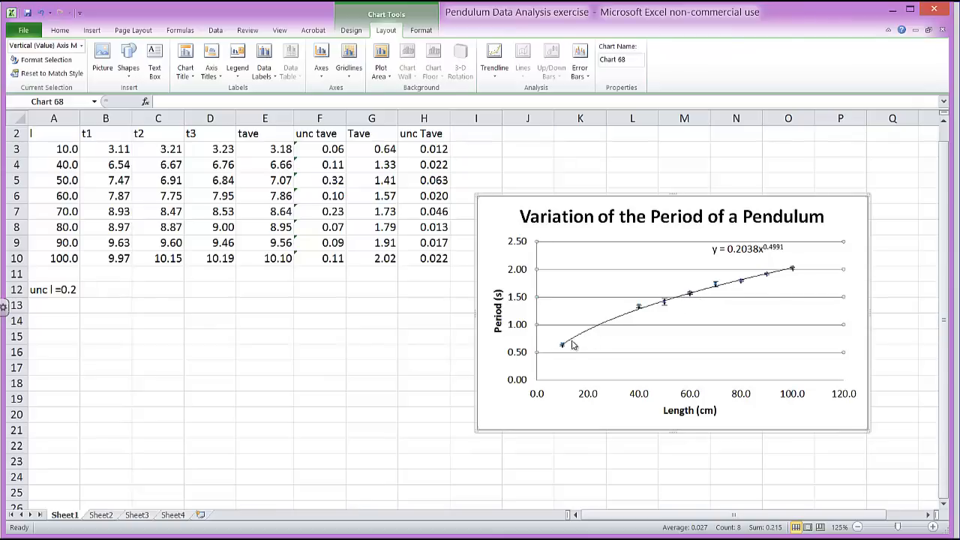
mouse_move(797, 271)
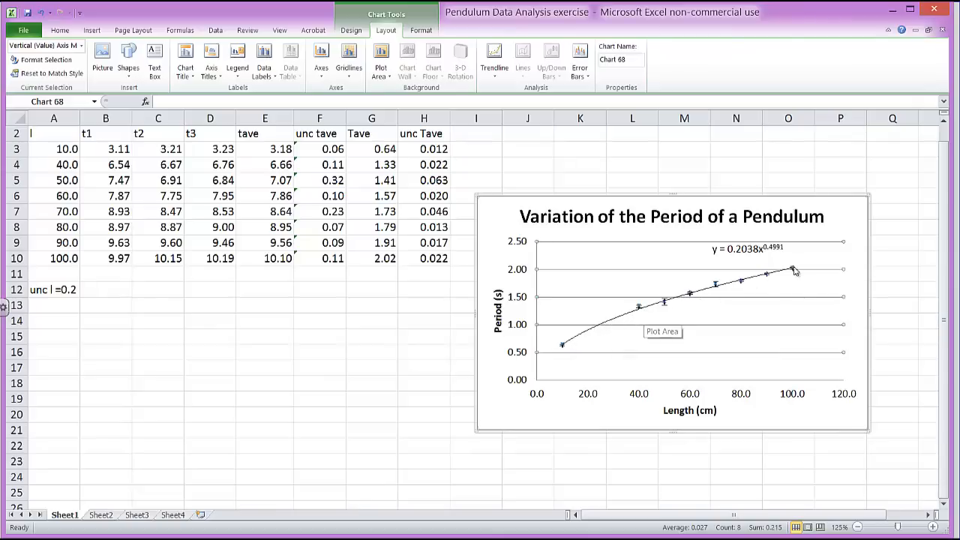
mouse_move(634, 317)
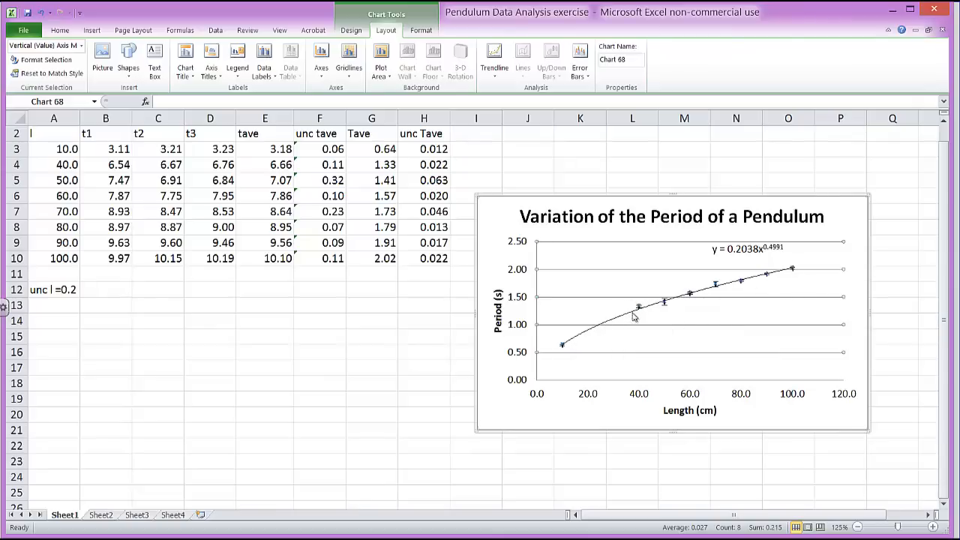
mouse_move(684, 336)
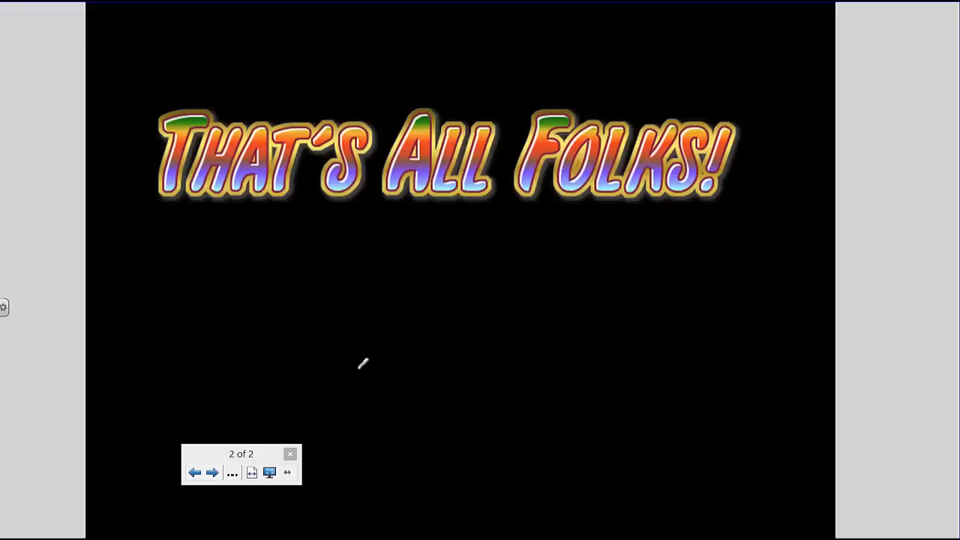
mouse_move(331, 385)
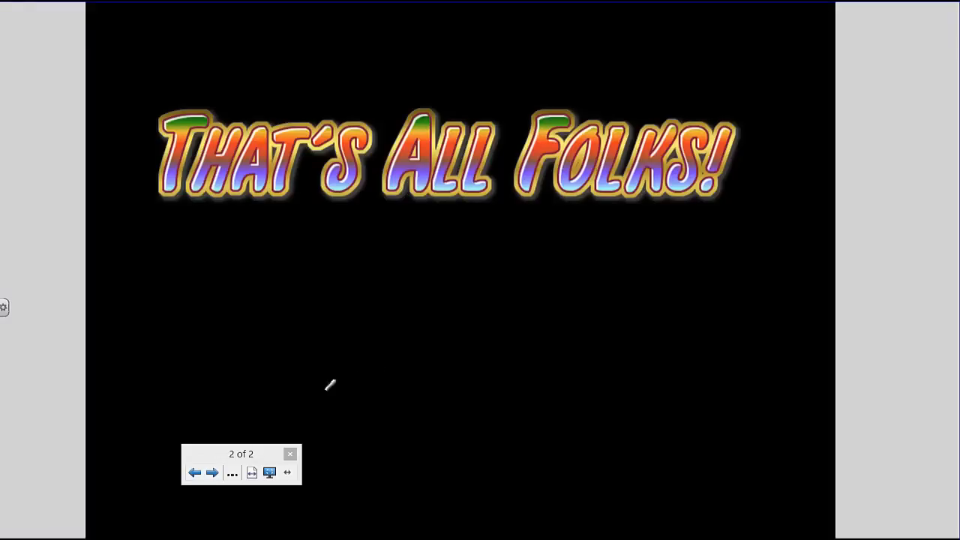